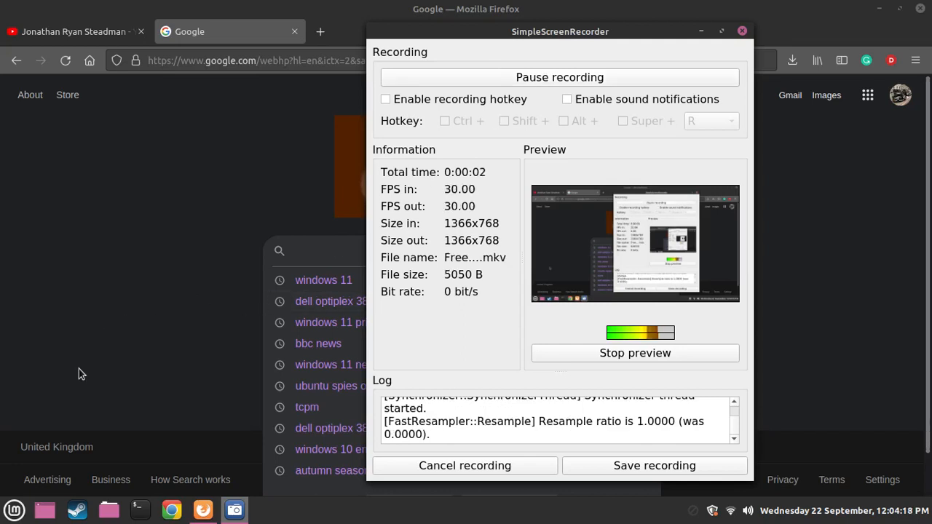
# Launch VirtualBox from the Mint menu search and start the Gentoo Linux VM.
pyautogui.click(741, 31)
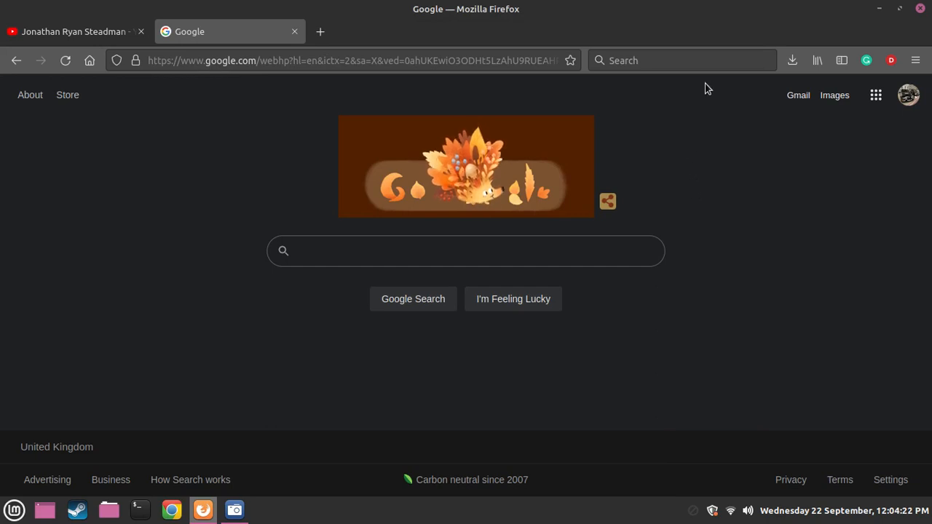
pyautogui.click(234, 510)
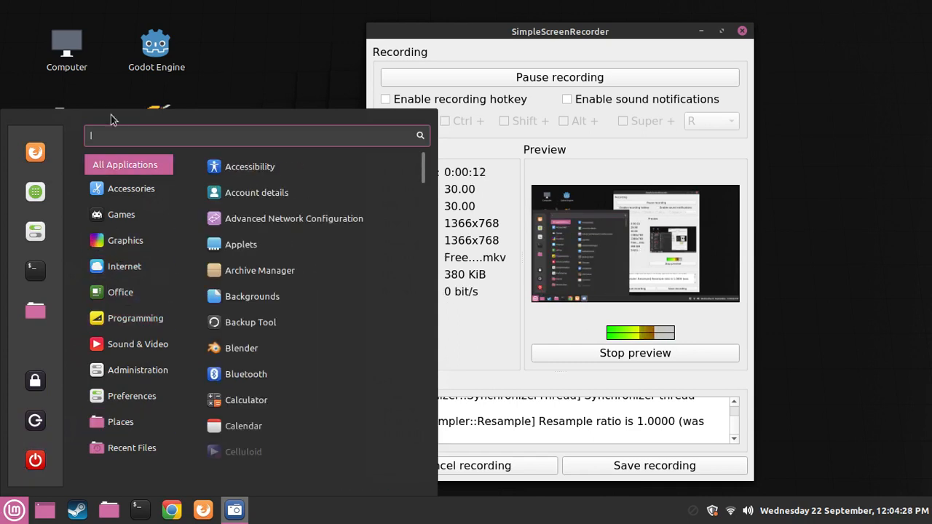
pyautogui.write('virl')
pyautogui.write('boot')
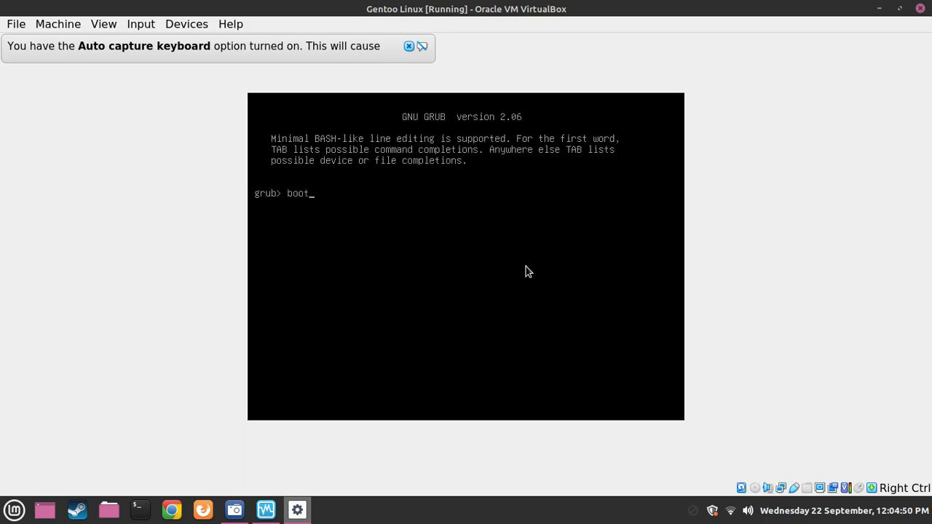
# Run 'boot' at Gentoo's GRUB prompt, then begin closing the VM and cancel.
pyautogui.press('Return')
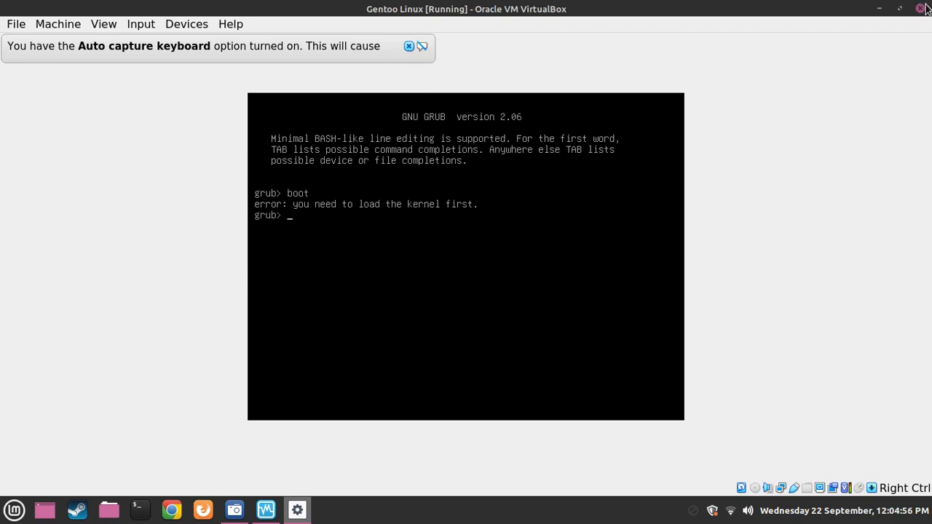
pyautogui.click(920, 8)
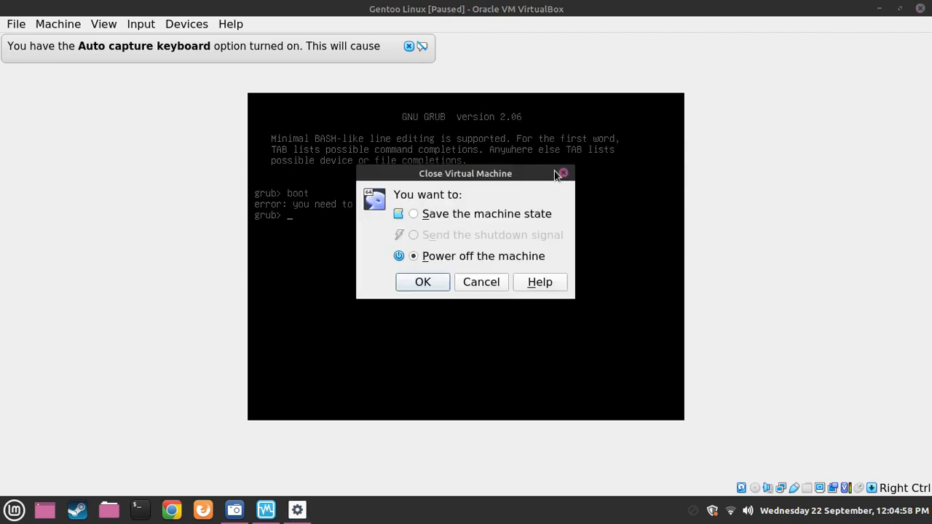
pyautogui.click(480, 282)
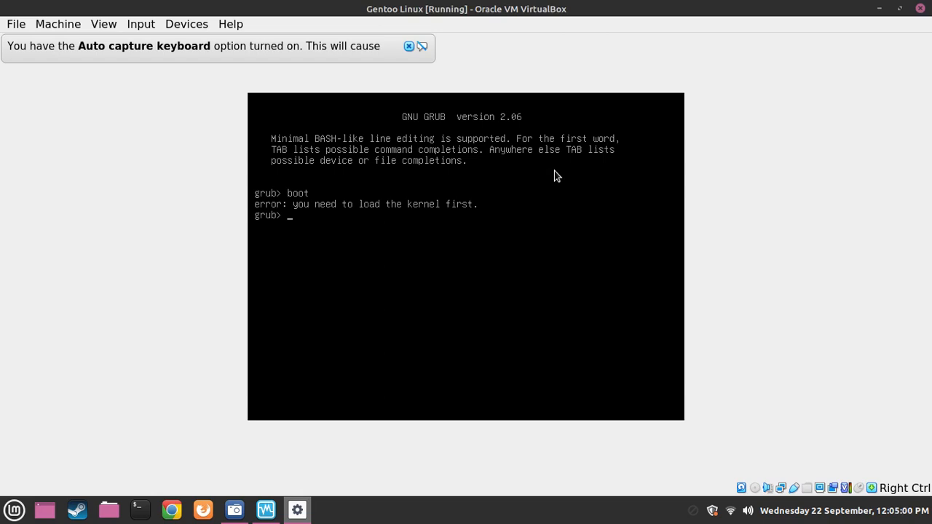
pyautogui.moveTo(909, 6)
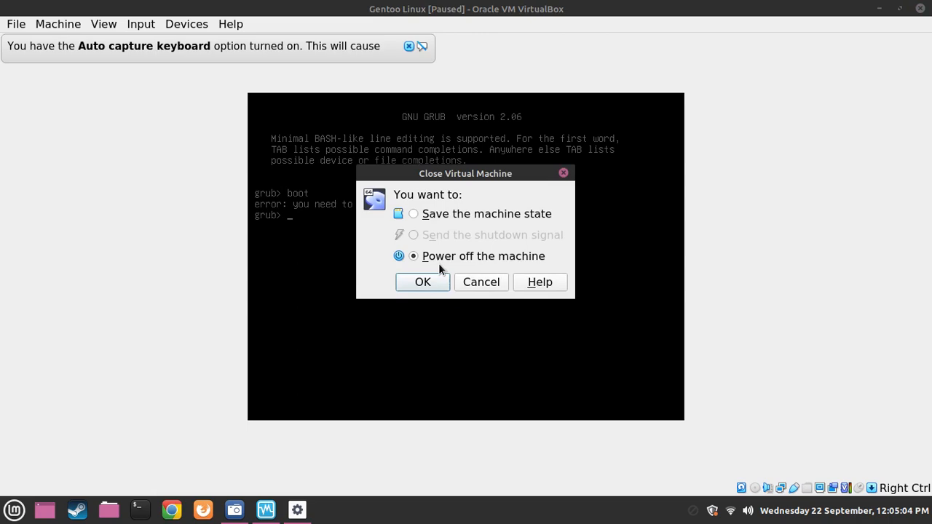
# Power off the Gentoo VM and start the FreeBSD VM from VirtualBox Manager.
pyautogui.click(423, 283)
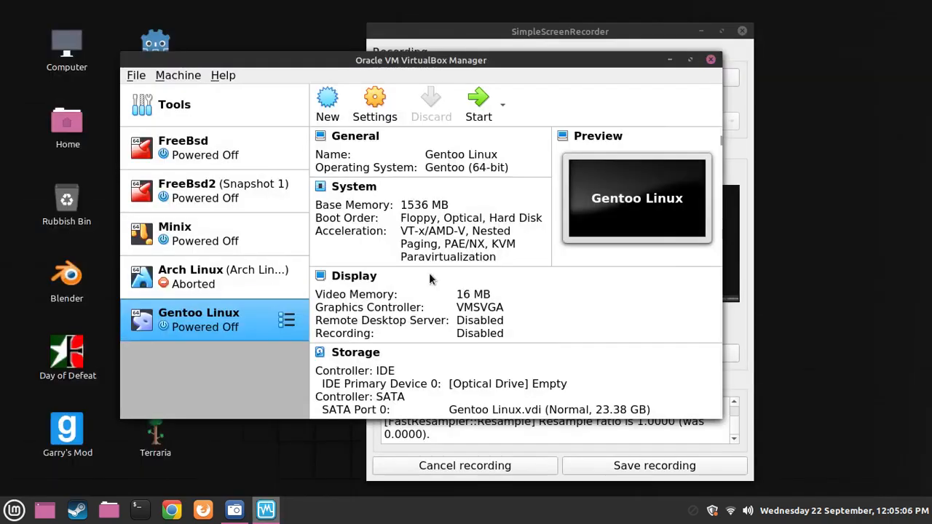
pyautogui.click(211, 191)
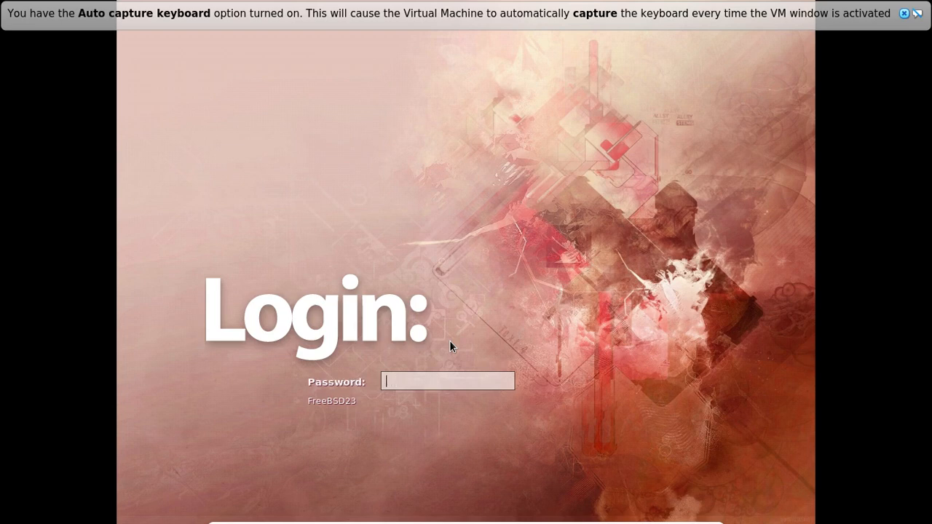
# Submit the password to log in to the FreeBSD machine's Xfce desktop.
pyautogui.press('Return')
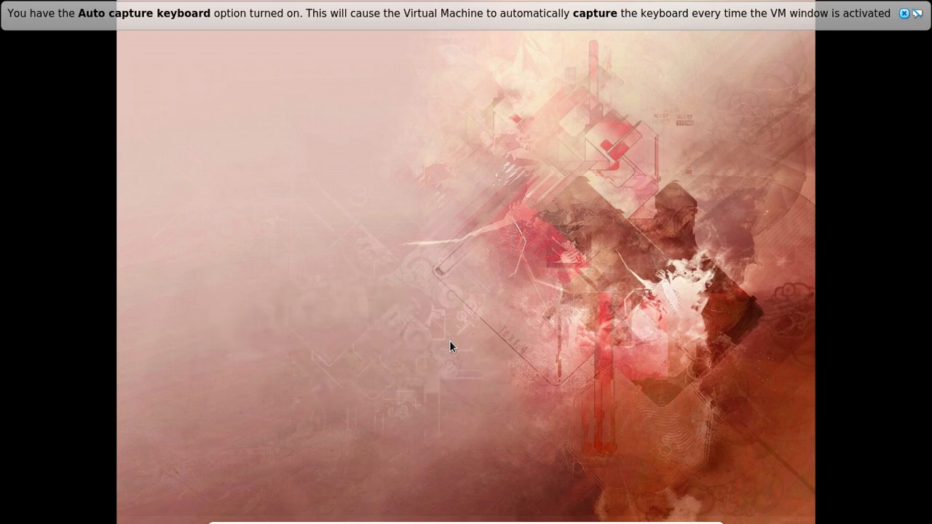
pyautogui.moveTo(419, 296)
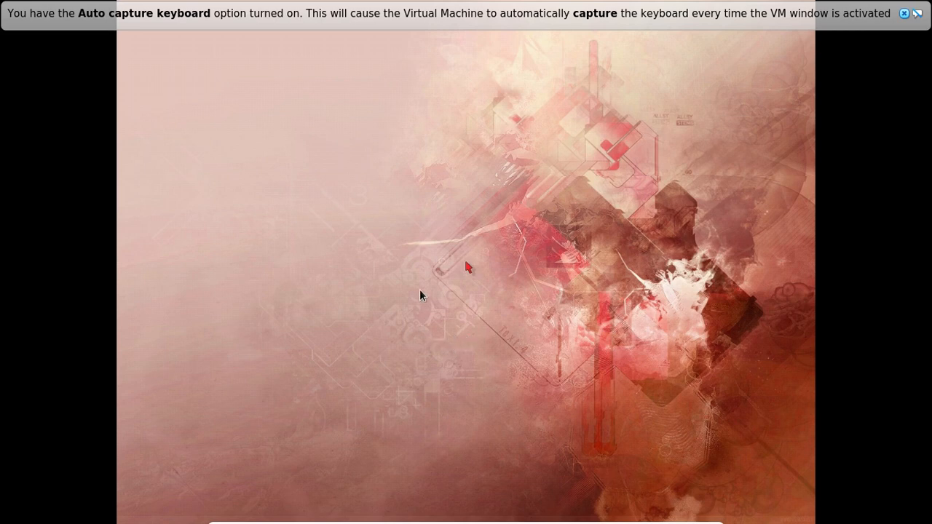
pyautogui.moveTo(189, 211)
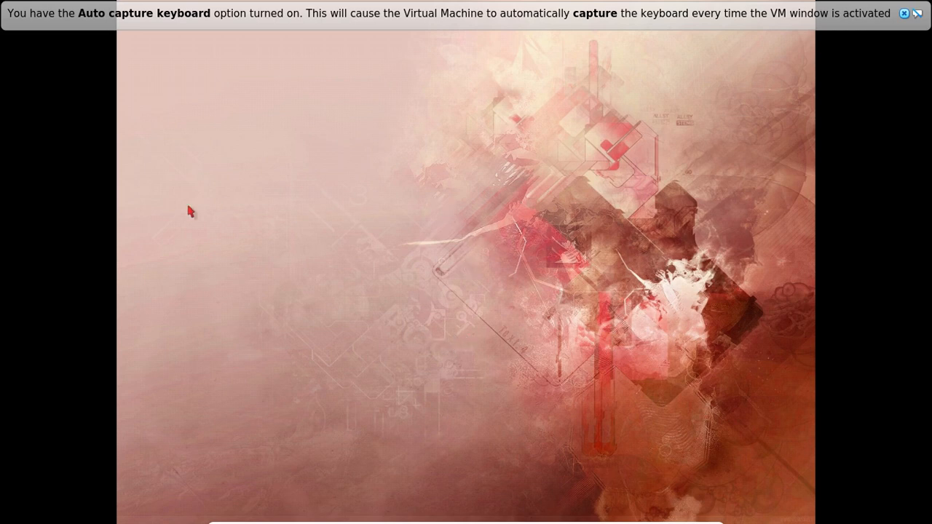
pyautogui.moveTo(513, 240)
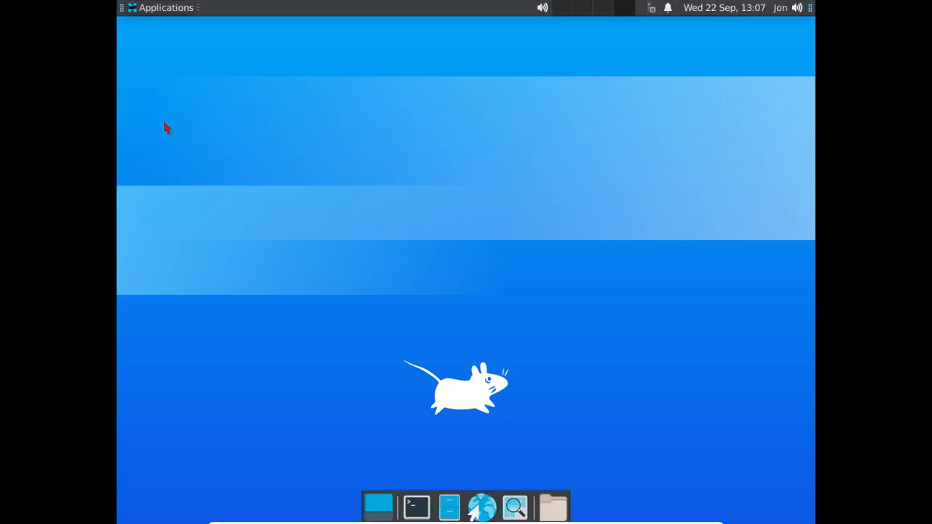
# Launch Midori from the Xfce Applications Internet submenu.
pyautogui.click(160, 7)
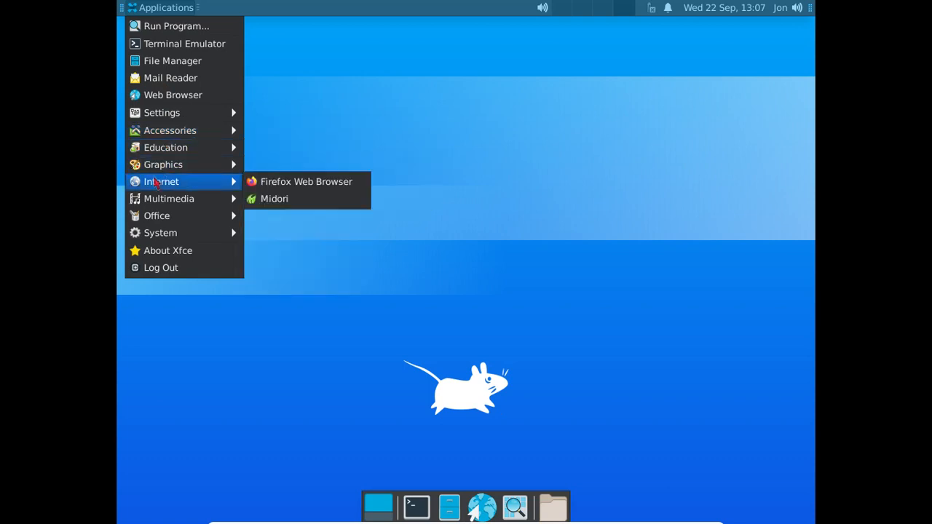
pyautogui.moveTo(169, 198)
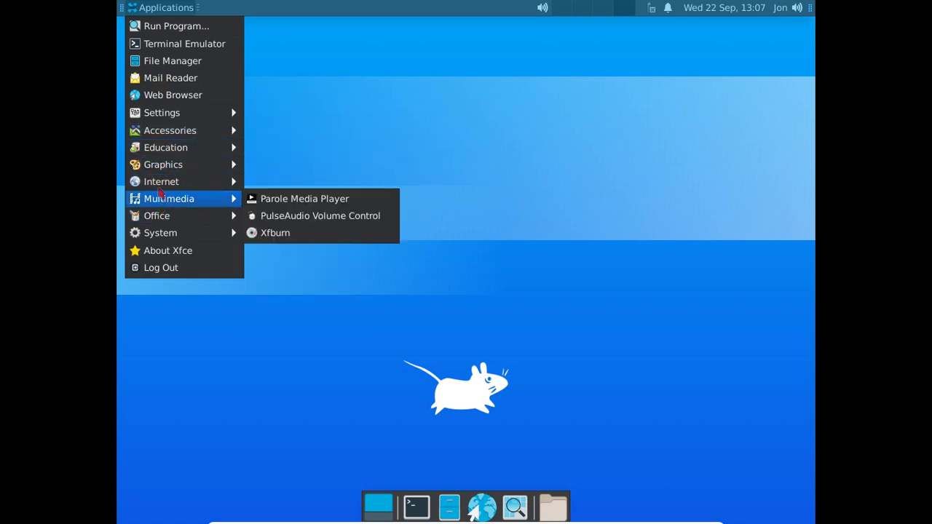
pyautogui.moveTo(169, 251)
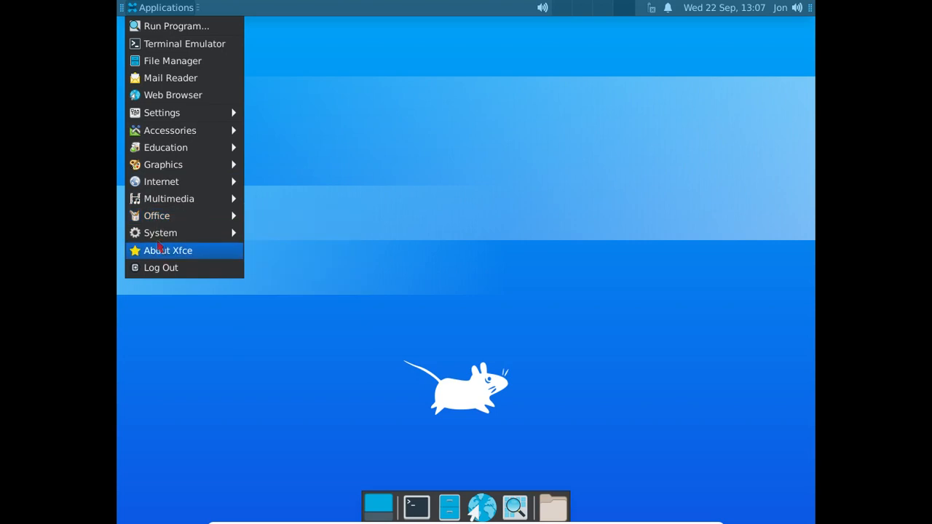
pyautogui.moveTo(161, 181)
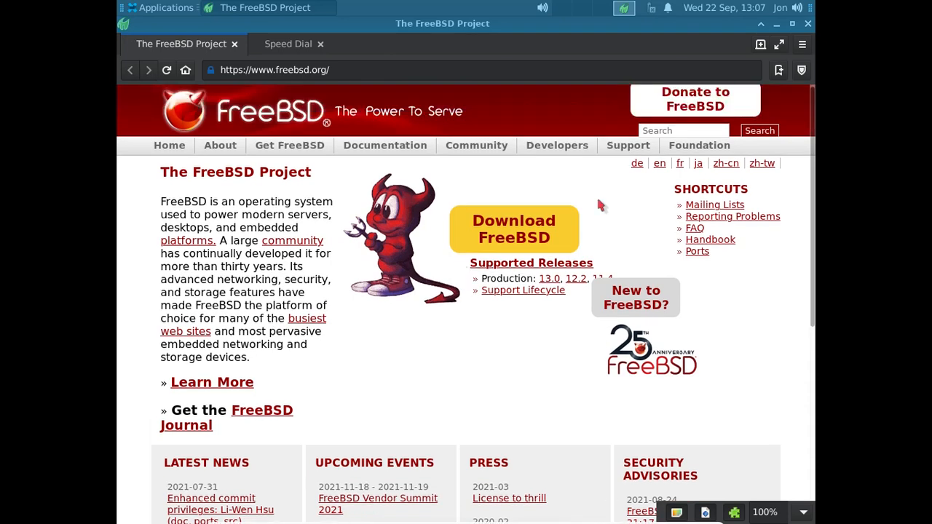
# Go to the Download FreeBSD page from freebsd.org.
pyautogui.scroll(-3)
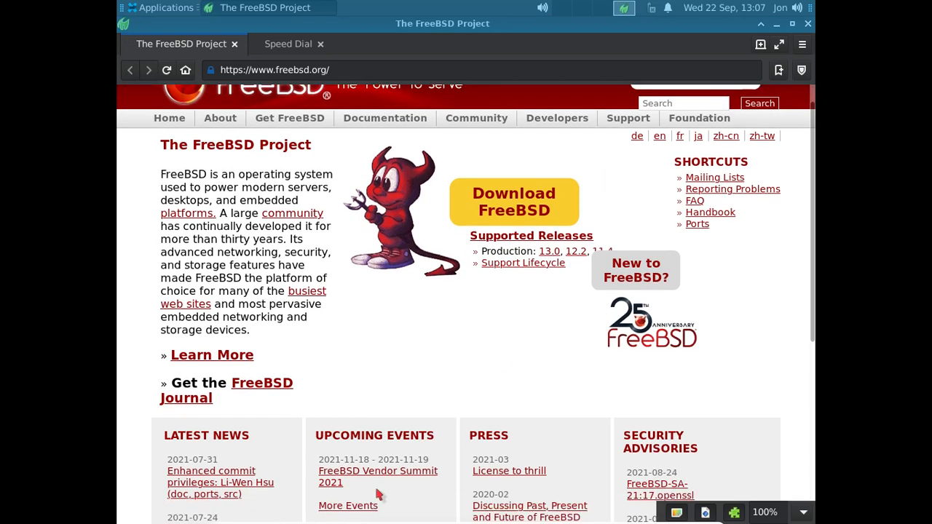
pyautogui.scroll(-3)
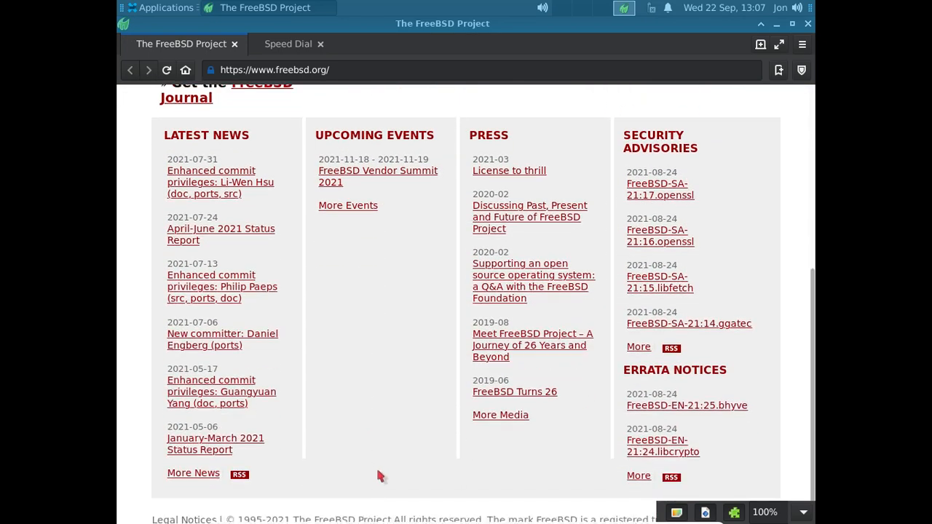
pyautogui.scroll(3)
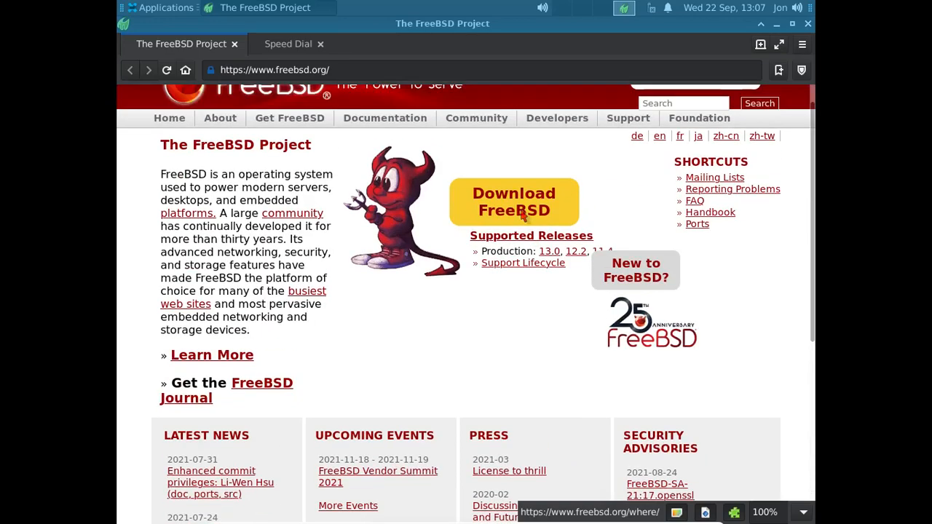
pyautogui.click(512, 201)
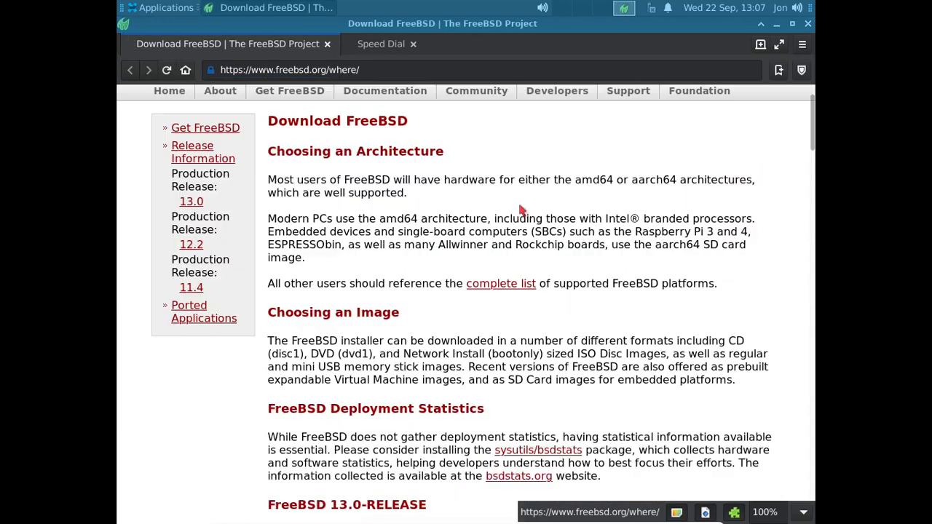
pyautogui.scroll(-3)
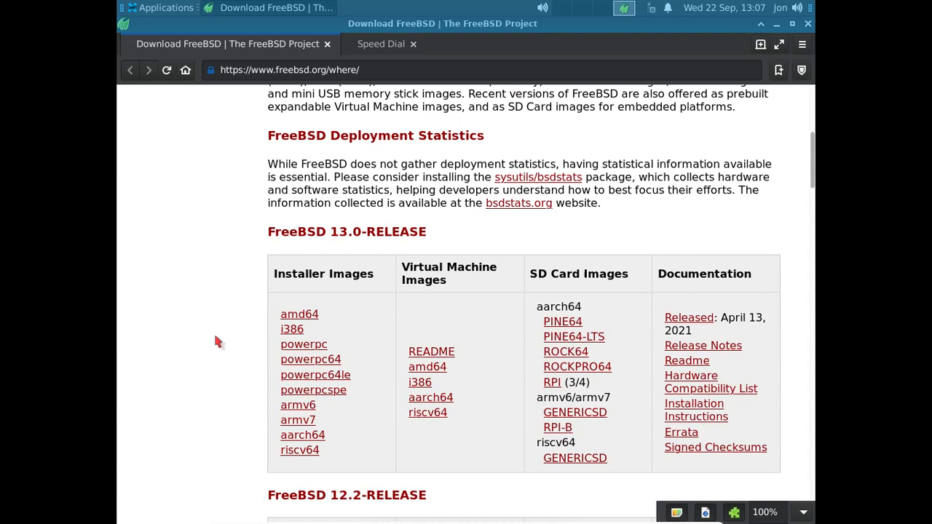
pyautogui.moveTo(299, 315)
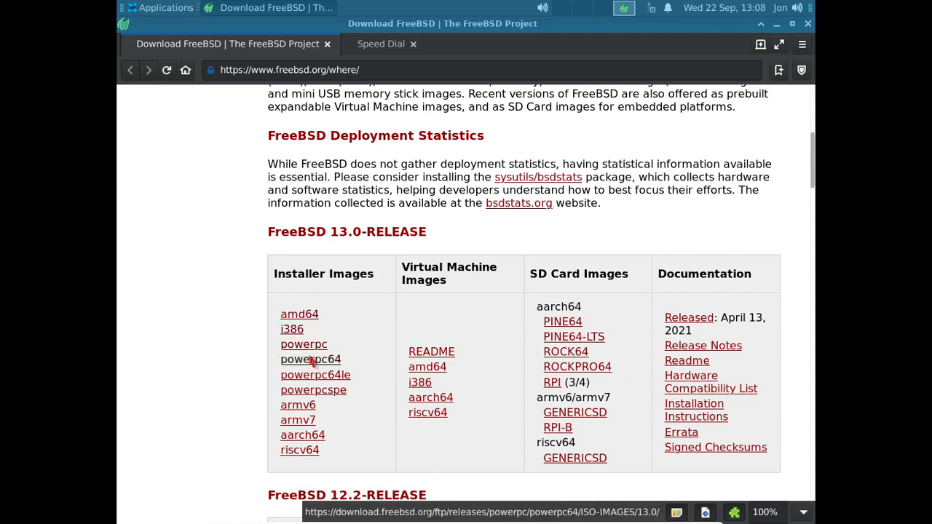
pyautogui.moveTo(298, 404)
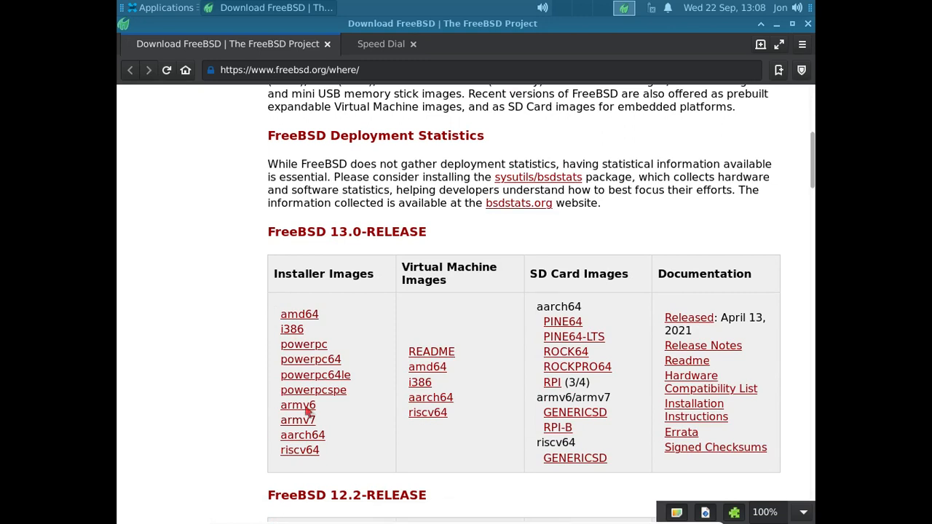
pyautogui.moveTo(338, 319)
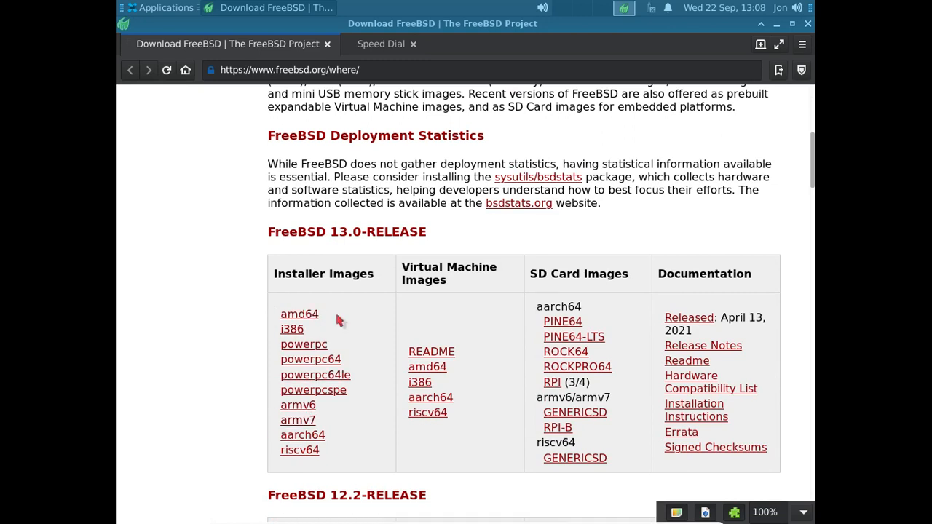
pyautogui.moveTo(299, 315)
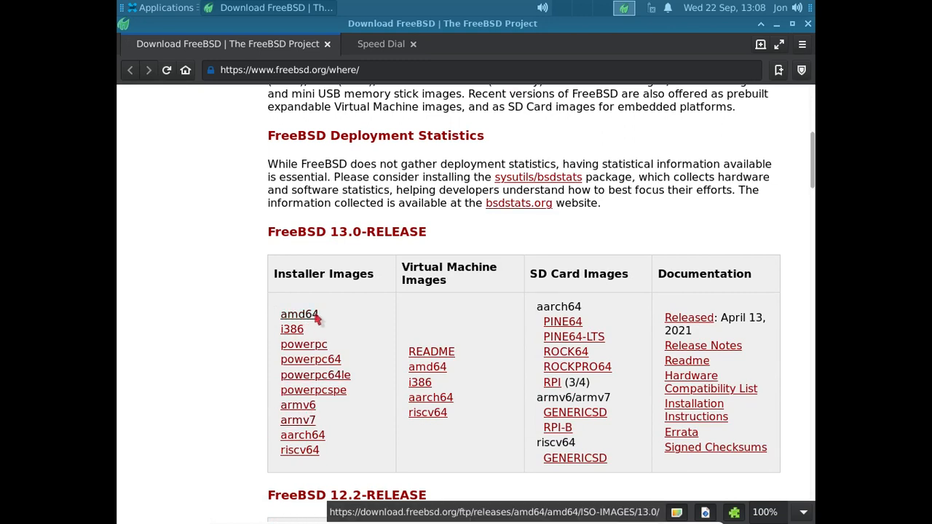
pyautogui.scroll(3)
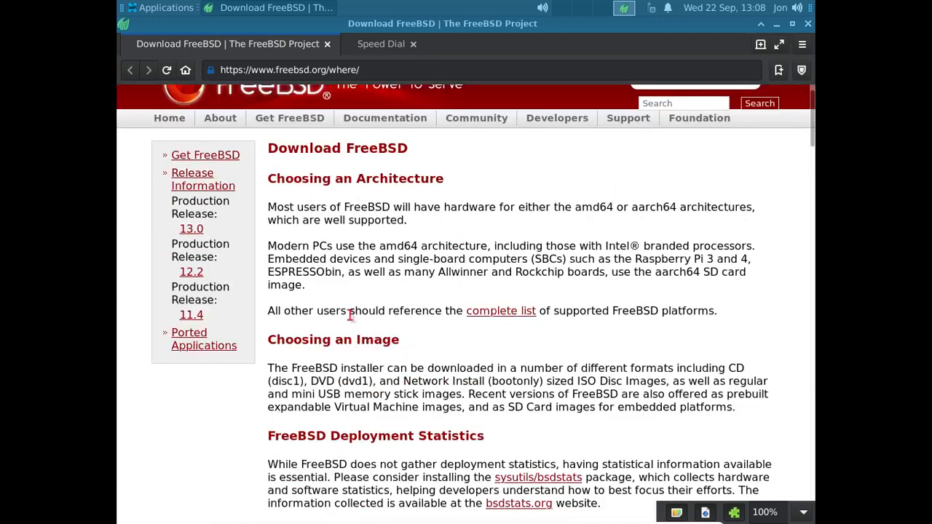
# Review the release installer and VM image tables, then head to the Handbook.
pyautogui.scroll(-3)
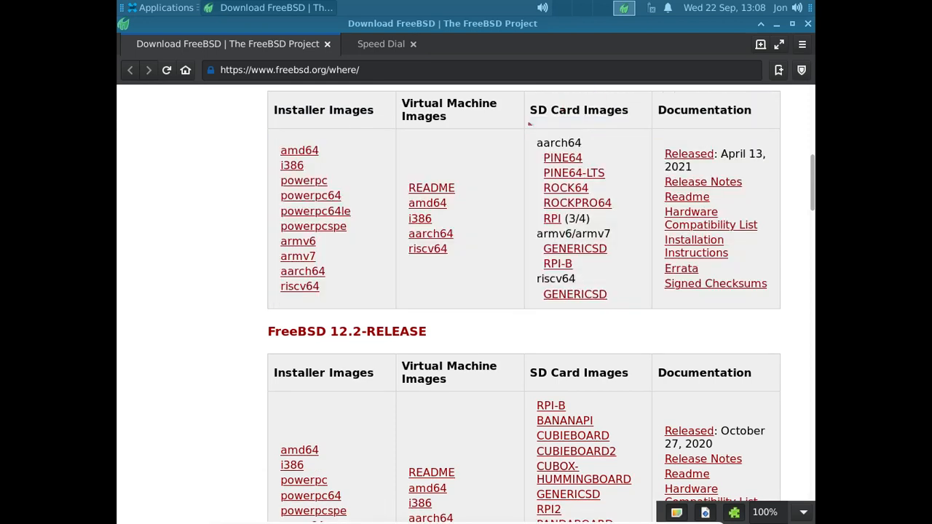
pyautogui.scroll(-3)
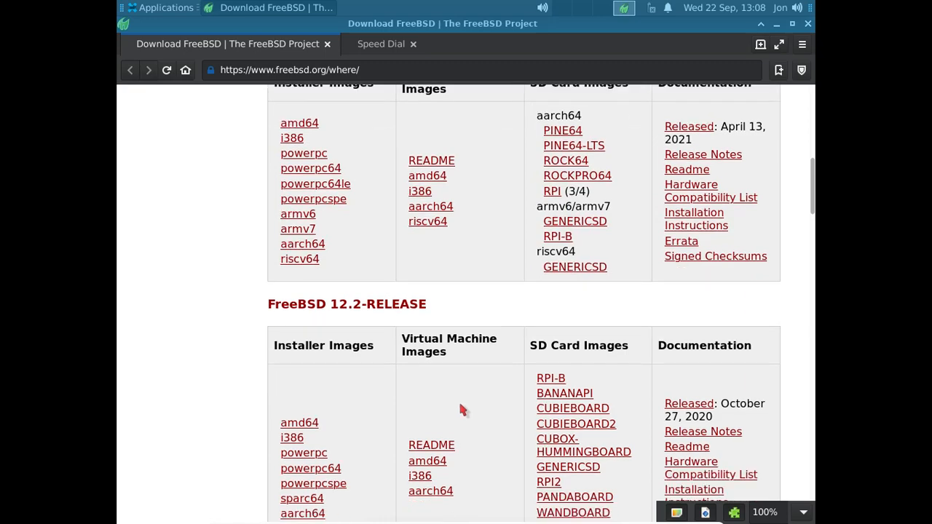
pyautogui.scroll(-3)
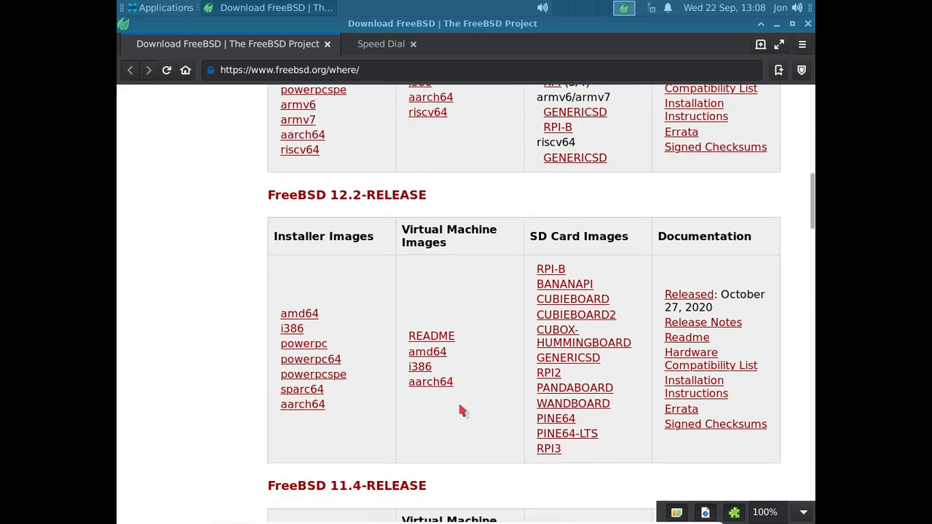
pyautogui.scroll(-3)
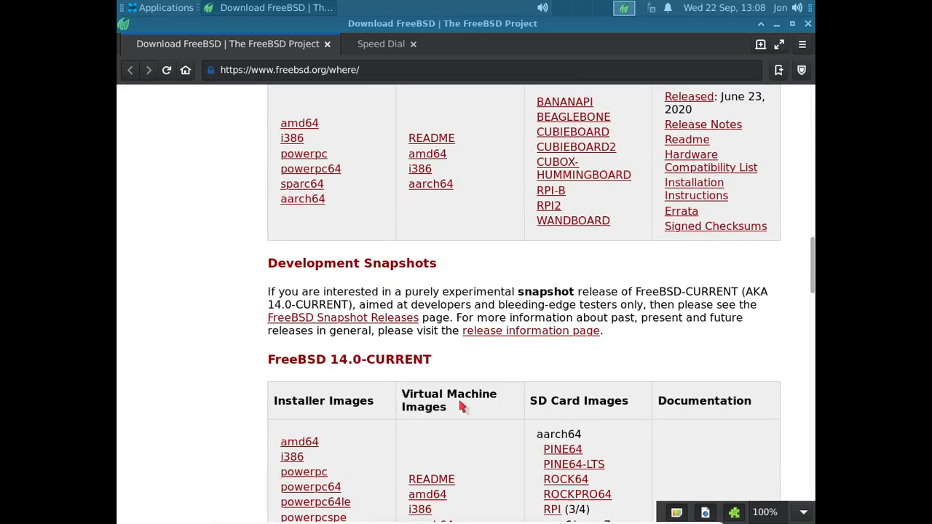
pyautogui.scroll(-3)
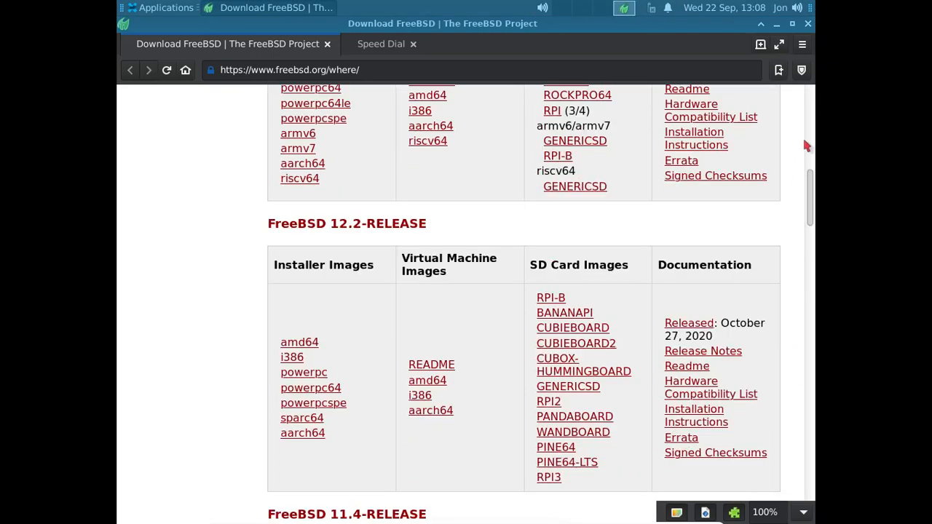
pyautogui.scroll(3)
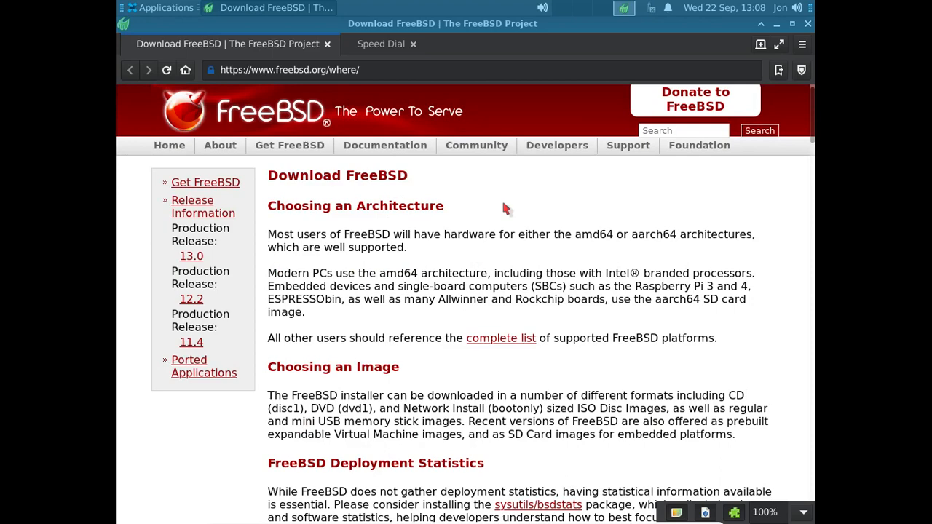
pyautogui.click(385, 146)
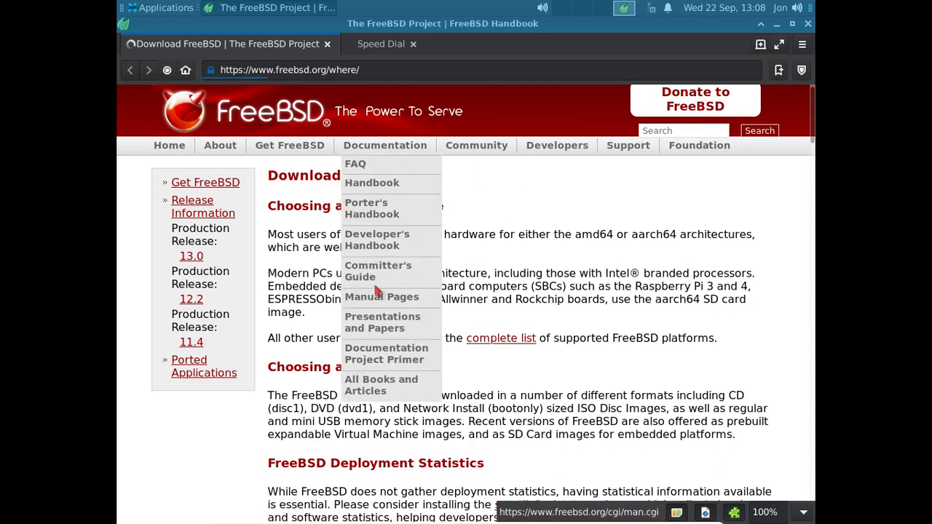
# Load the FreeBSD Handbook and scan its table of contents.
pyautogui.click(373, 183)
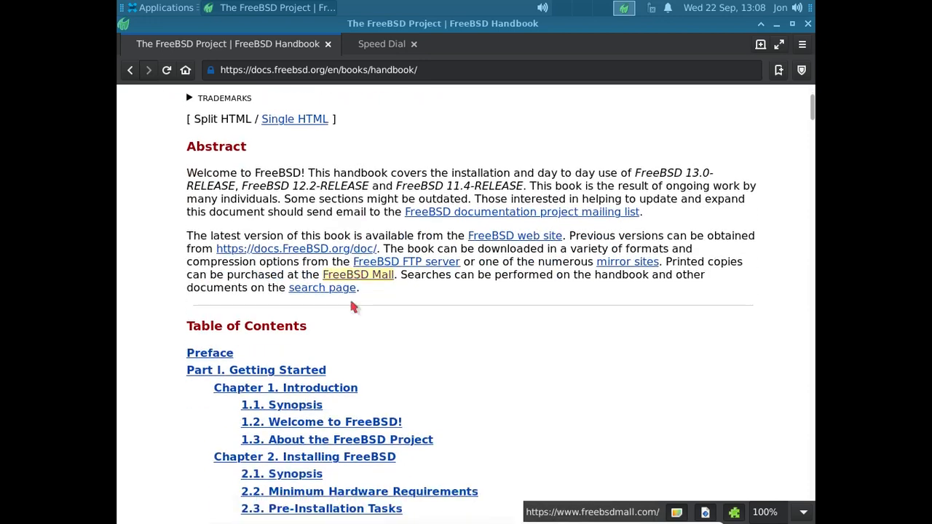
pyautogui.scroll(-3)
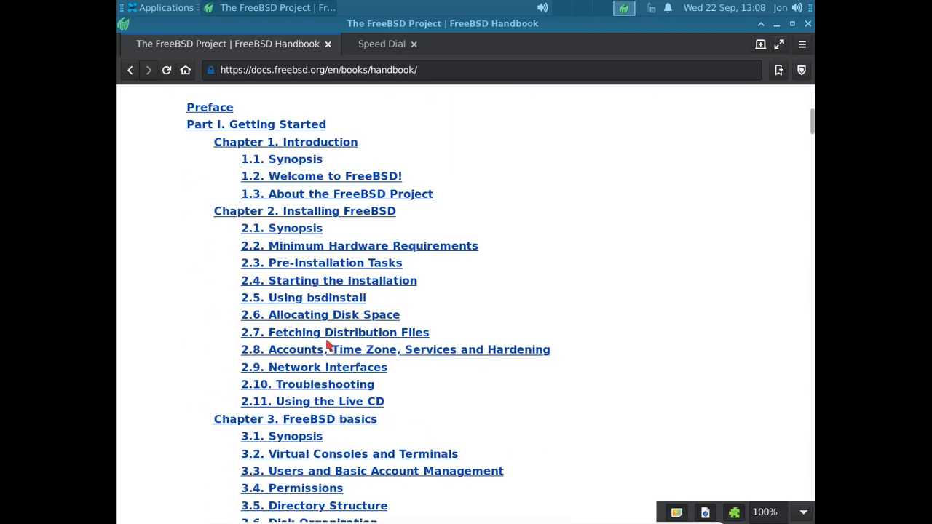
pyautogui.scroll(-3)
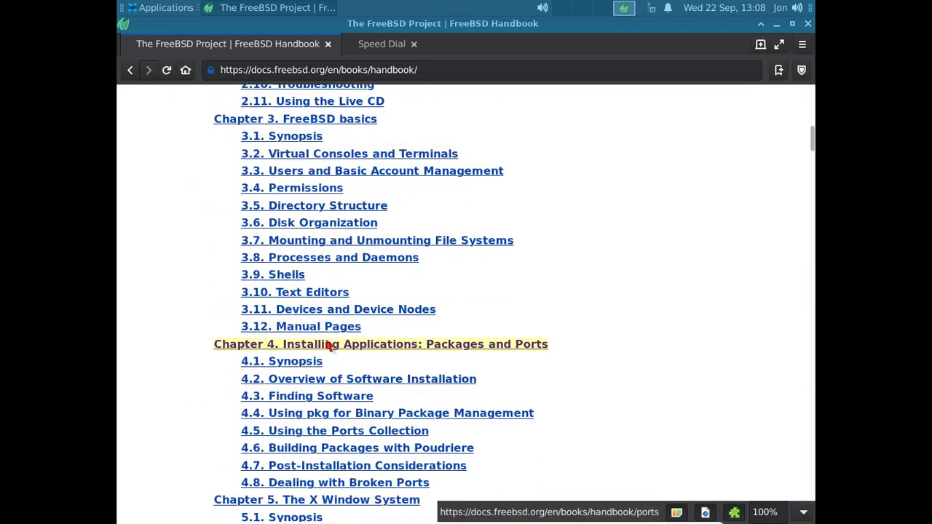
pyautogui.scroll(-3)
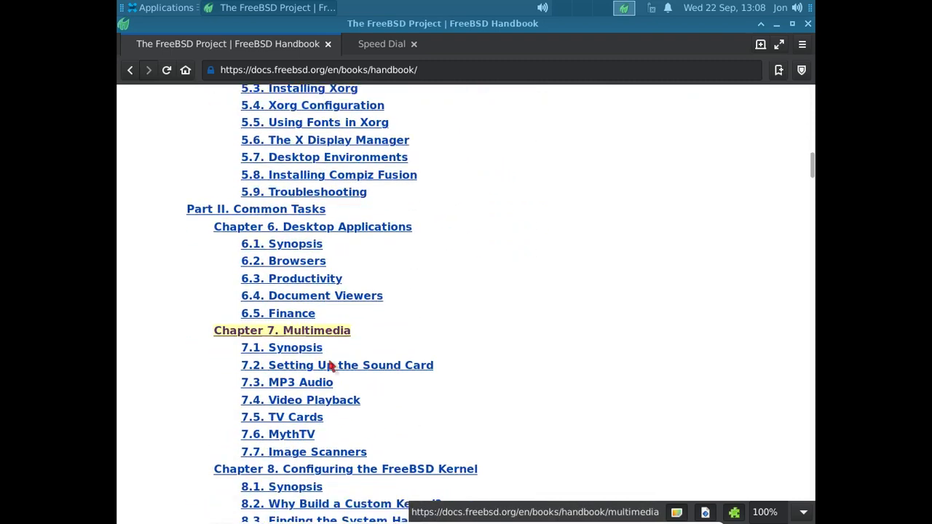
pyautogui.scroll(-3)
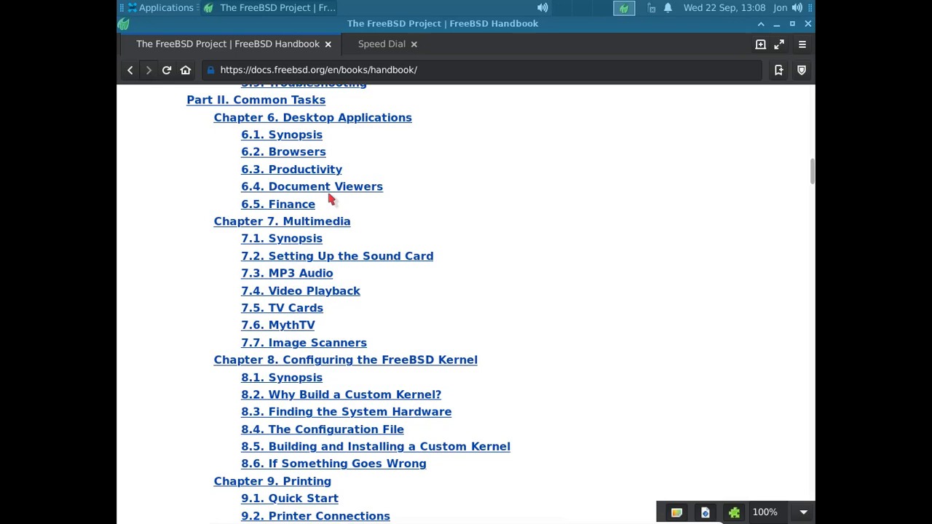
pyautogui.moveTo(282, 152)
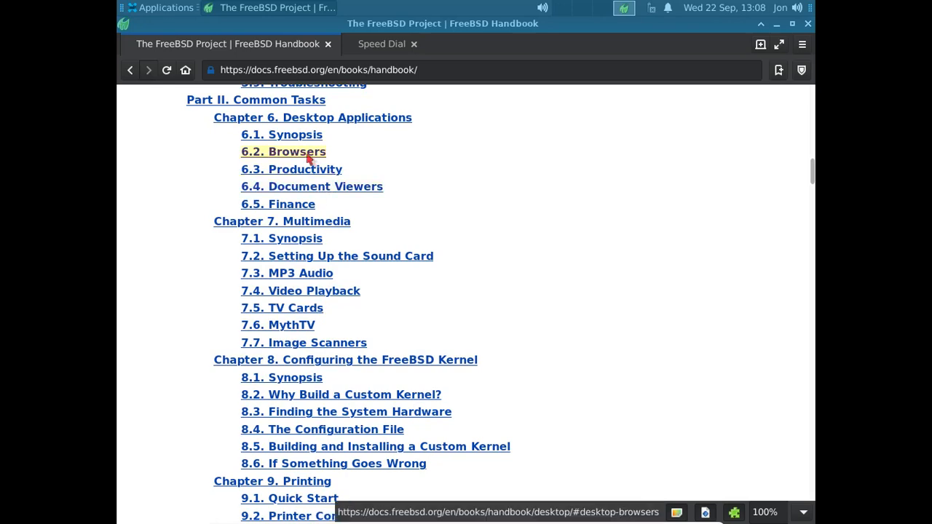
# Read the 6.2 Browsers section through the install notes to Productivity.
pyautogui.click(282, 152)
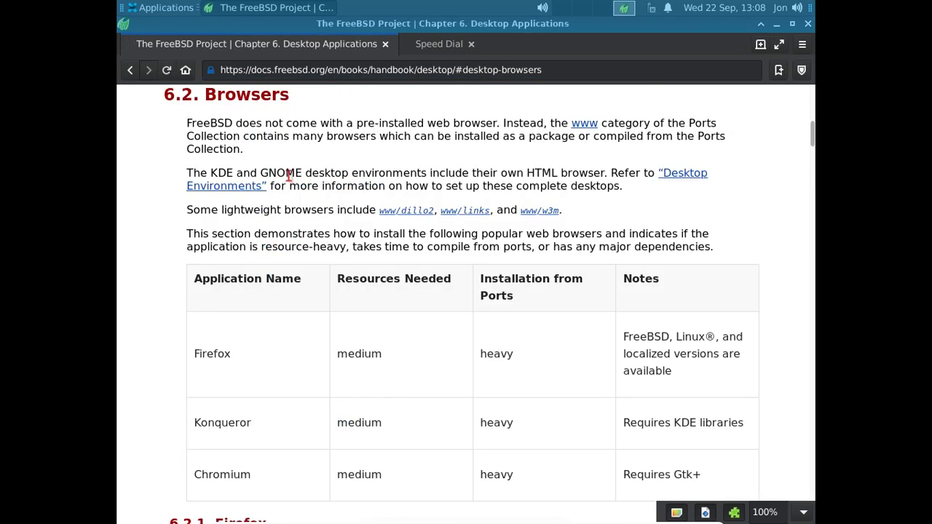
pyautogui.scroll(-3)
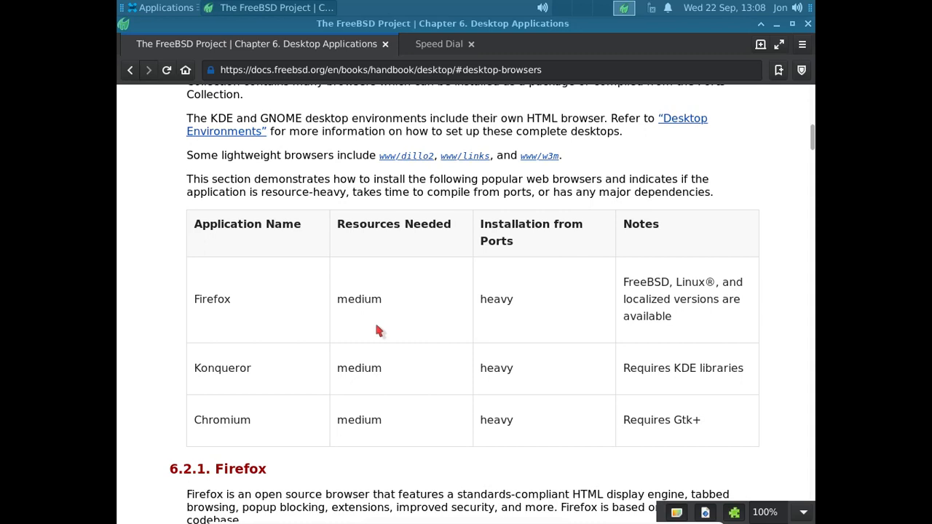
pyautogui.scroll(-3)
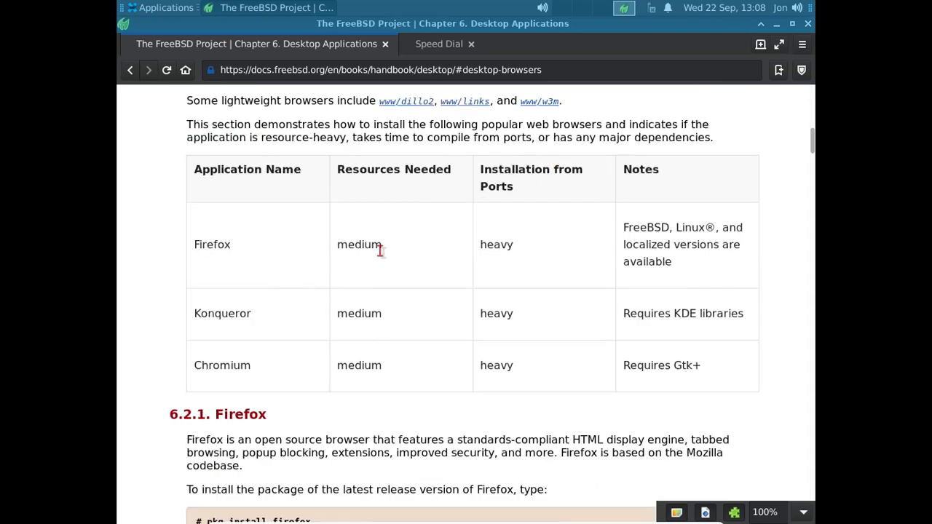
pyautogui.moveTo(370, 273)
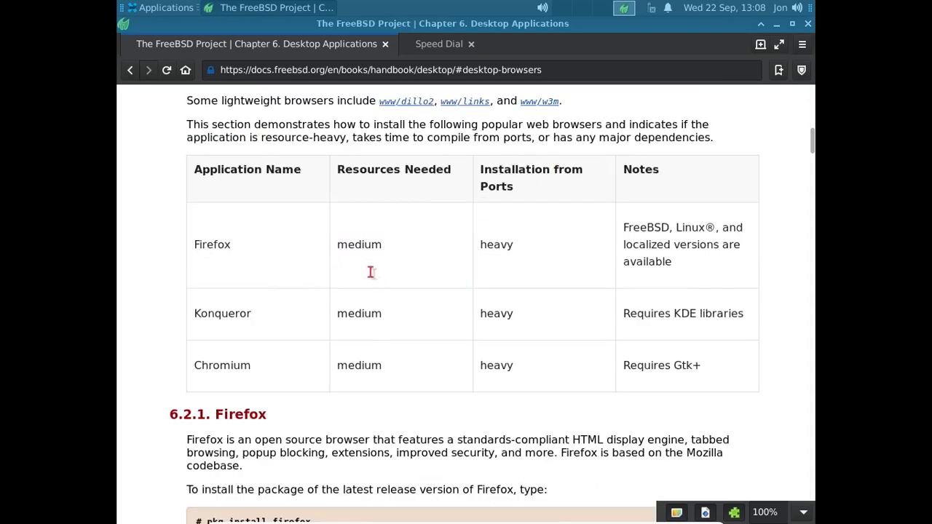
pyautogui.moveTo(330, 309)
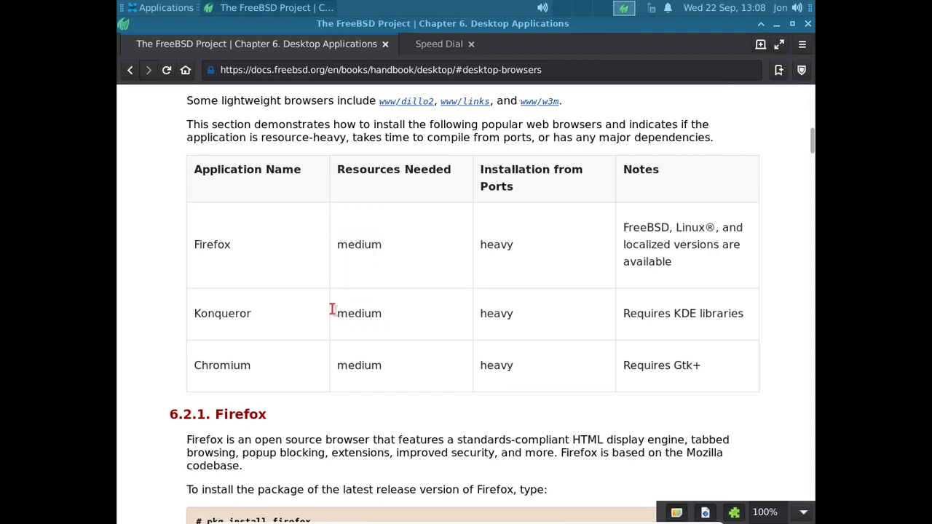
pyautogui.scroll(-3)
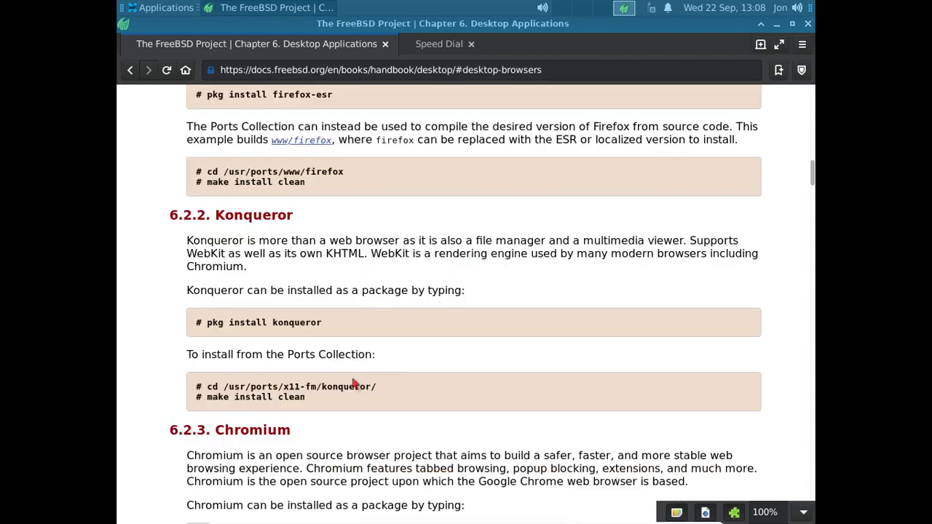
pyautogui.scroll(-3)
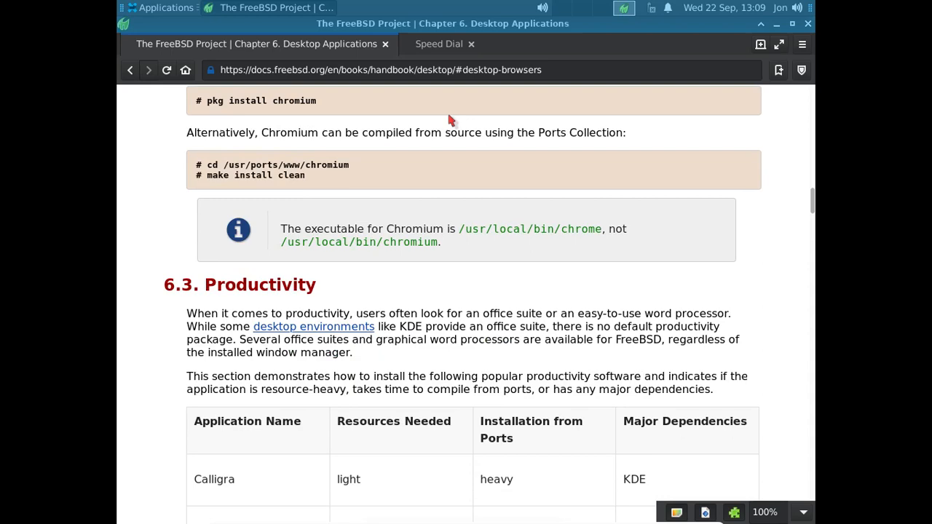
pyautogui.doubleClick(478, 70)
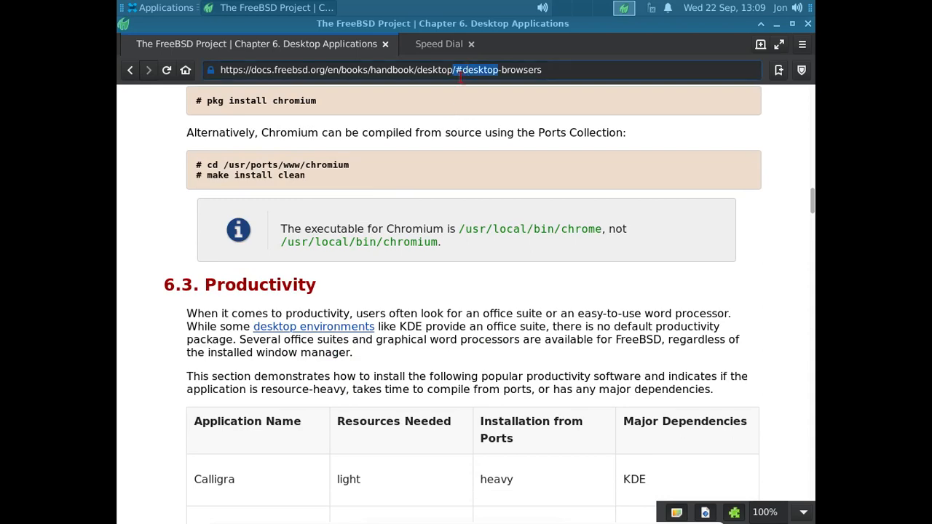
# Enter youtube.com in the Handbook tab's address bar and switch to Speed Dial.
pyautogui.click(379, 70)
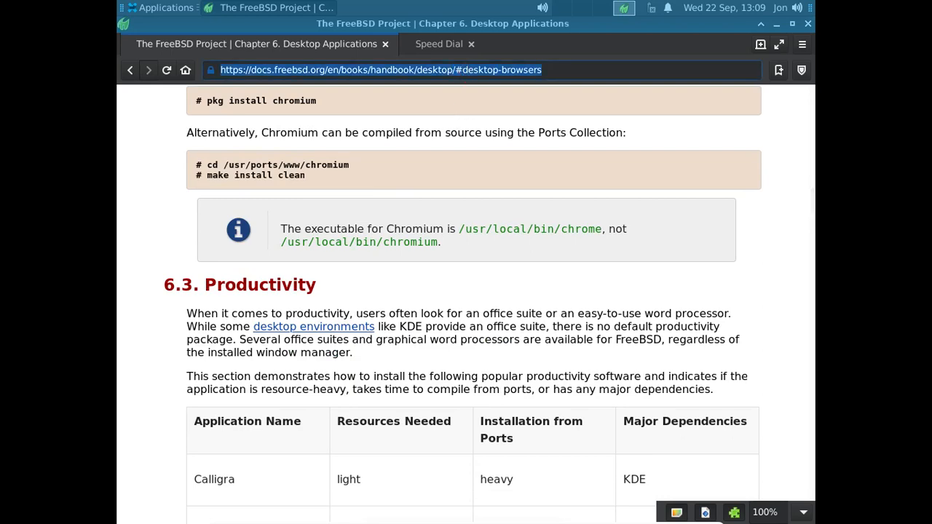
pyautogui.write('yout')
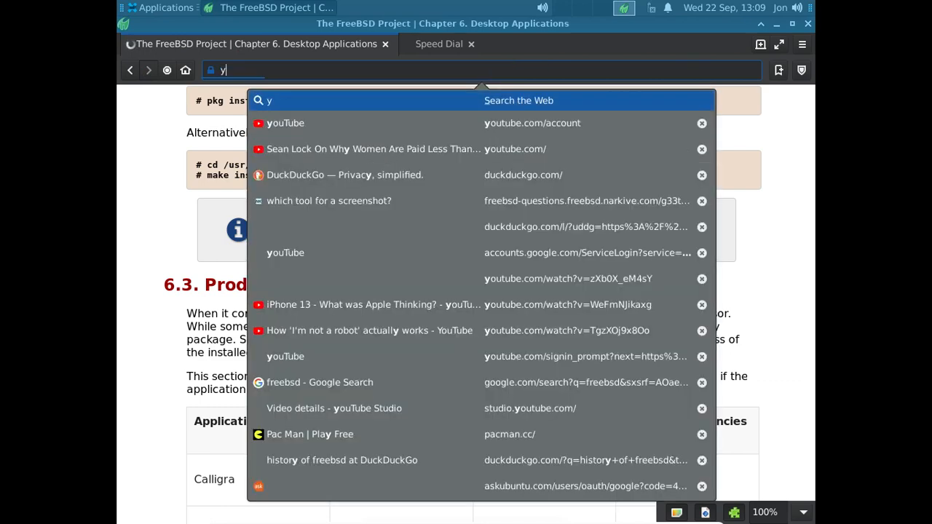
pyautogui.write('outube.com/')
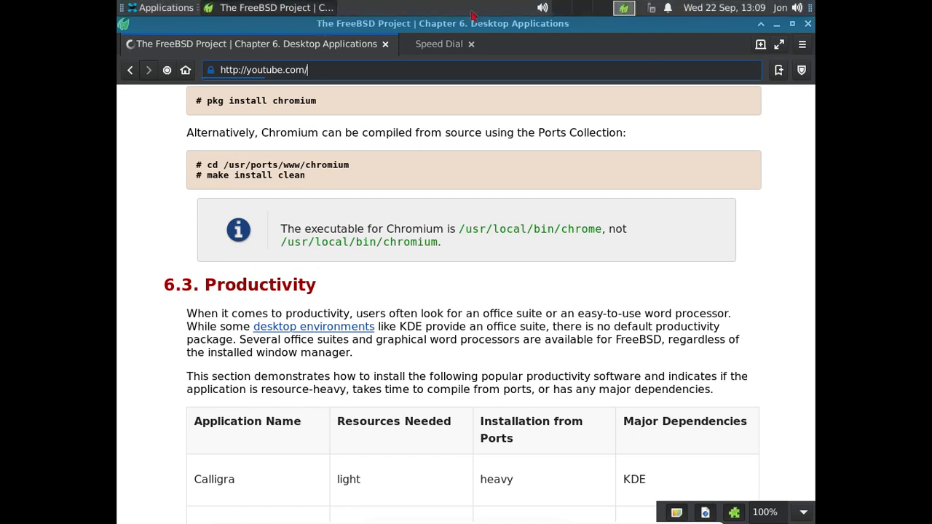
pyautogui.click(438, 44)
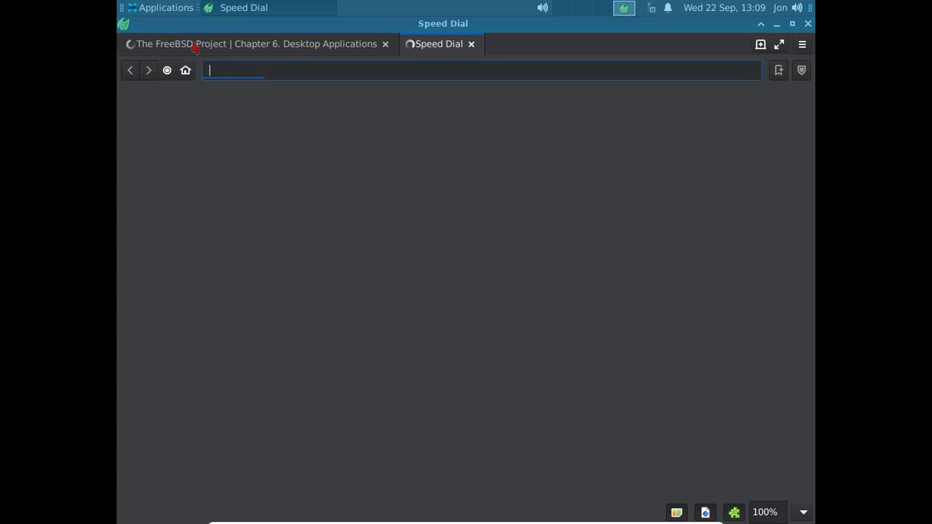
# Return to the first tab for YouTube's account settings, then reopen Xfce Applications.
pyautogui.click(160, 8)
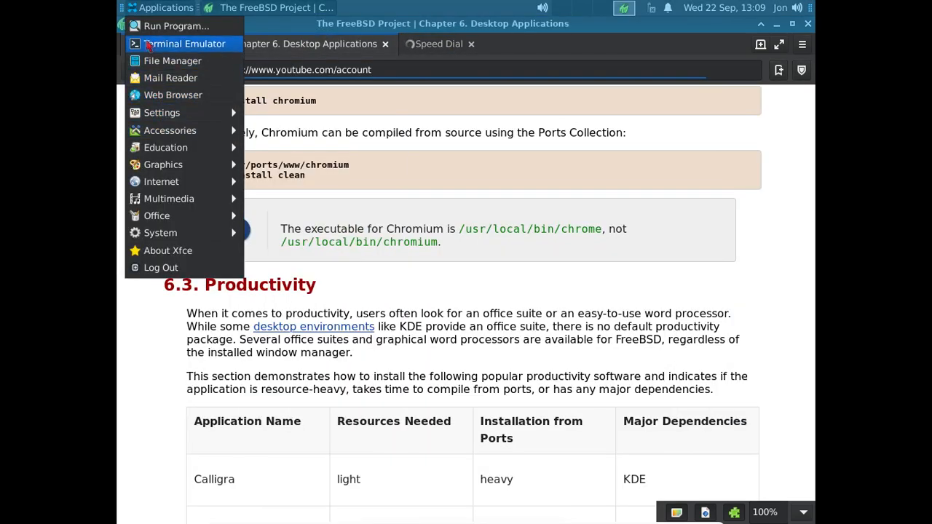
pyautogui.moveTo(162, 112)
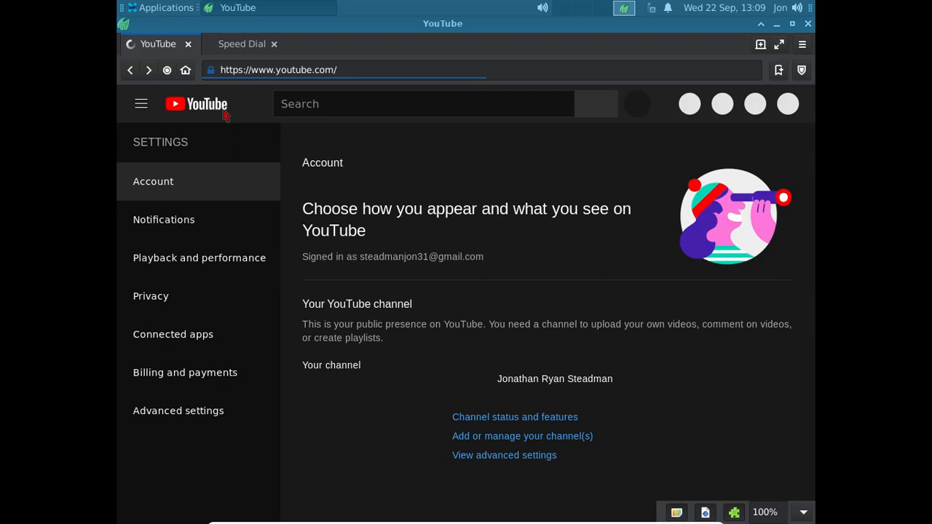
pyautogui.moveTo(460, 125)
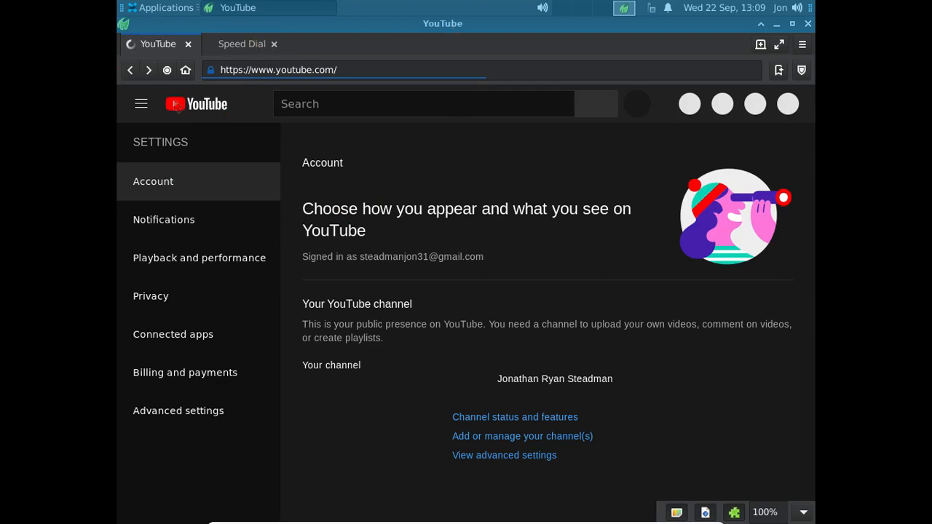
pyautogui.click(158, 8)
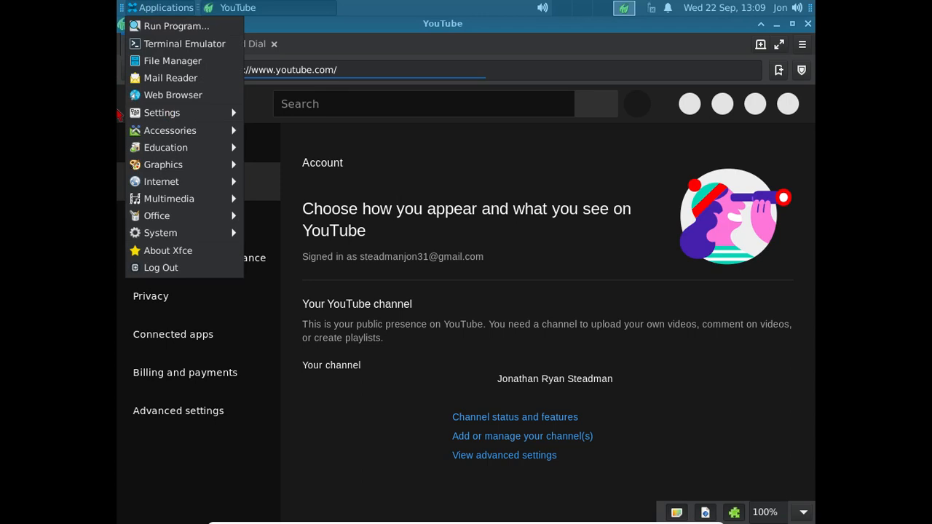
pyautogui.moveTo(167, 113)
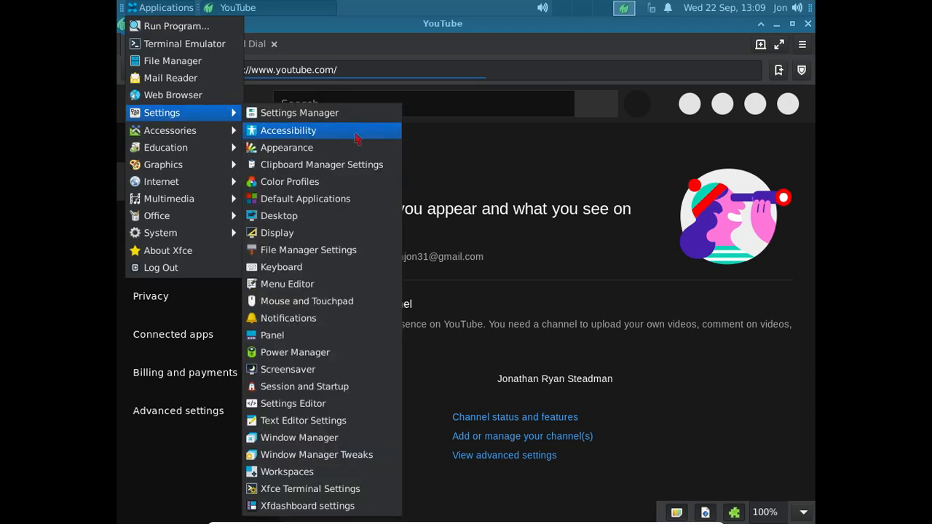
pyautogui.moveTo(335, 330)
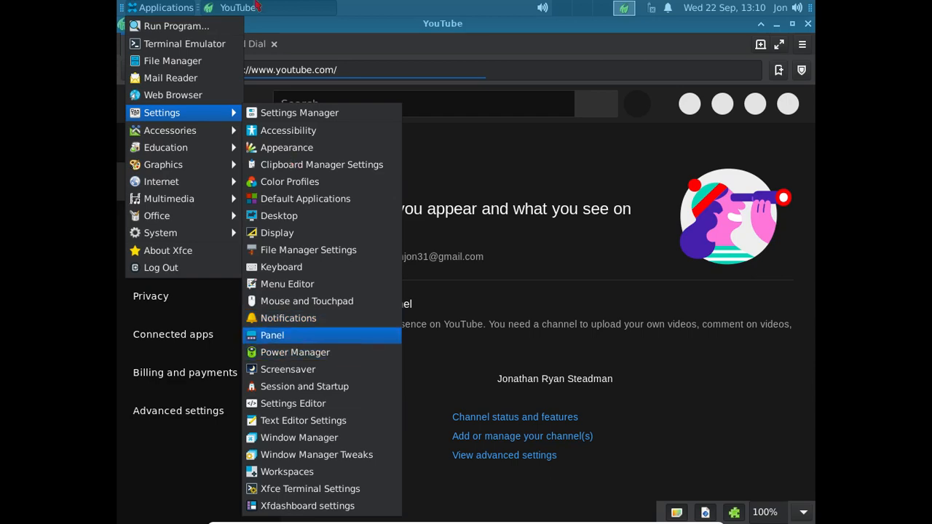
pyautogui.moveTo(471, 120)
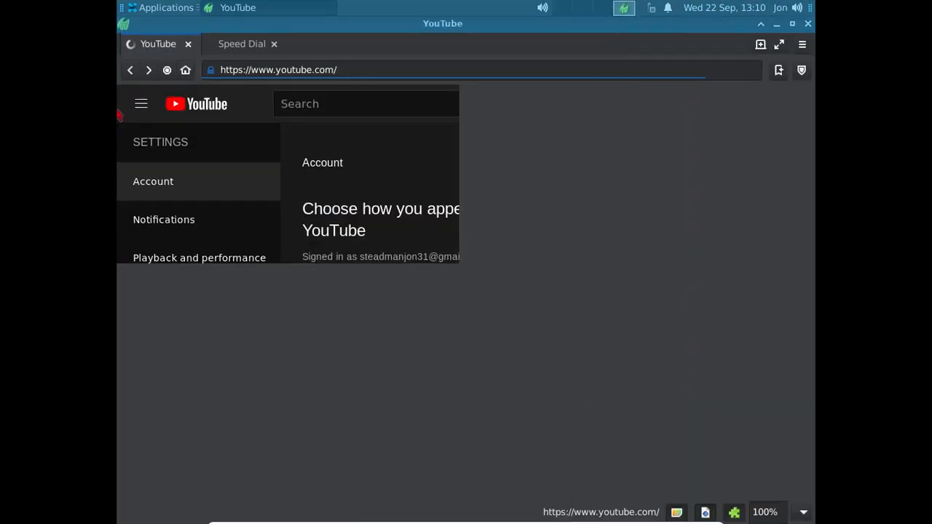
# Switch to Midori's Speed Dial tab to view its saved site tiles.
pyautogui.click(241, 43)
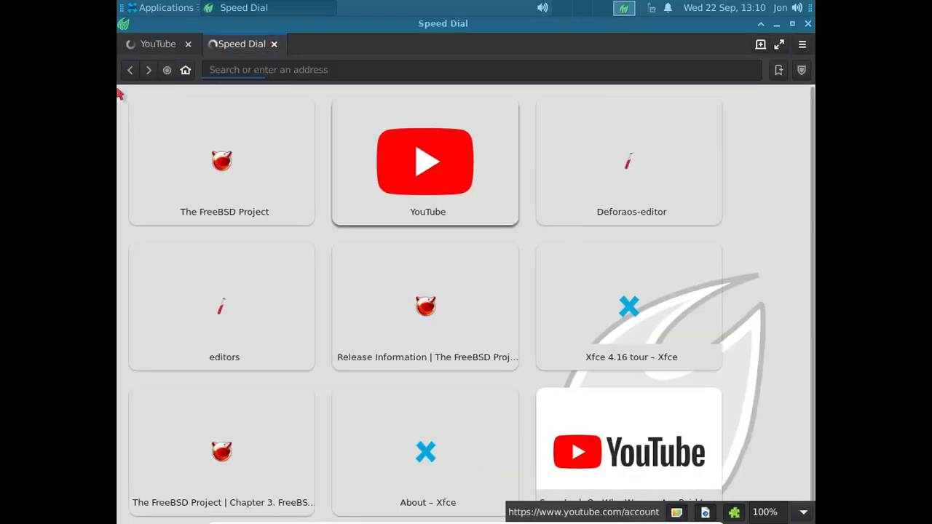
pyautogui.moveTo(119, 230)
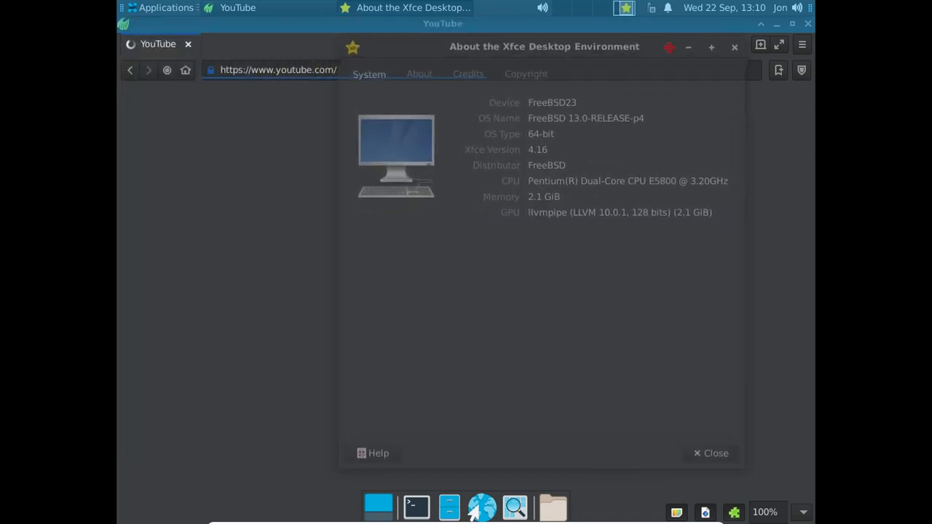
# Read the Credits, System and About tabs of the Xfce information window, then close it.
pyautogui.moveTo(545, 47); pyautogui.dragTo(603, 26)
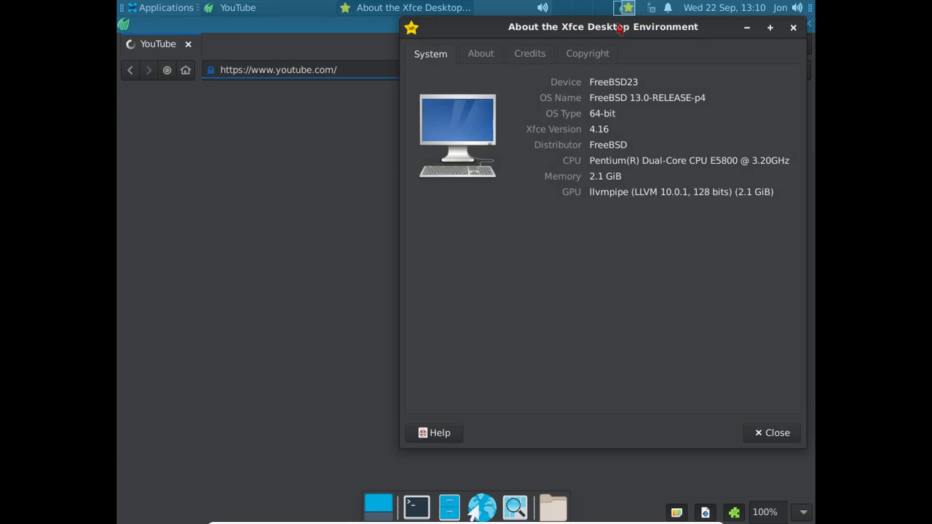
pyautogui.click(489, 52)
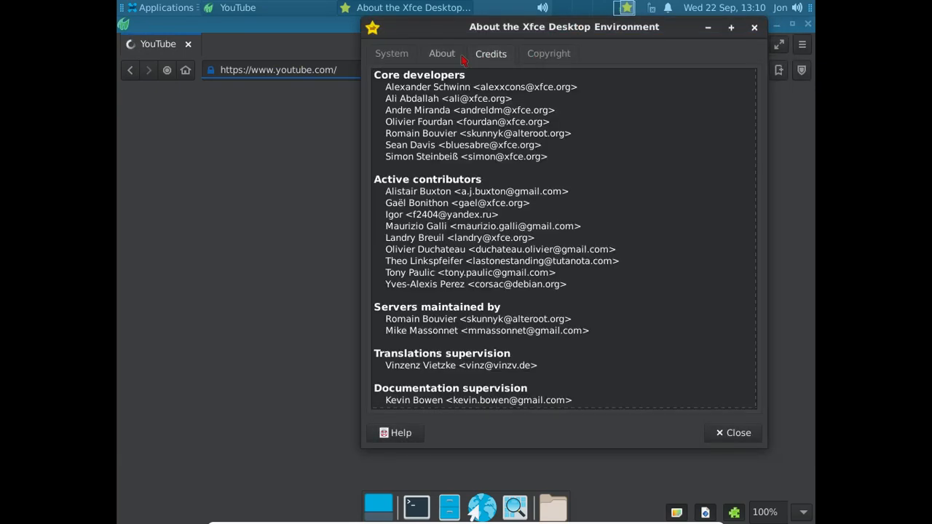
pyautogui.click(390, 52)
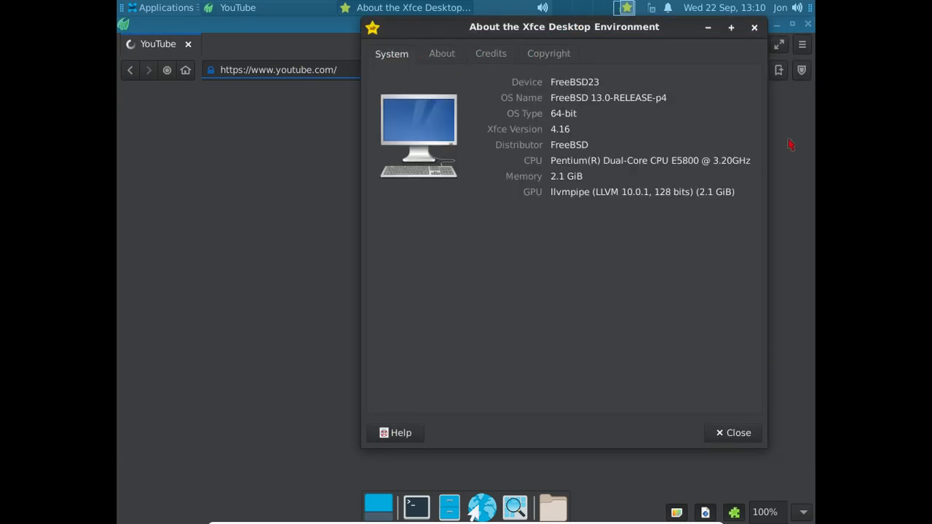
pyautogui.moveTo(559, 75)
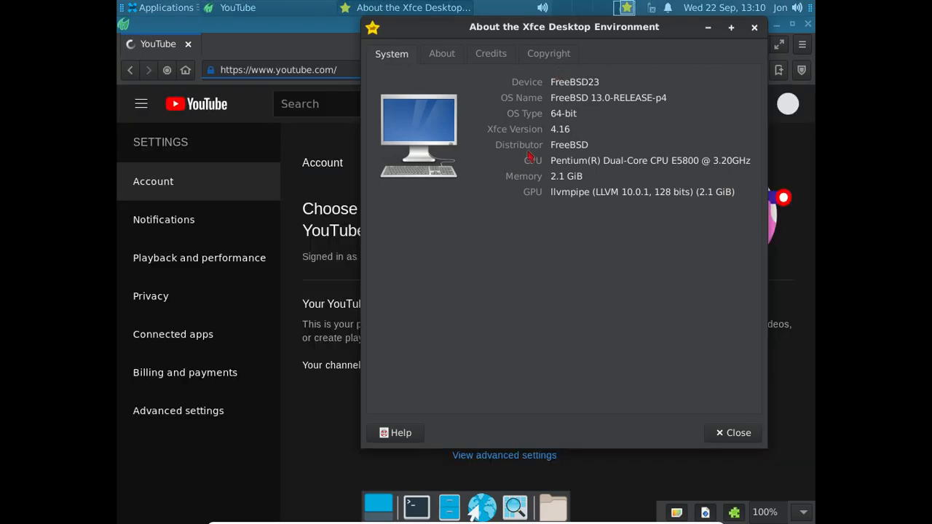
pyautogui.moveTo(560, 133)
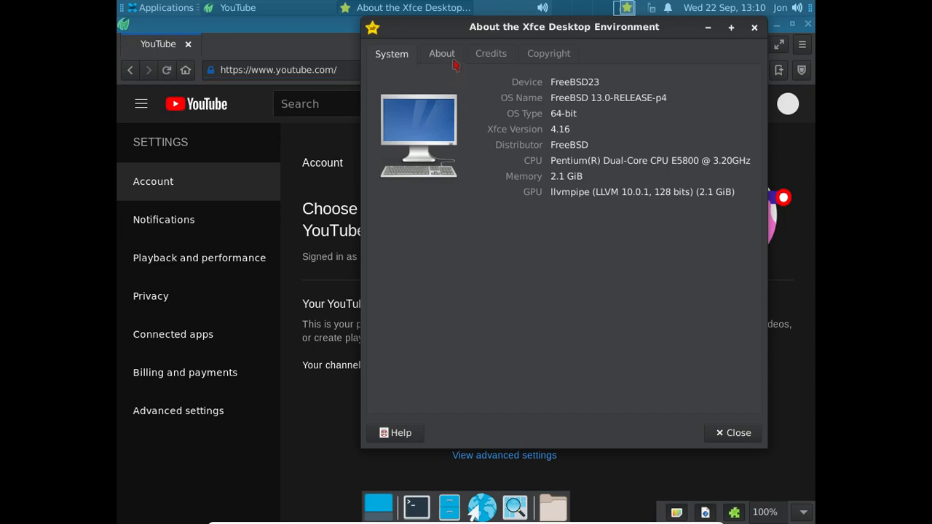
pyautogui.click(442, 52)
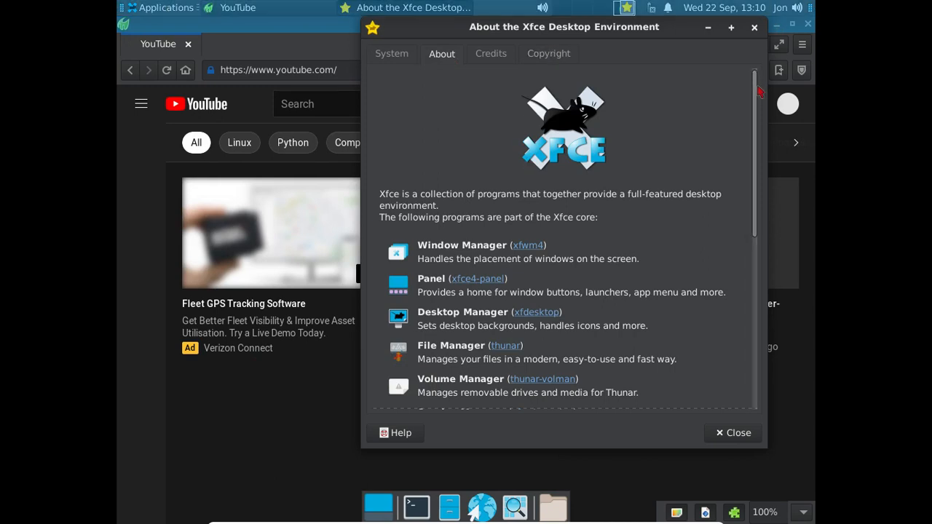
pyautogui.scroll(-3)
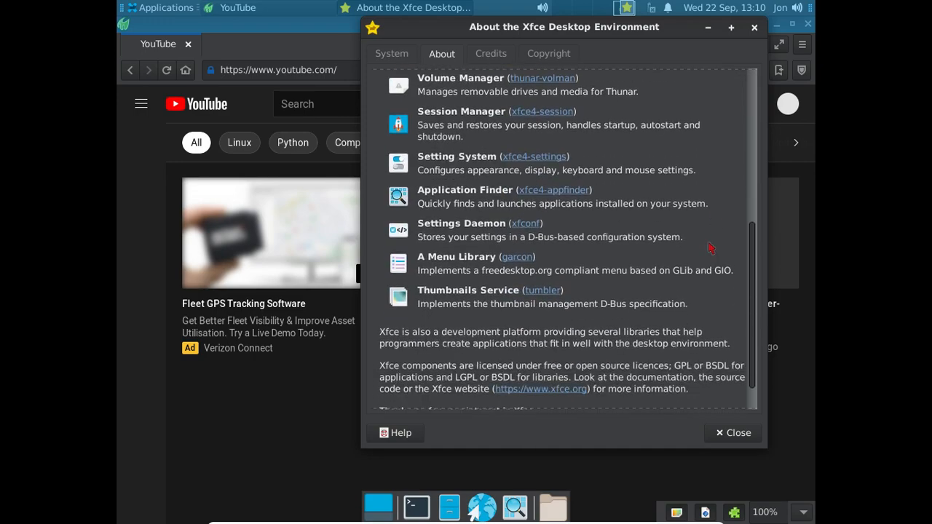
pyautogui.click(489, 52)
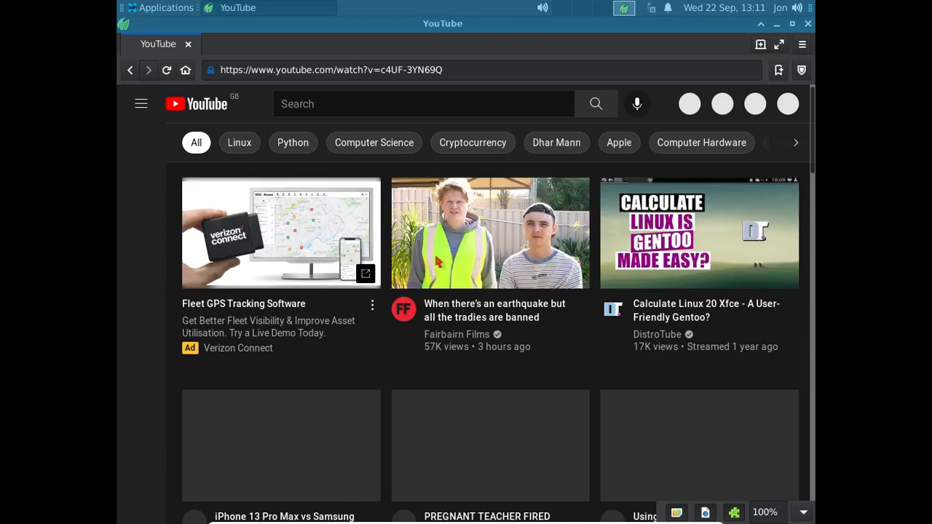
pyautogui.moveTo(437, 262)
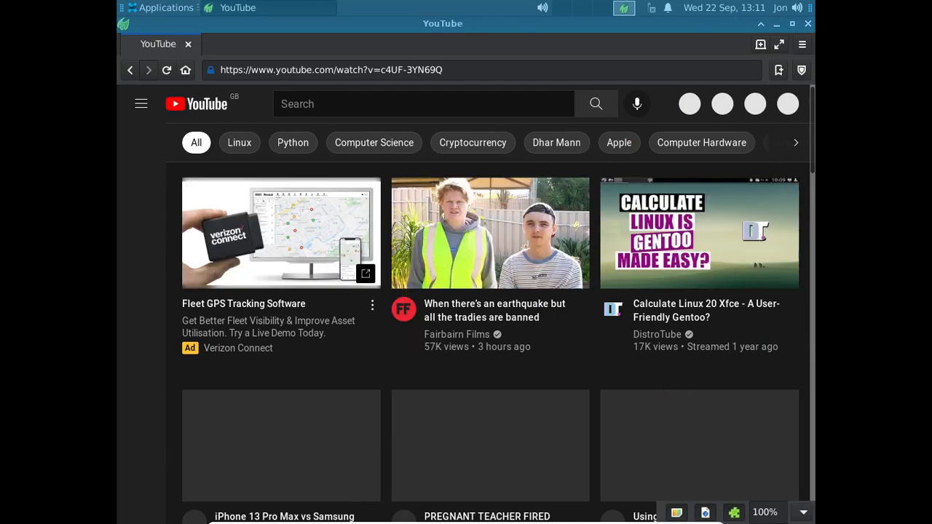
pyautogui.moveTo(655, 371)
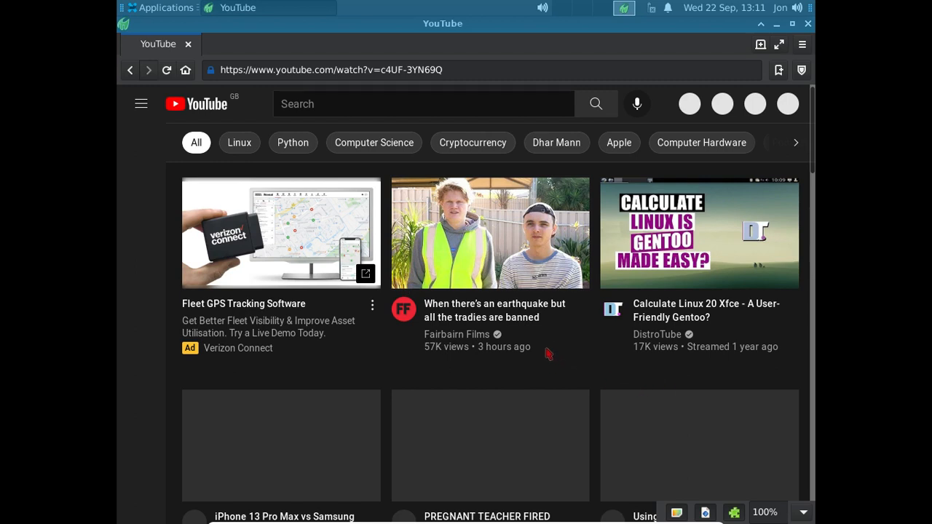
pyautogui.moveTo(477, 444)
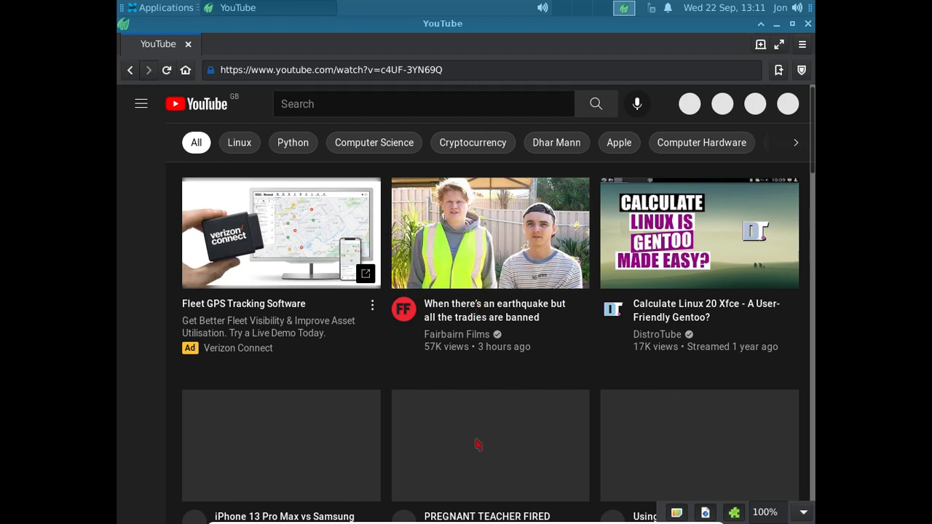
pyautogui.moveTo(476, 459)
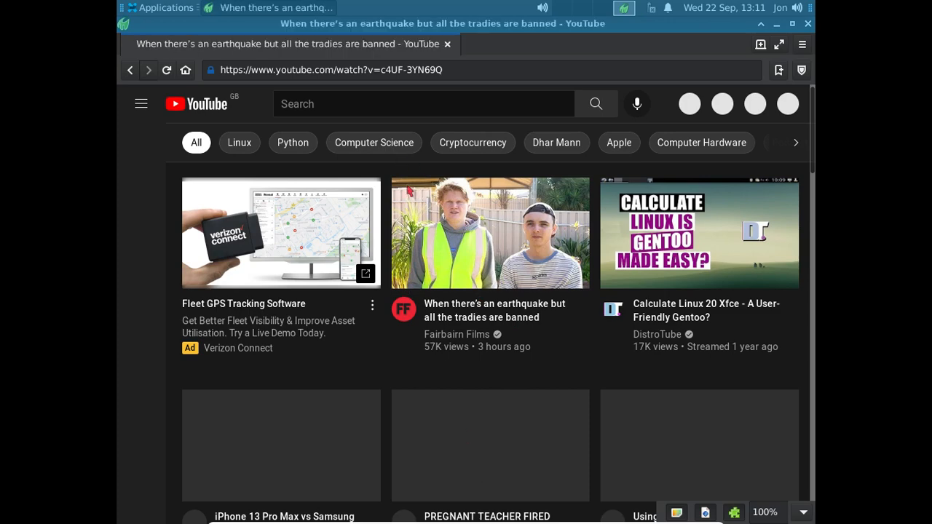
# Open the 'When there's an earthquake but all the tradies are banned' video from YouTube's home page.
pyautogui.click(489, 233)
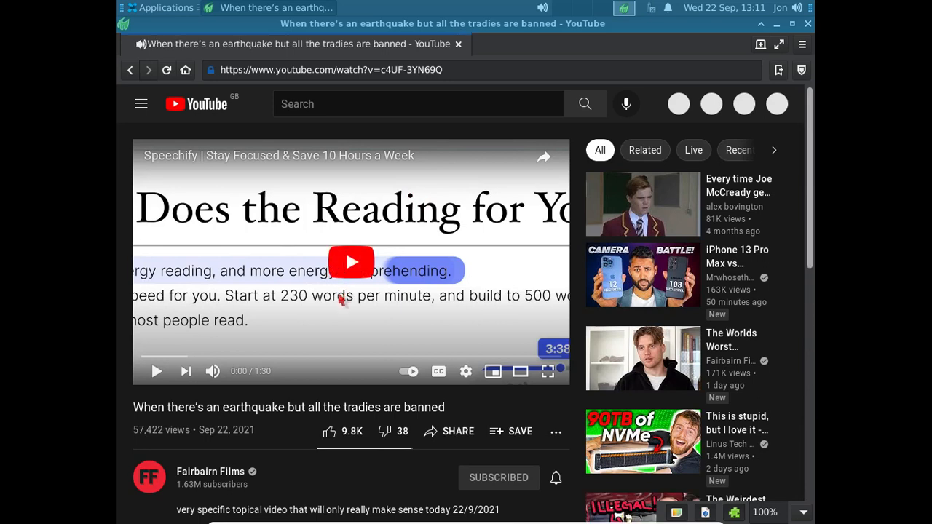
pyautogui.moveTo(122, 390)
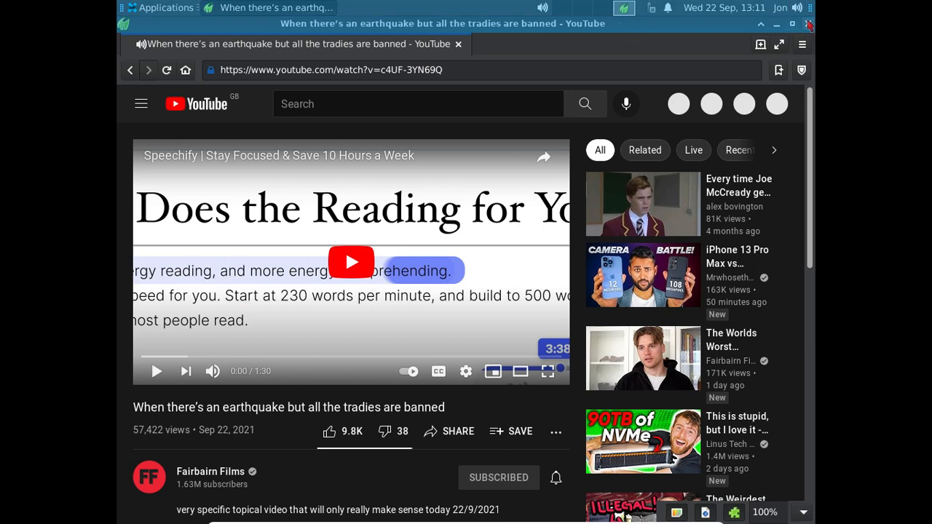
pyautogui.moveTo(148, 45)
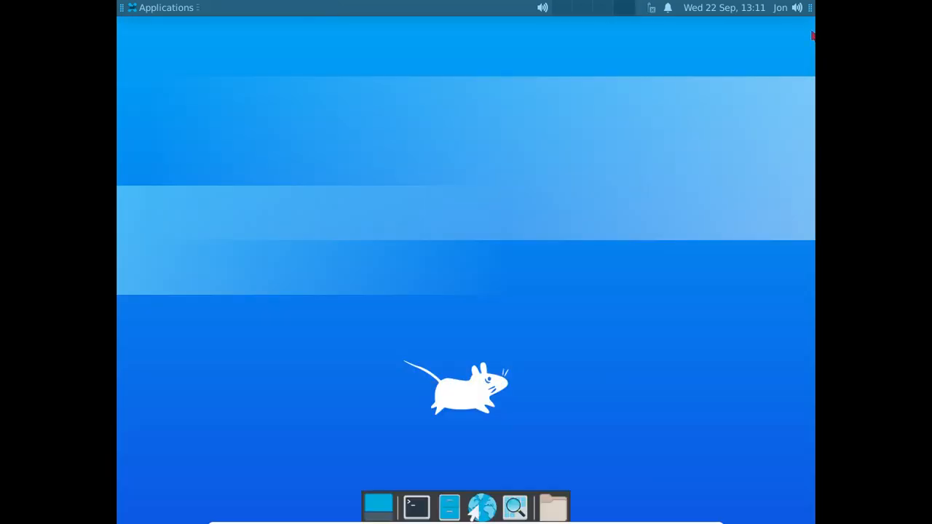
# Browse the Xfce Applications menu's categories and dismiss it back to the bare desktop.
pyautogui.click(162, 9)
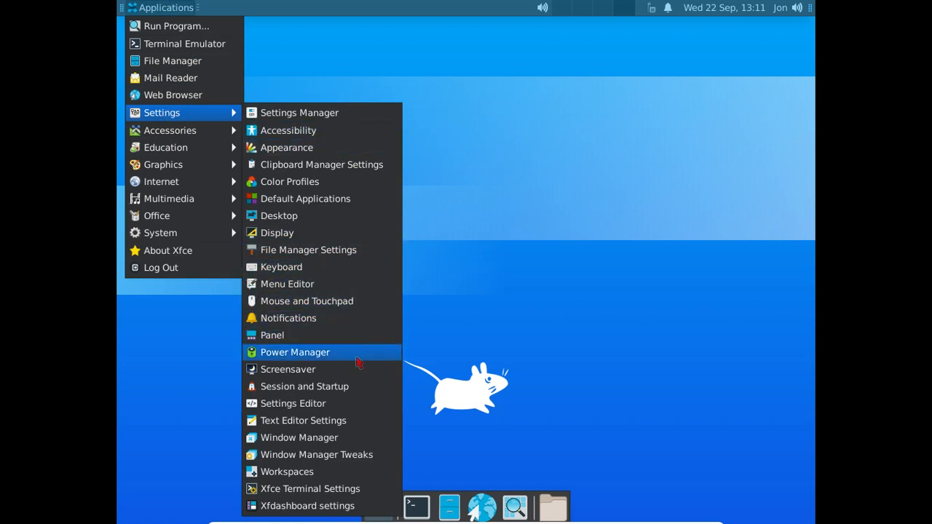
pyautogui.moveTo(367, 478)
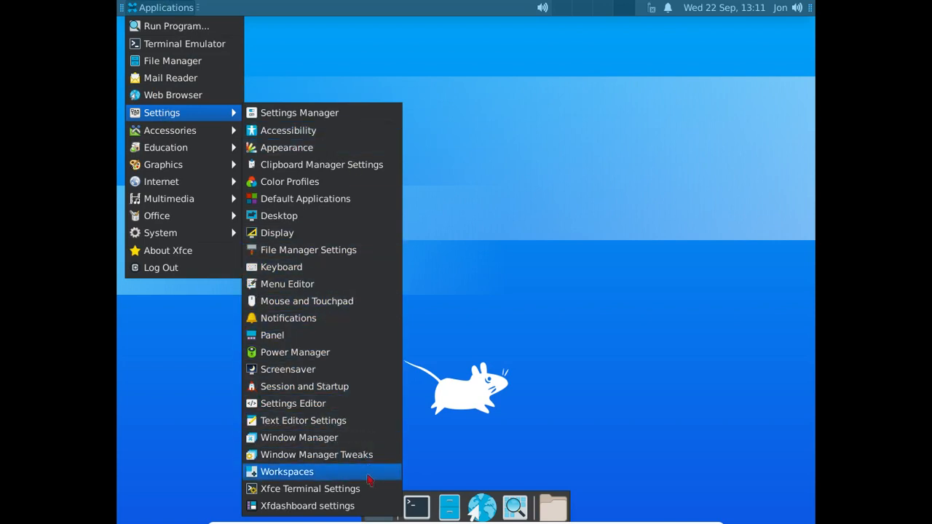
pyautogui.moveTo(345, 370)
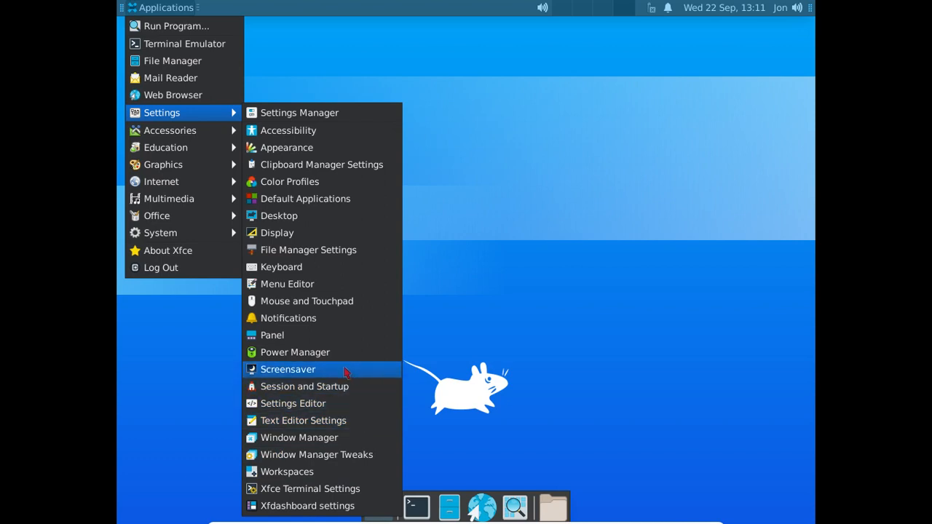
pyautogui.moveTo(309, 250)
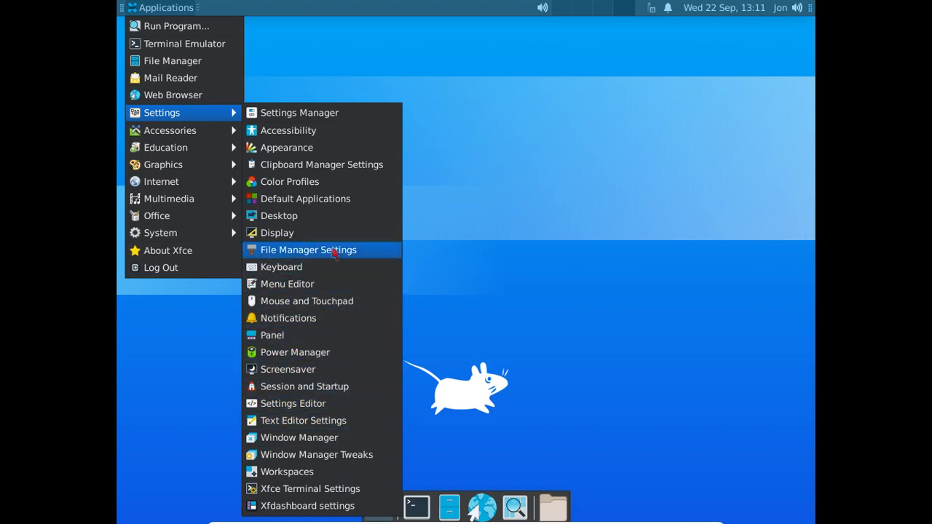
pyautogui.moveTo(173, 95)
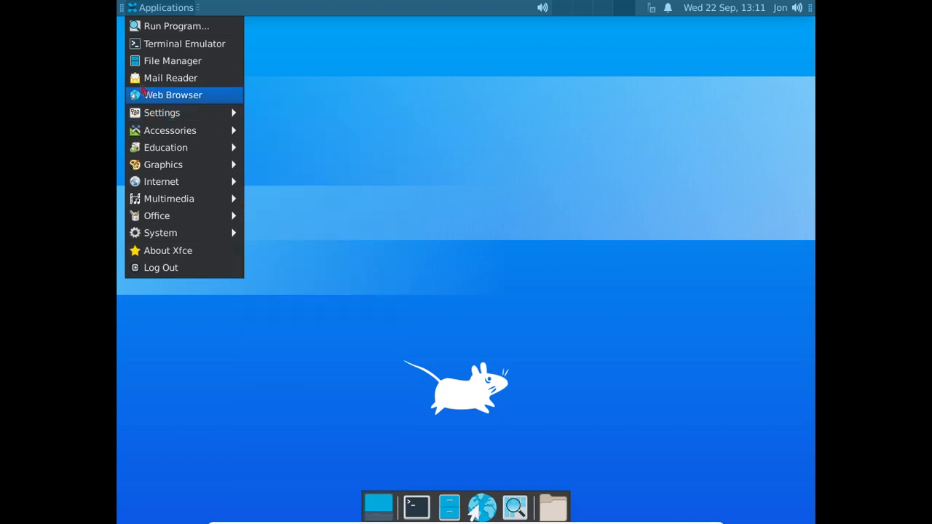
pyautogui.moveTo(169, 131)
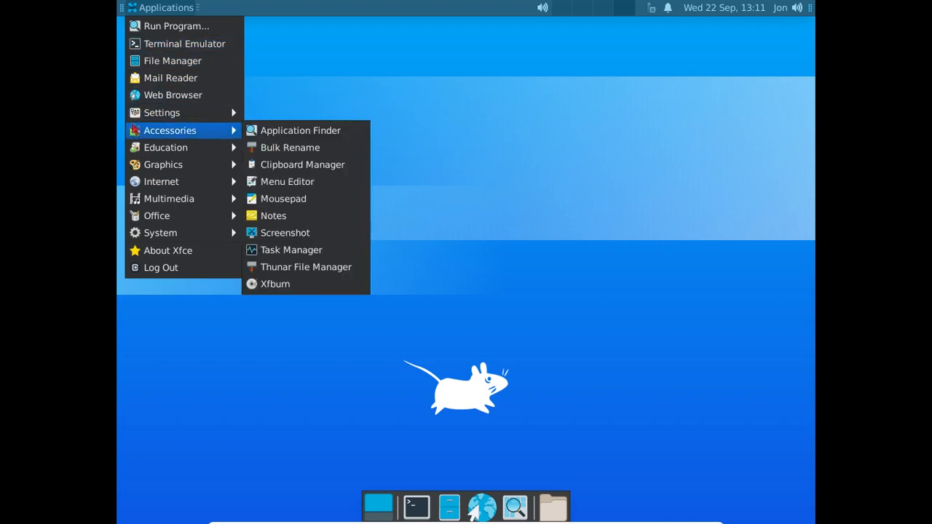
pyautogui.moveTo(166, 147)
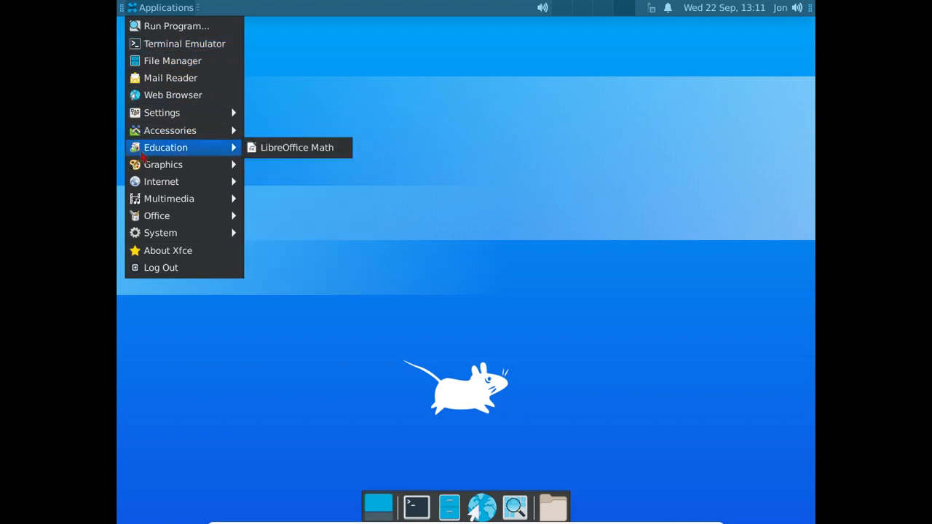
pyautogui.moveTo(163, 165)
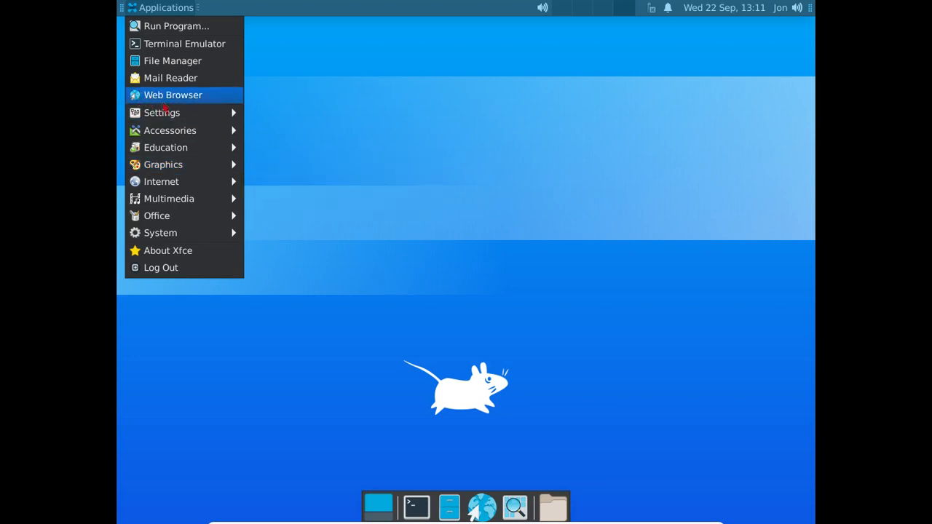
pyautogui.moveTo(161, 180)
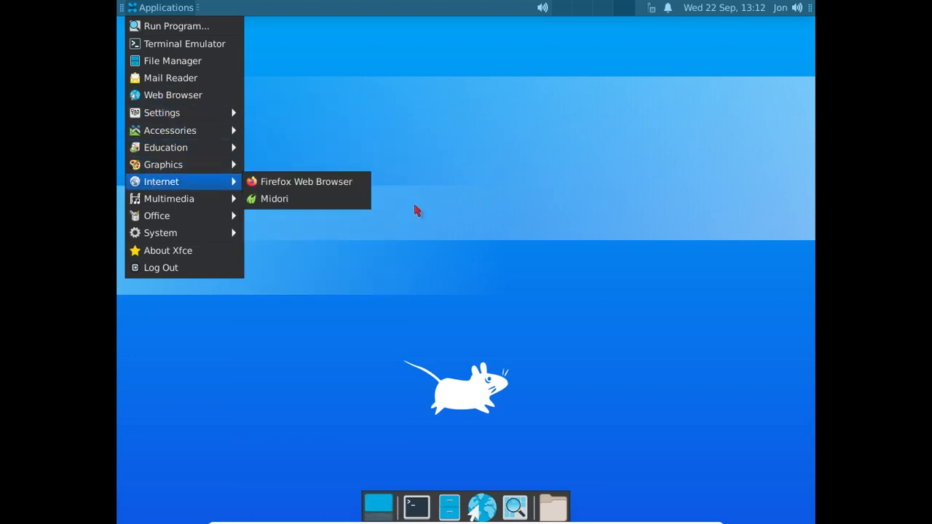
pyautogui.moveTo(160, 233)
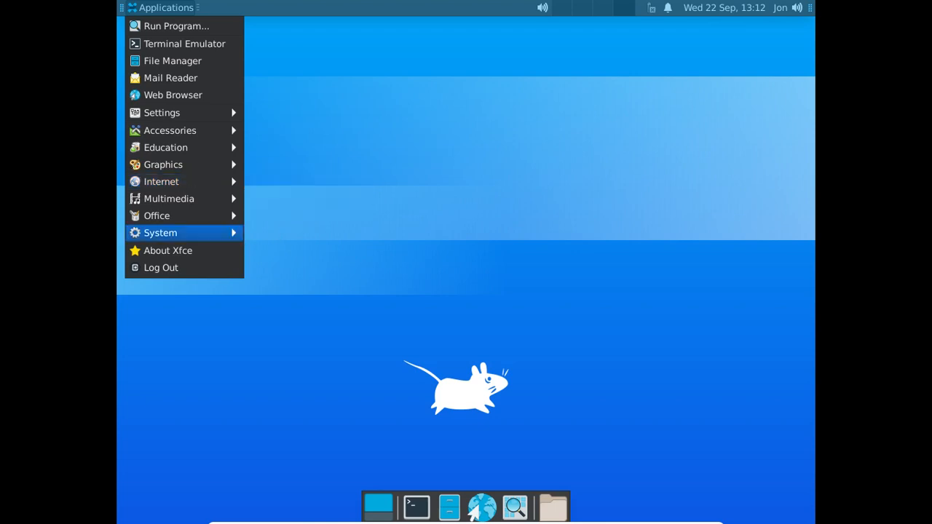
pyautogui.moveTo(160, 181)
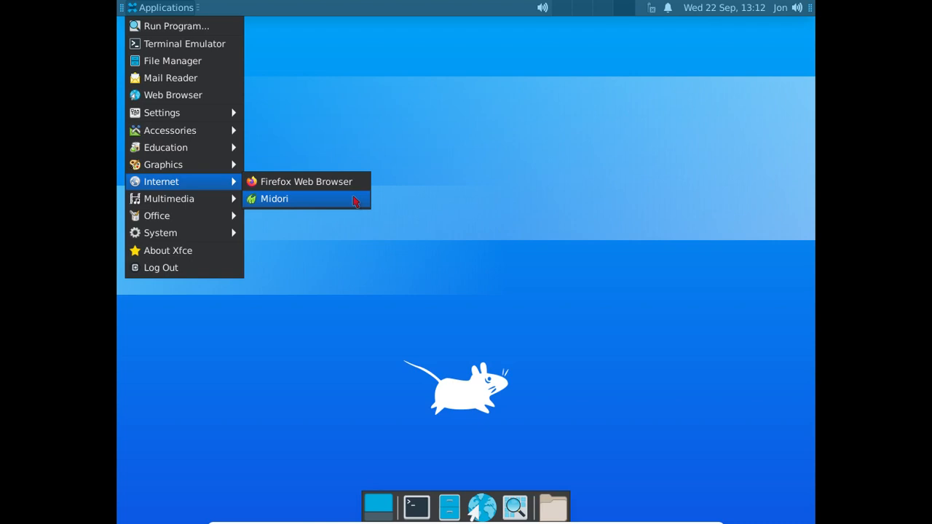
pyautogui.moveTo(536, 22)
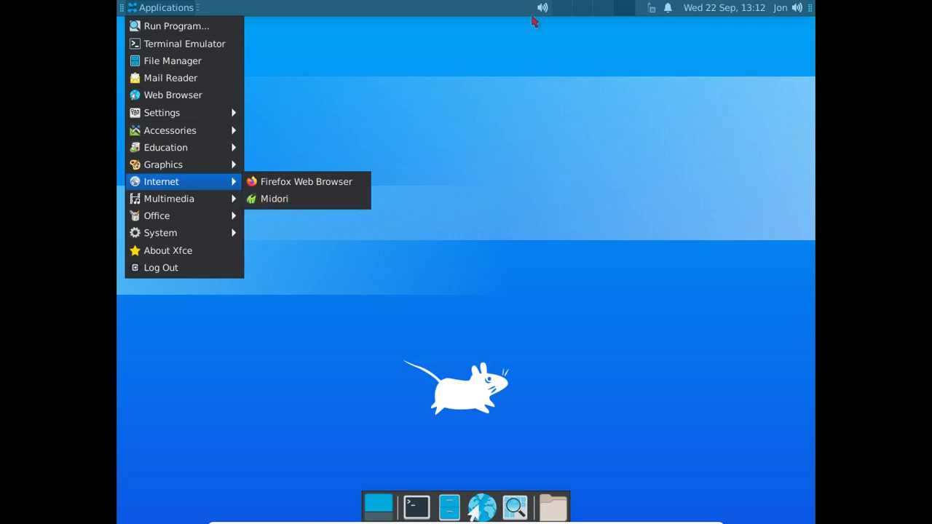
pyautogui.click(396, 460)
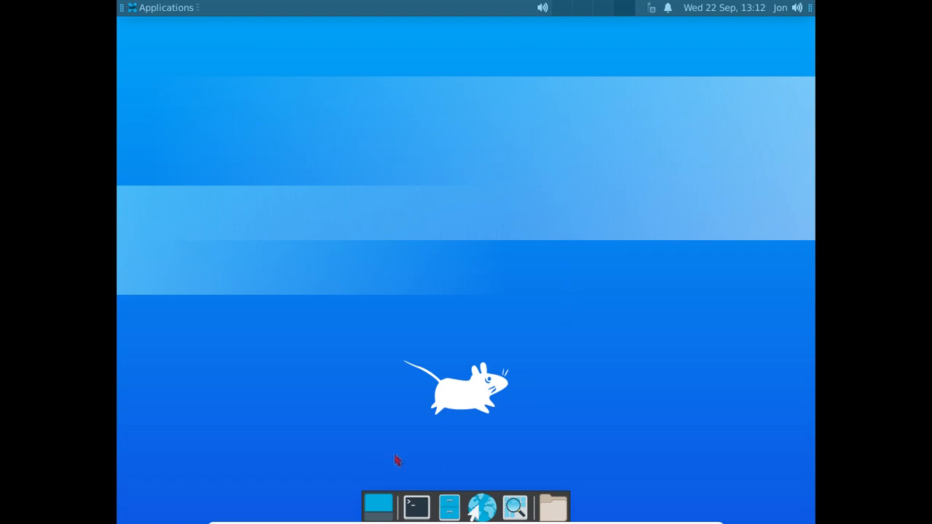
pyautogui.moveTo(364, 443)
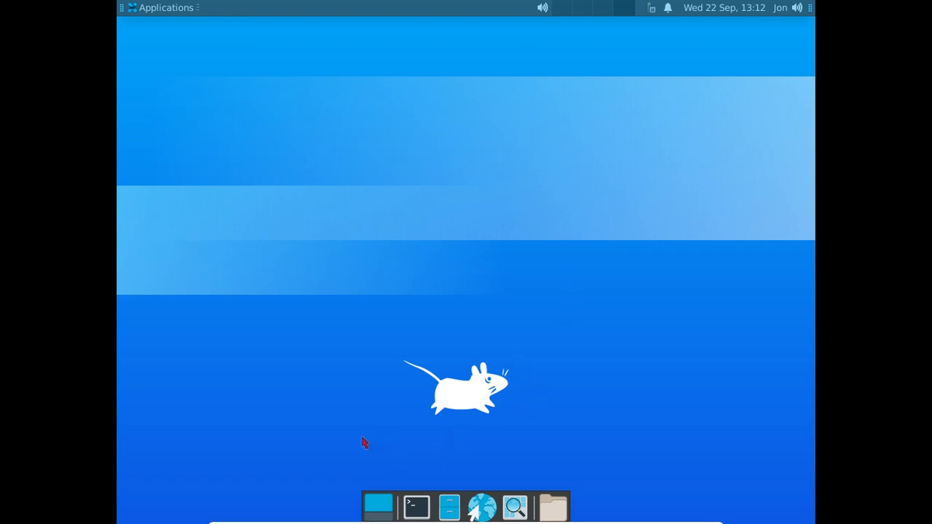
pyautogui.moveTo(595, 492)
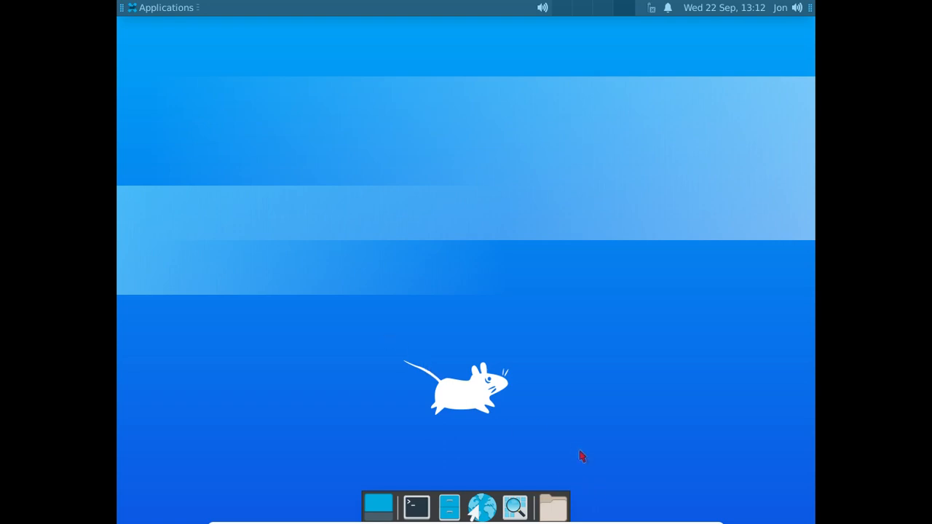
pyautogui.moveTo(521, 411)
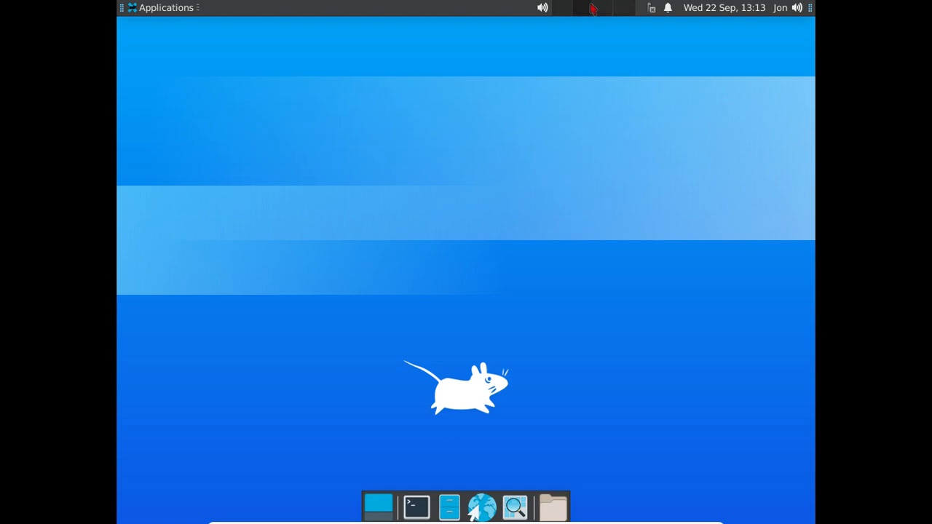
pyautogui.moveTo(583, 308)
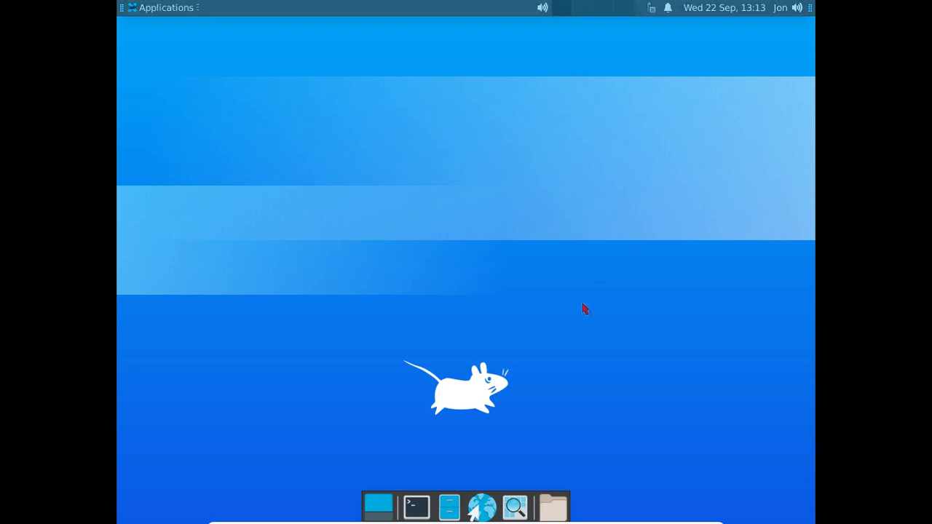
pyautogui.moveTo(509, 431)
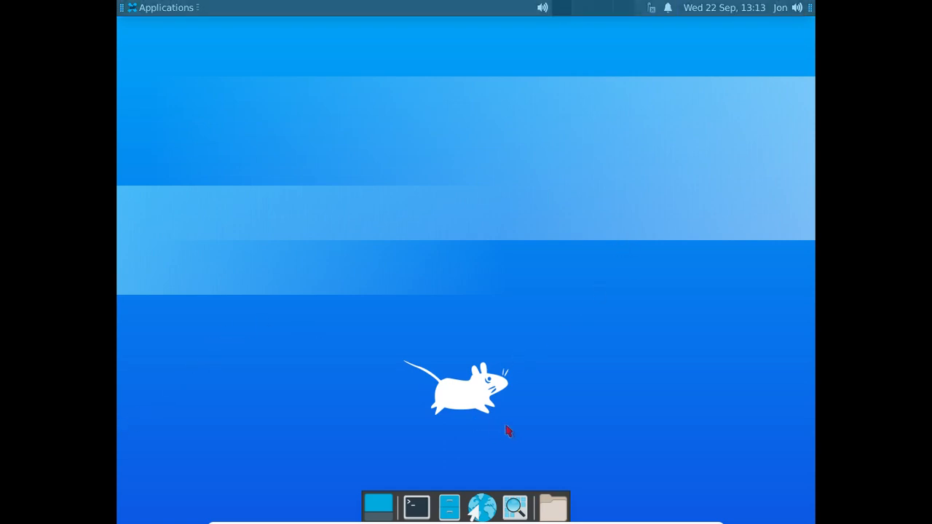
pyautogui.moveTo(419, 450)
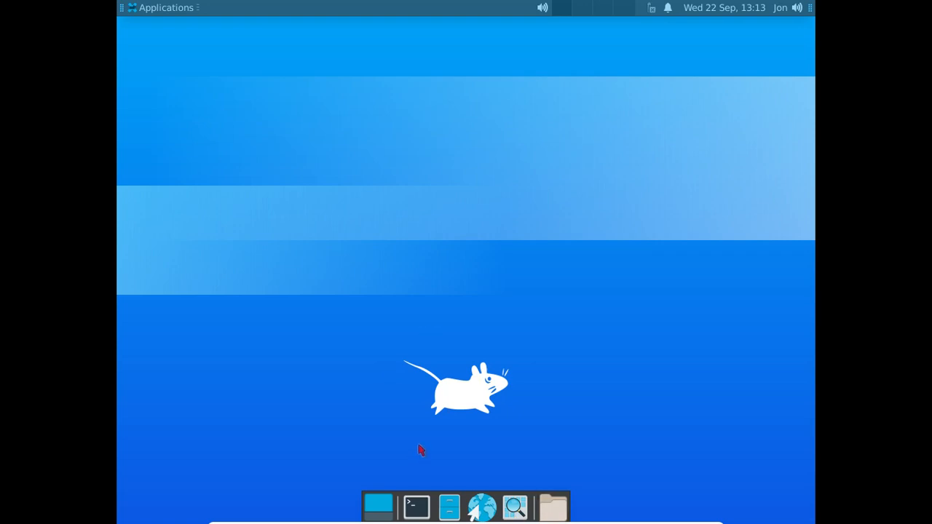
pyautogui.moveTo(347, 304)
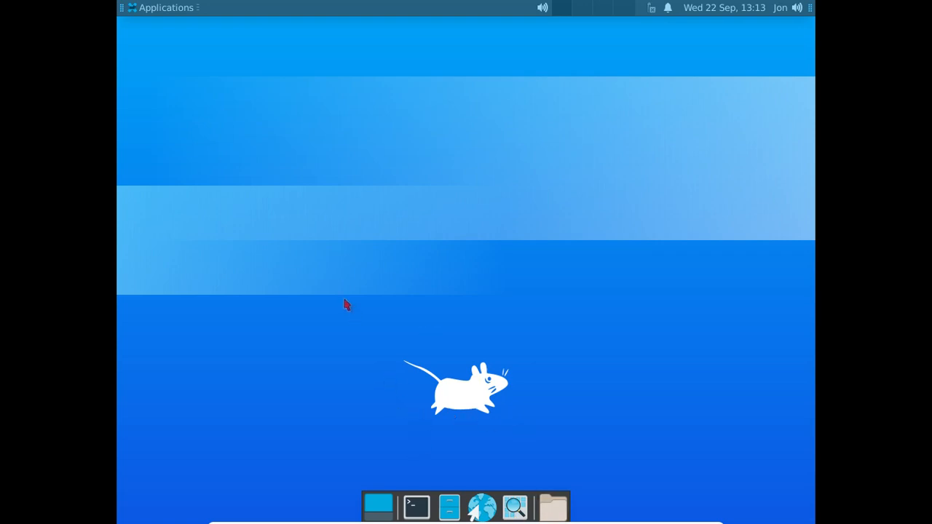
pyautogui.moveTo(482, 507)
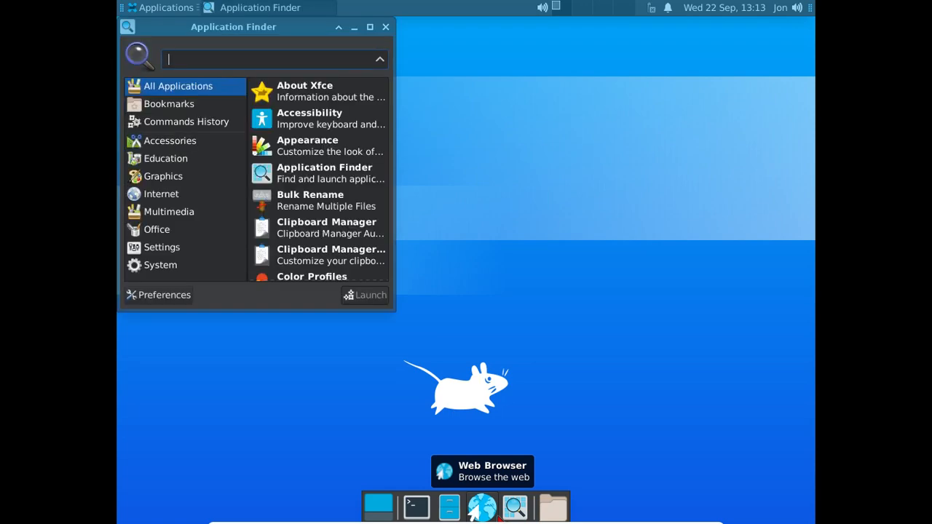
# Scroll the Application Finder list and maximize its window to fill the screen.
pyautogui.scroll(-3)
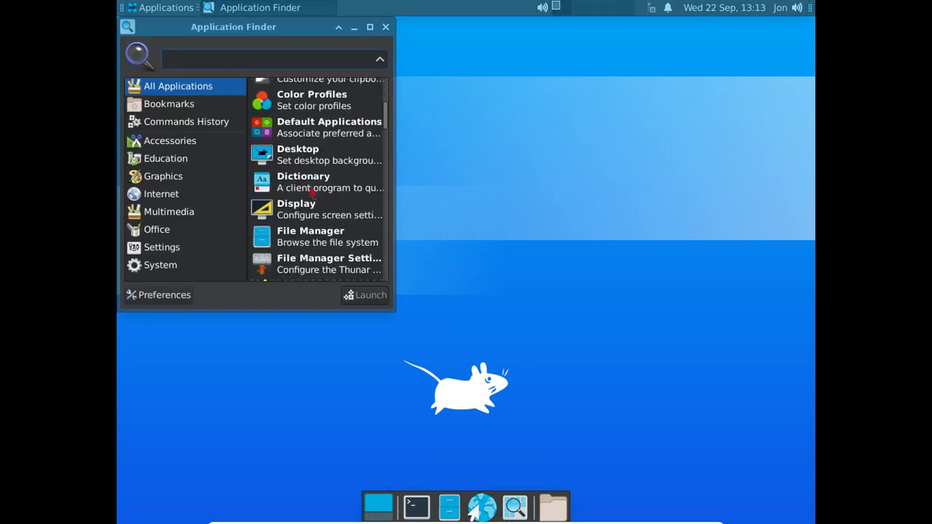
pyautogui.scroll(-3)
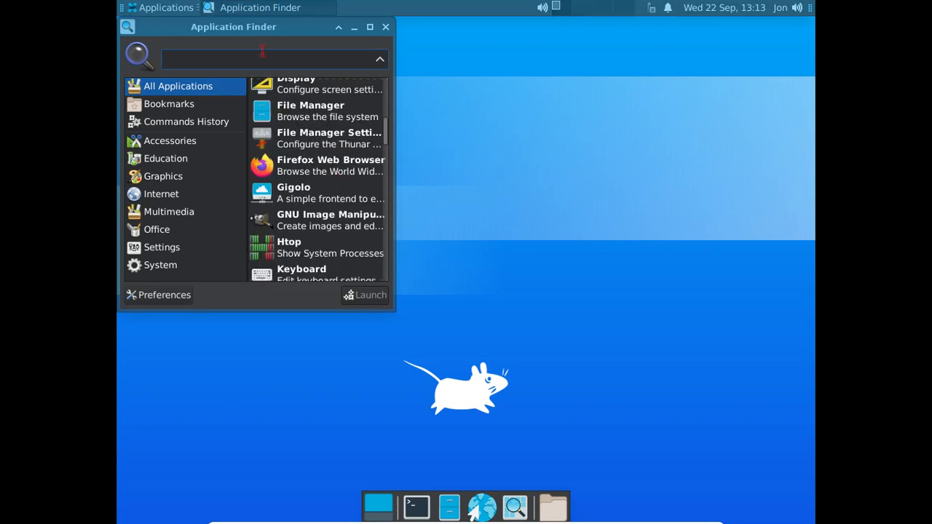
pyautogui.moveTo(233, 26); pyautogui.dragTo(756, 237)
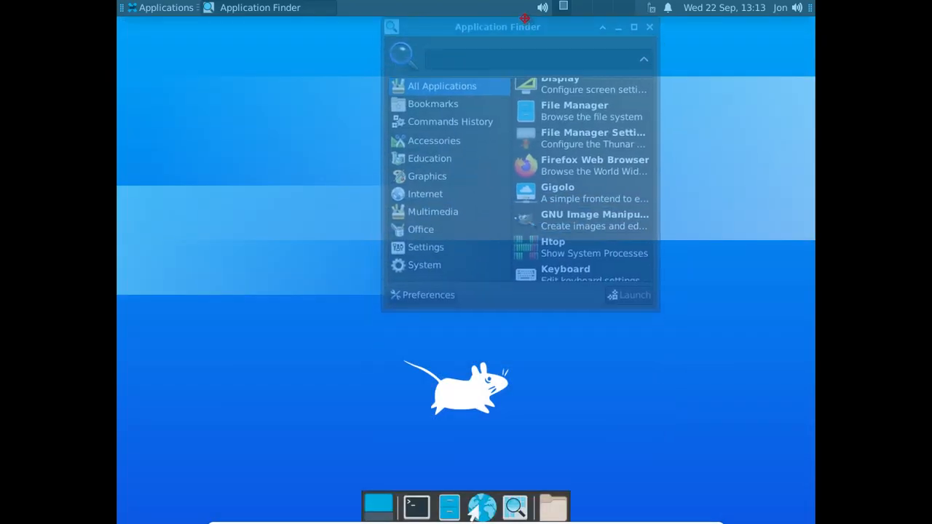
pyautogui.click(634, 26)
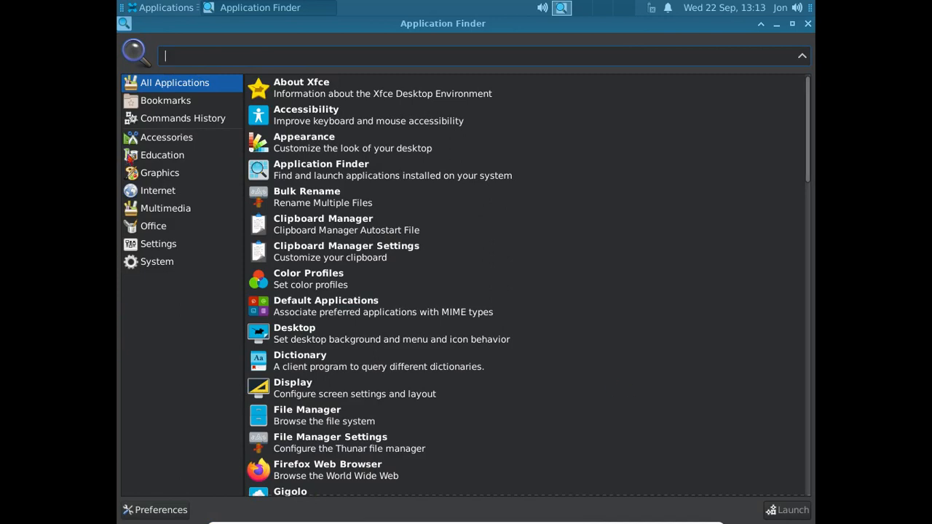
# Filter the finder by Graphics and System categories, then launch Xfce Terminal.
pyautogui.click(160, 172)
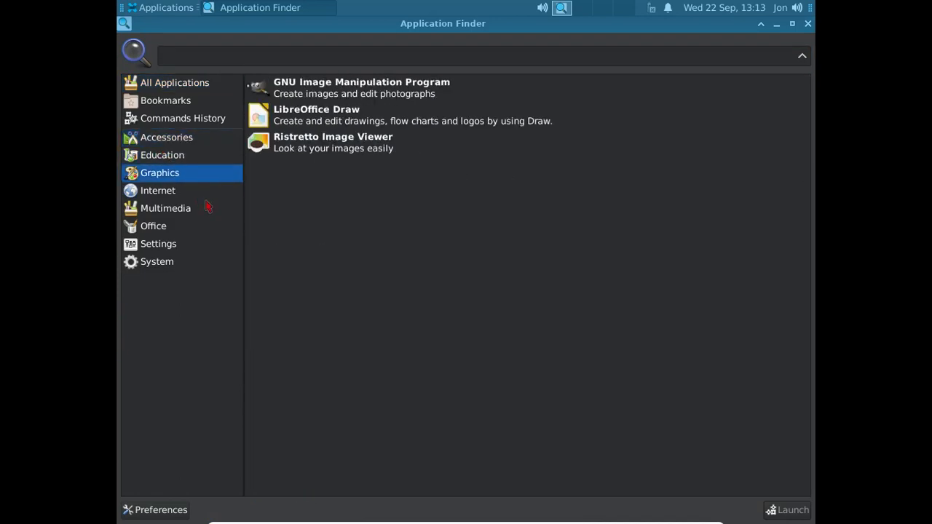
pyautogui.click(158, 262)
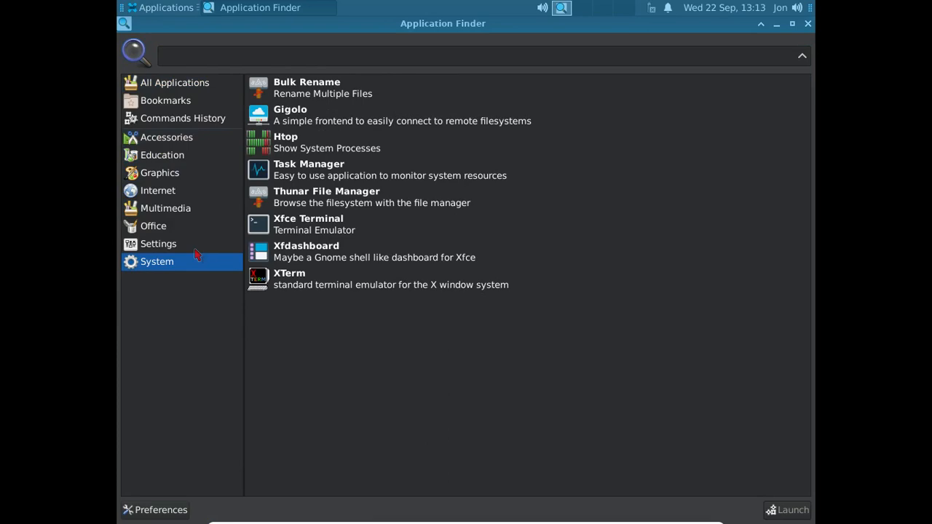
pyautogui.click(162, 9)
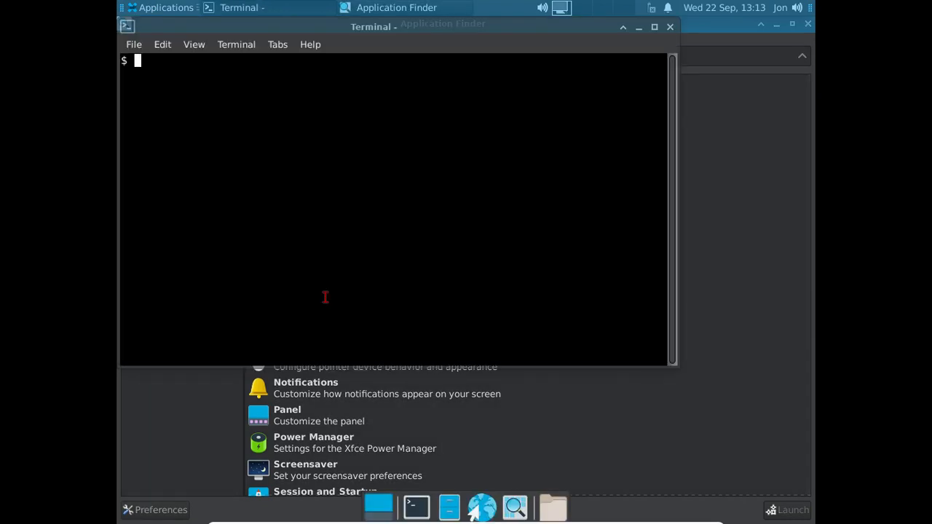
# Become root with su - and try installing GIMP with pkgin, then with pkg.
pyautogui.write('su -')
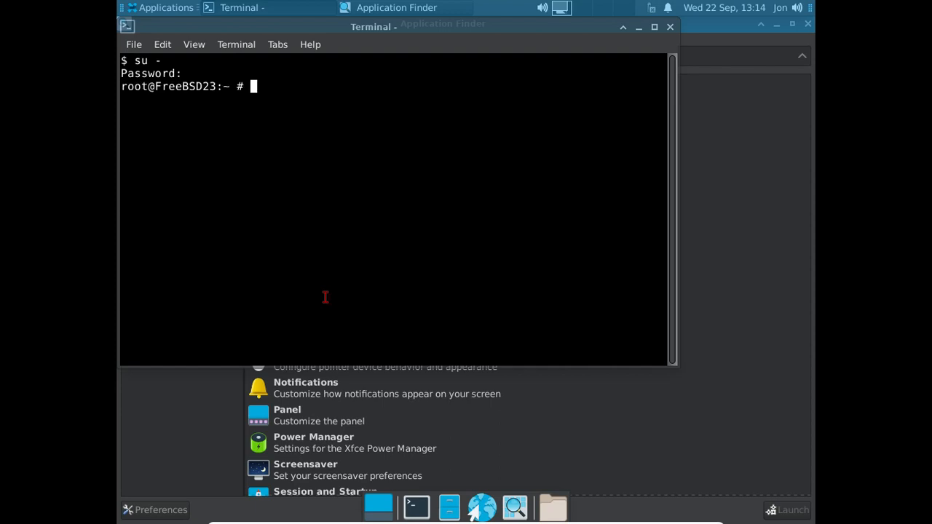
pyautogui.write('pkgin')
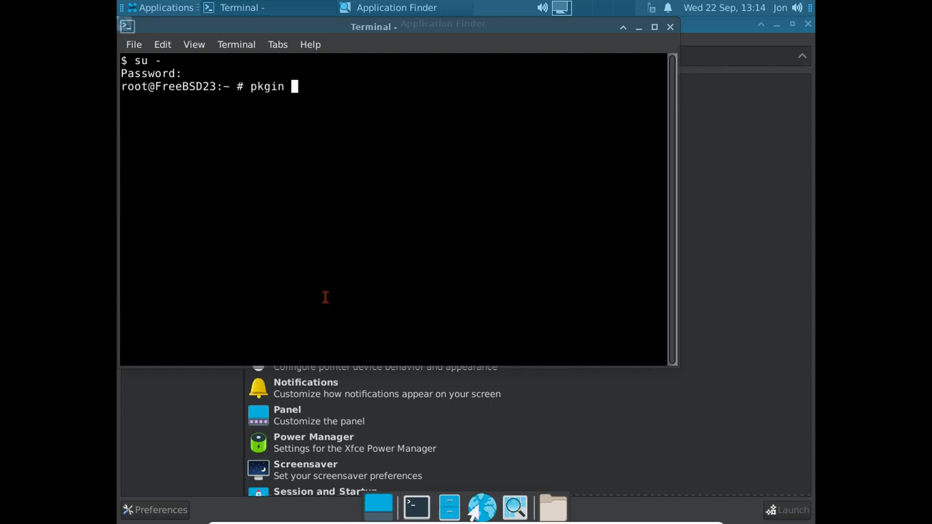
pyautogui.write('install gim')
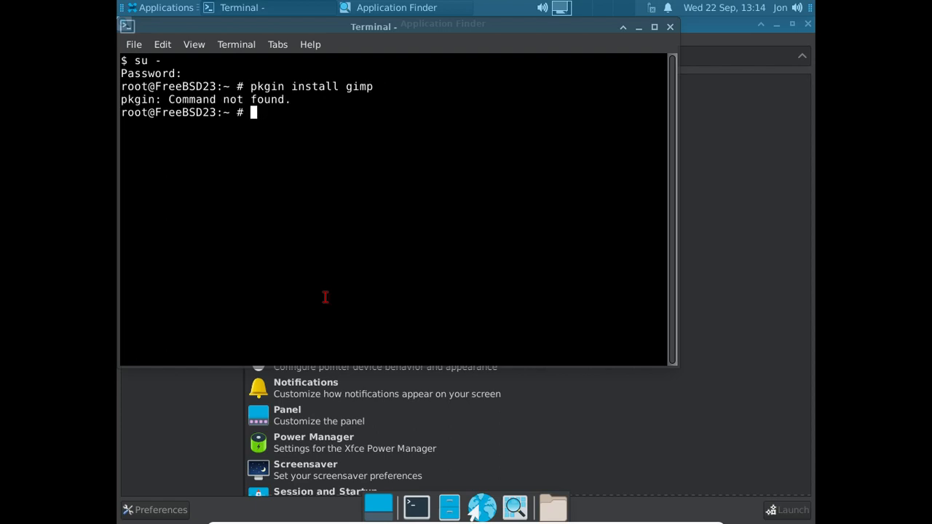
pyautogui.write('p')
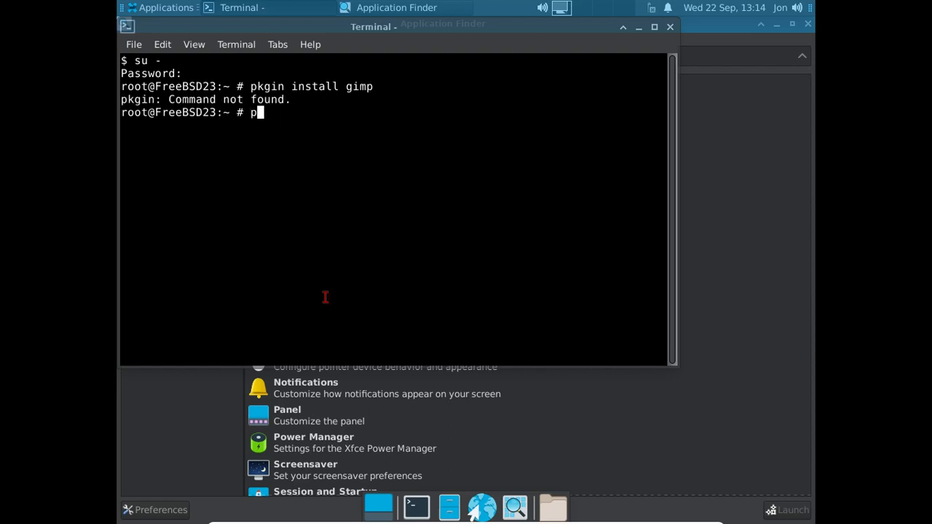
pyautogui.write('kgin')
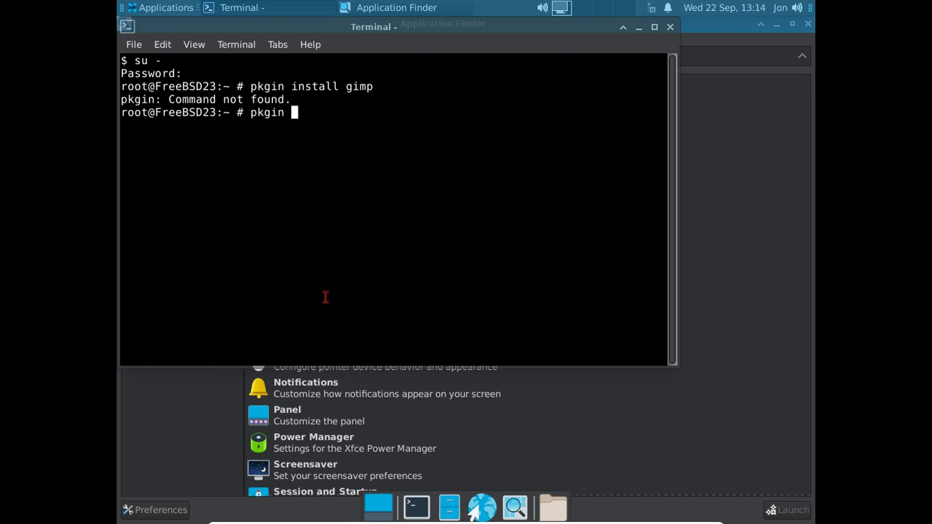
pyautogui.write('onj')
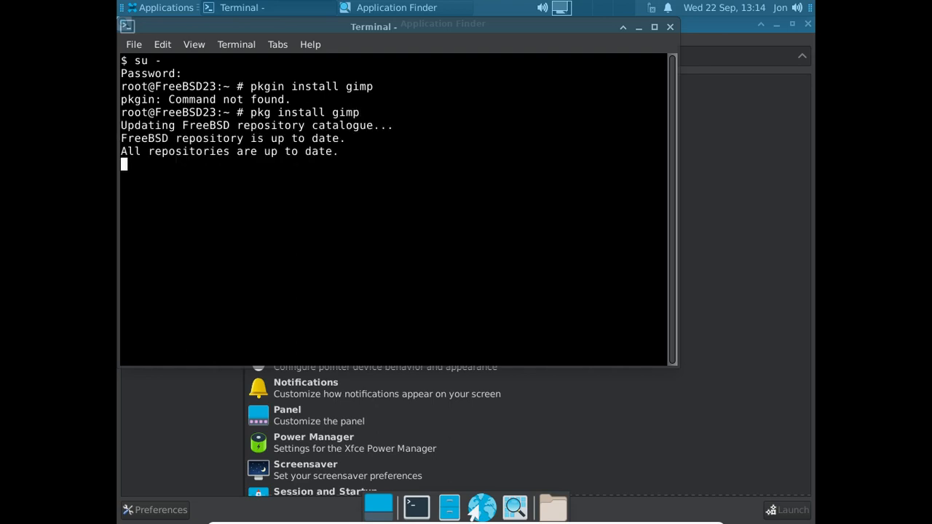
pyautogui.moveTo(326, 297)
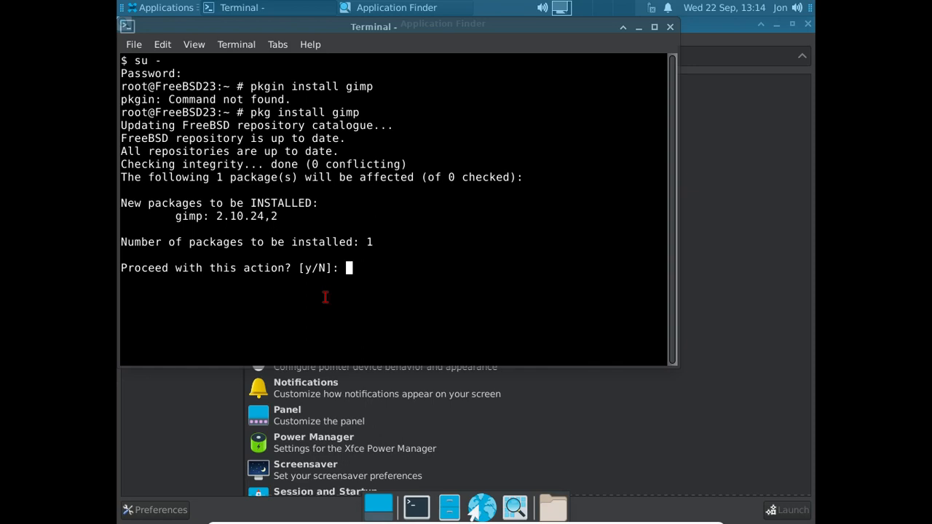
# Answer the GIMP 2.10.24 install proceed prompt with y, then decline with n.
pyautogui.write('y')
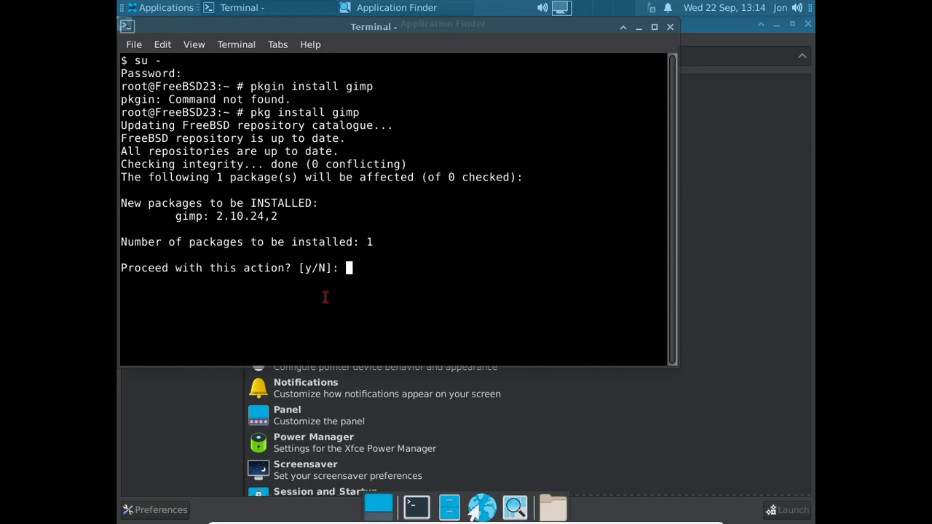
pyautogui.write('n')
pyautogui.write('f')
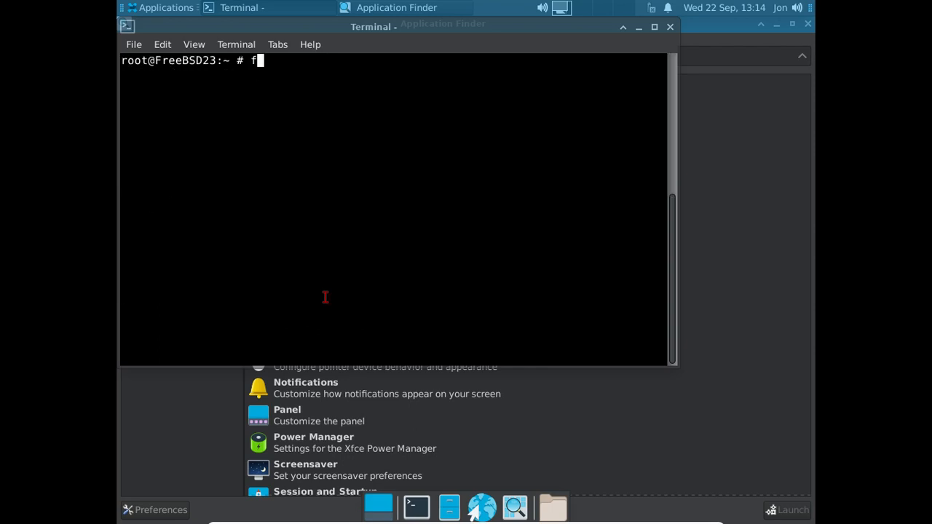
# Run free-bsd update in the root shell, which FreeBSD reports as command not found.
pyautogui.write('ree')
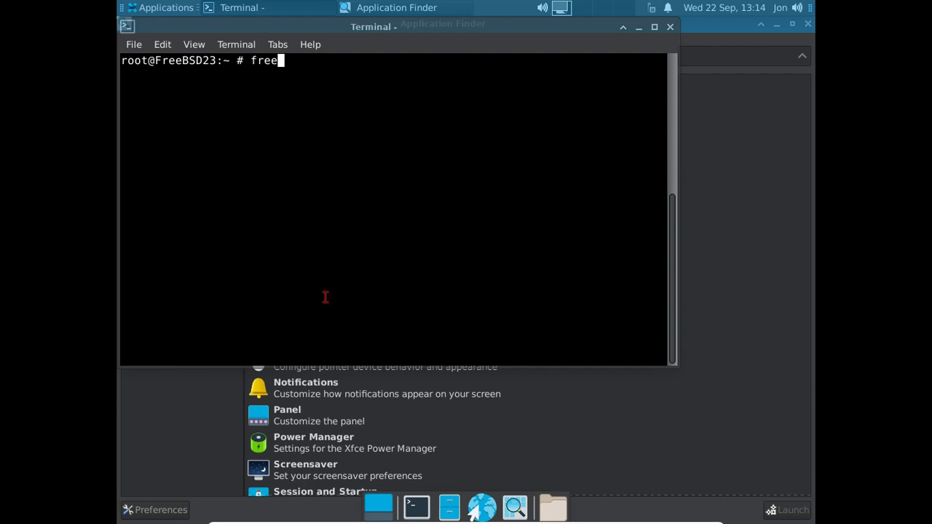
pyautogui.write('-bsd update')
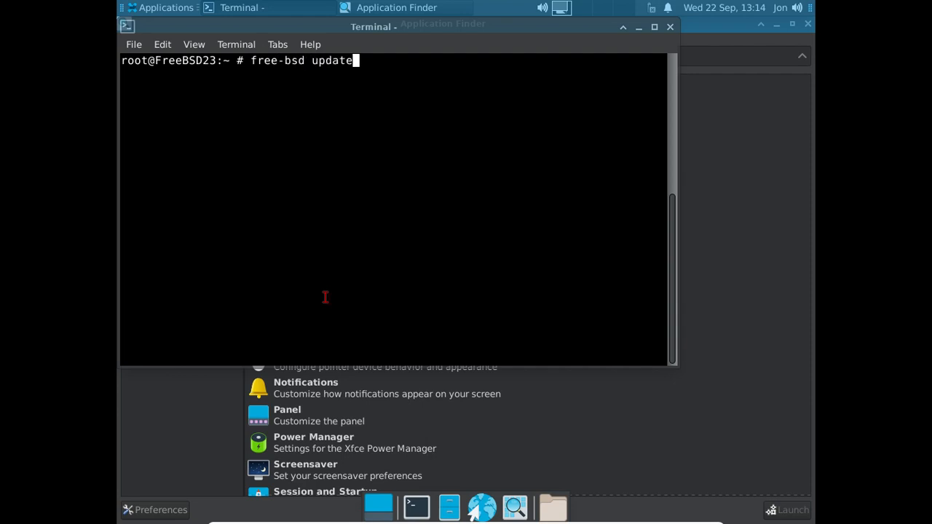
pyautogui.write('fre')
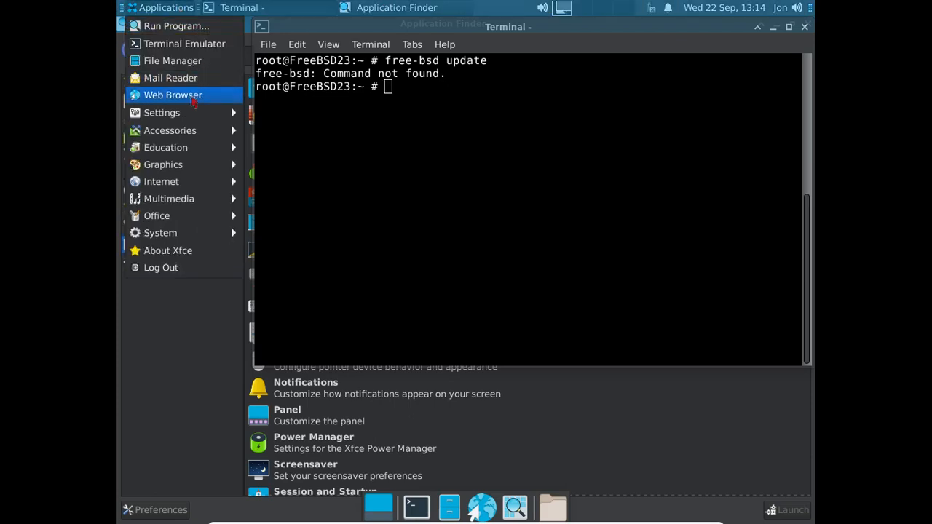
pyautogui.moveTo(192, 96)
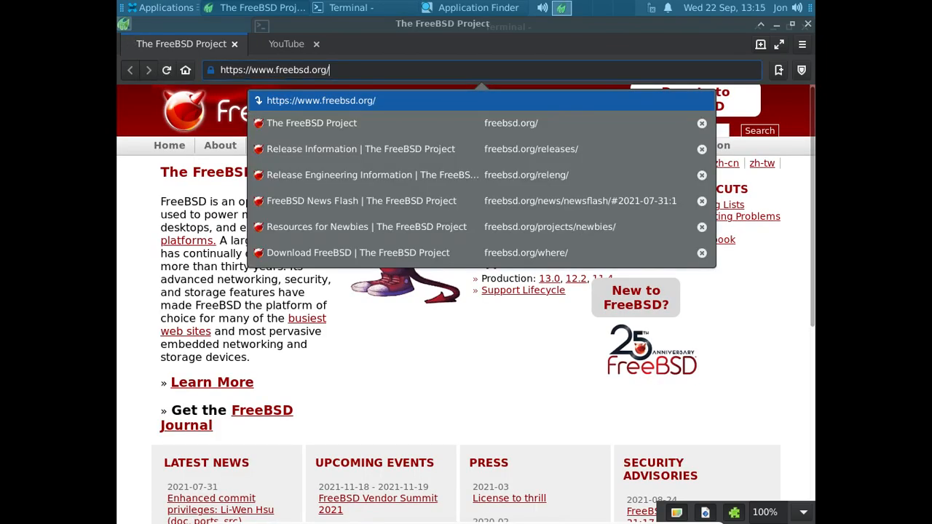
# Replace the freebsd.org address with duckduckgo.com and load the DuckDuckGo home page.
pyautogui.press('BackSpace')
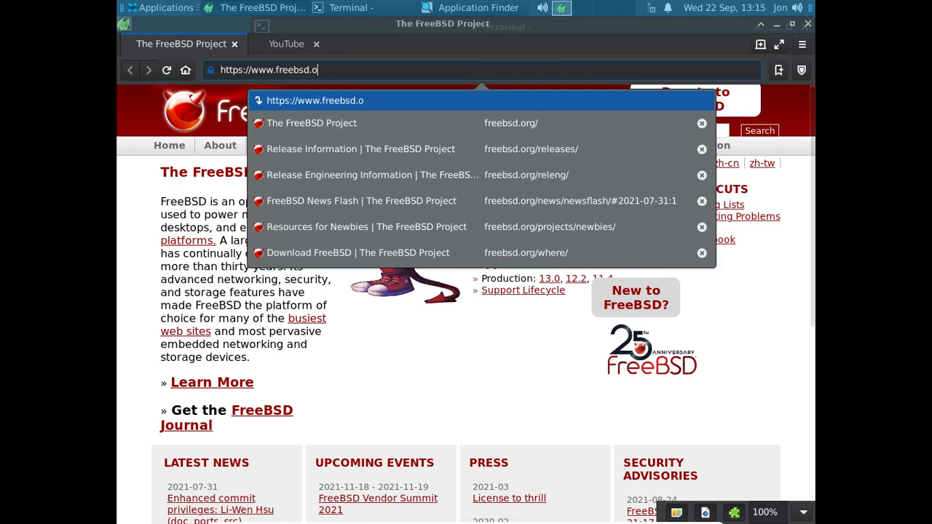
pyautogui.press('BackSpace')
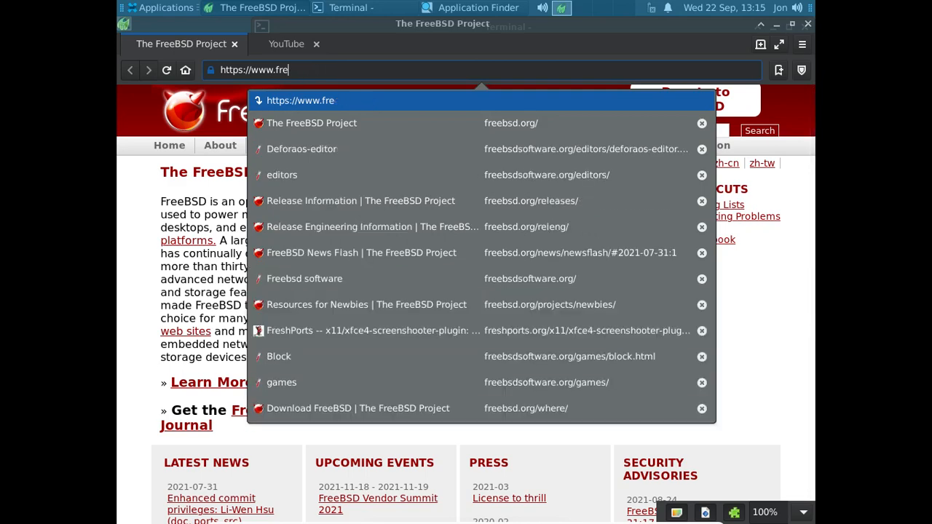
pyautogui.press('BackSpace')
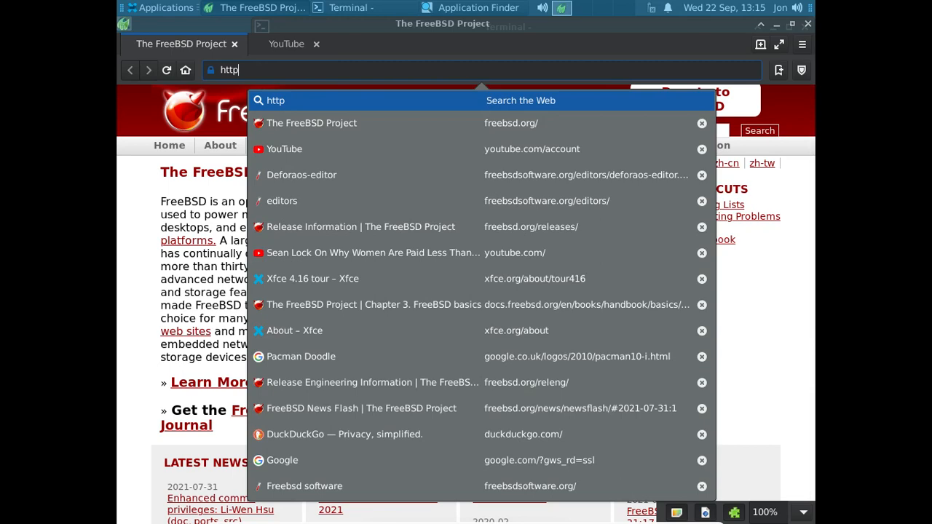
pyautogui.write('duckduckgo.com')
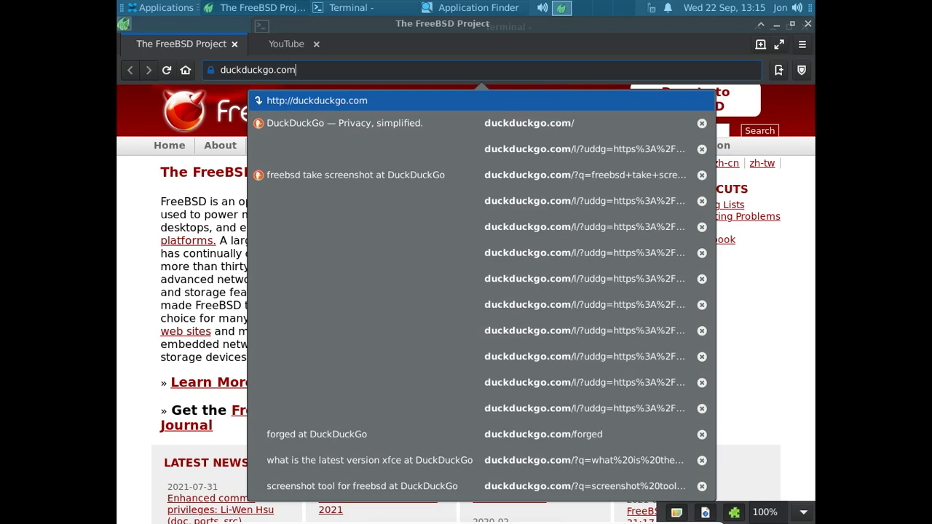
pyautogui.press('Enter')
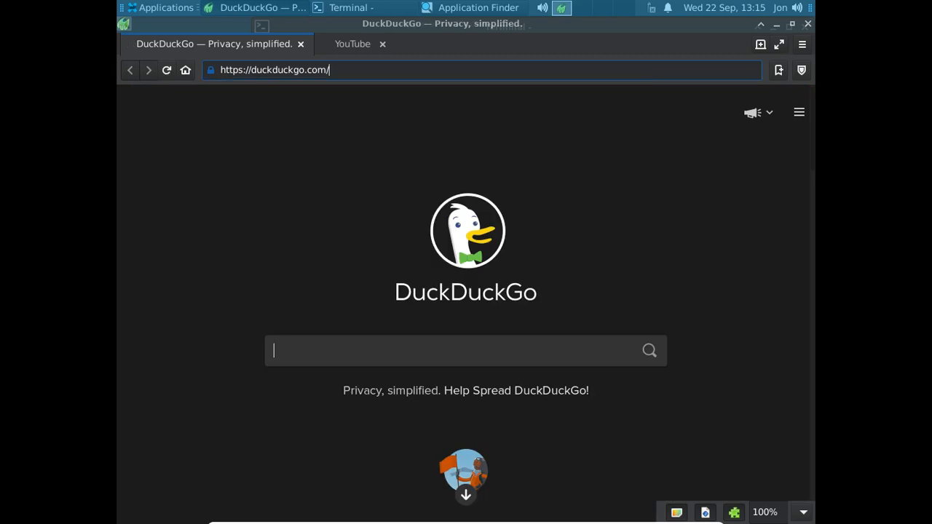
pyautogui.moveTo(574, 26)
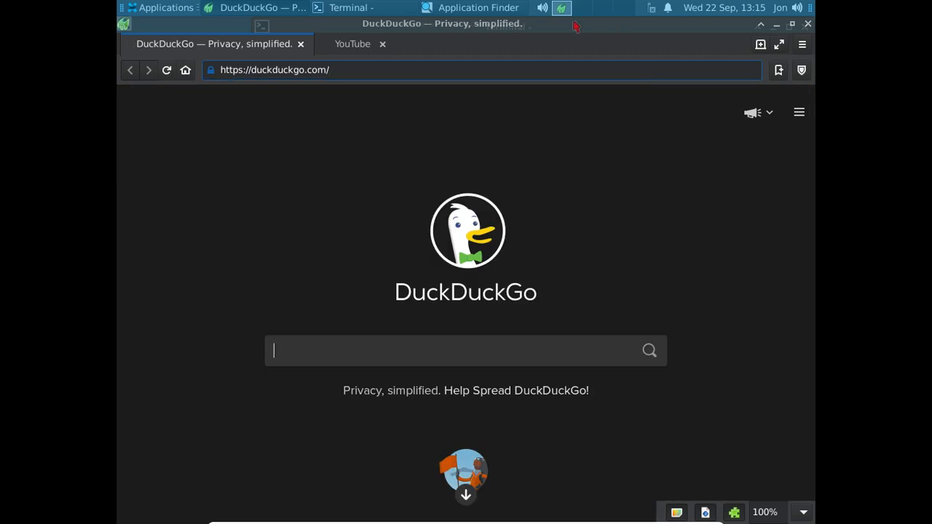
pyautogui.click(381, 44)
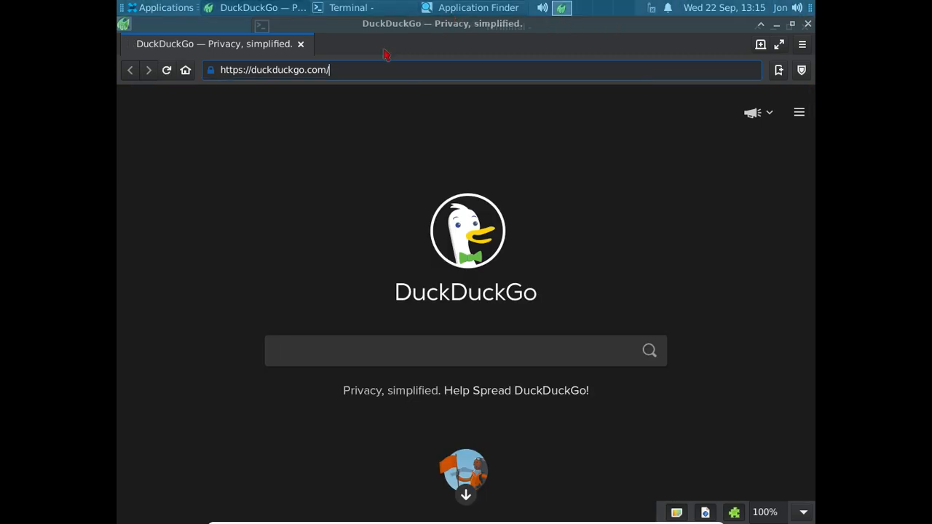
pyautogui.click(466, 349)
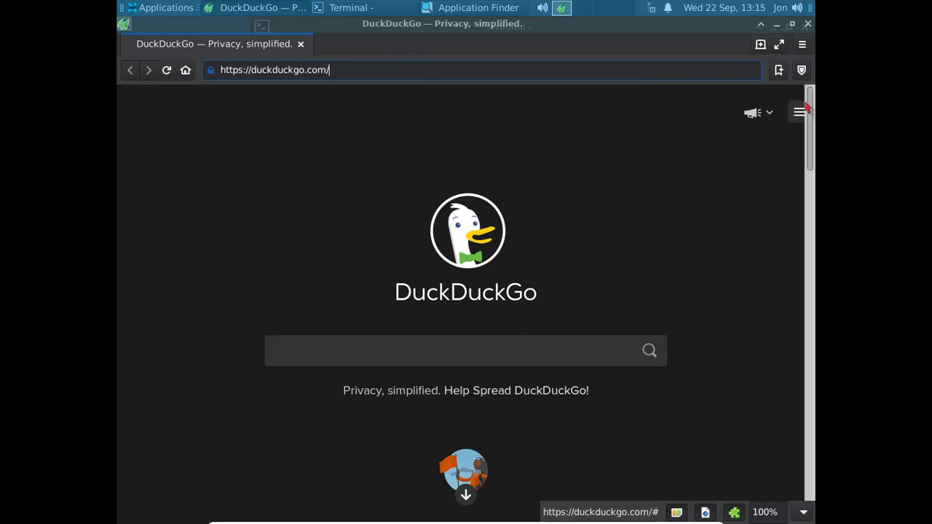
pyautogui.click(801, 113)
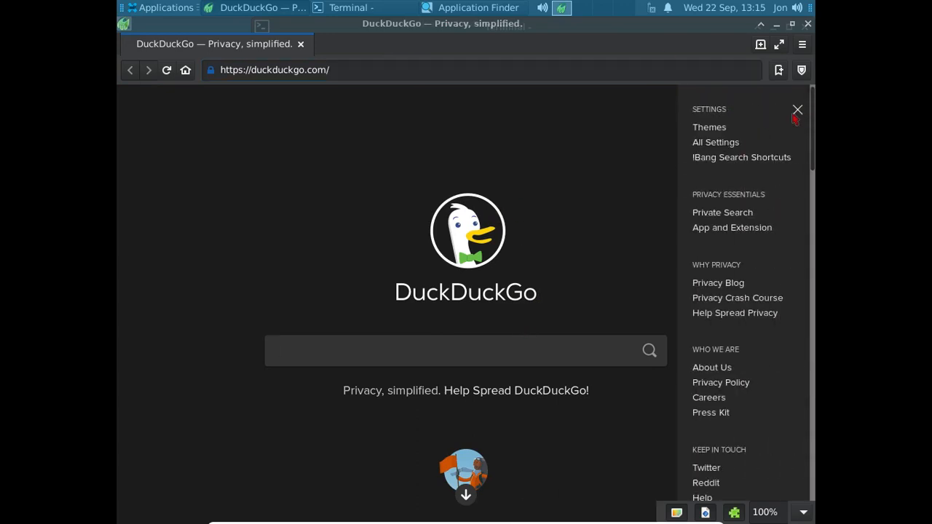
pyautogui.click(798, 110)
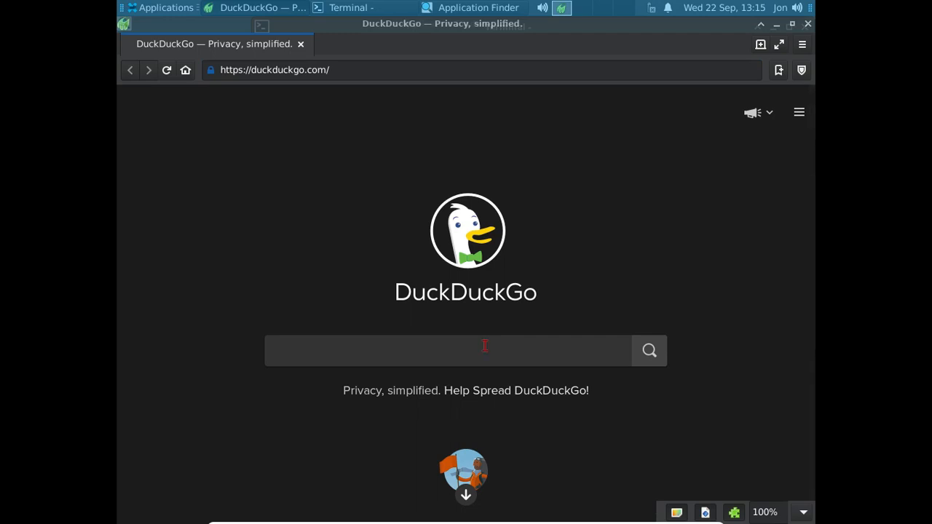
# Search DuckDuckGo for freebsd update and open the FreeBSD Handbook Chapter 24 result.
pyautogui.write('freebsd update')
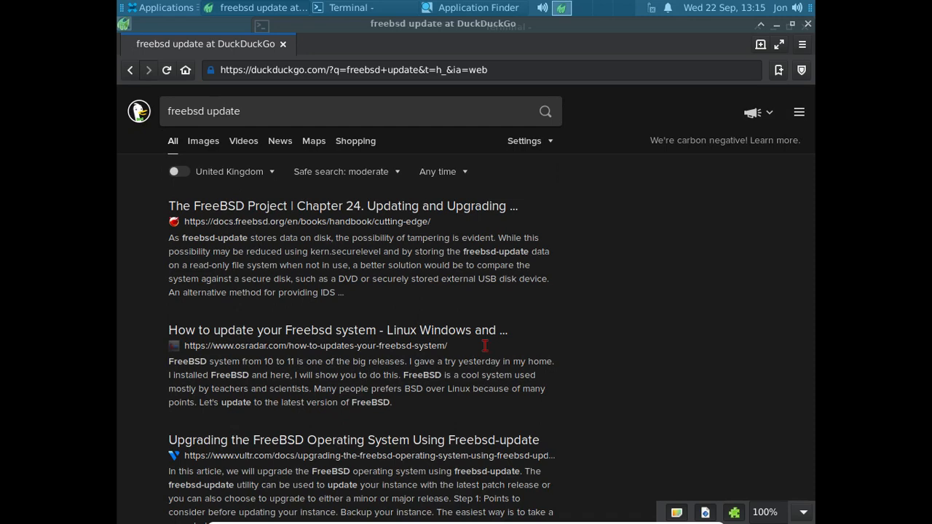
pyautogui.moveTo(485, 347)
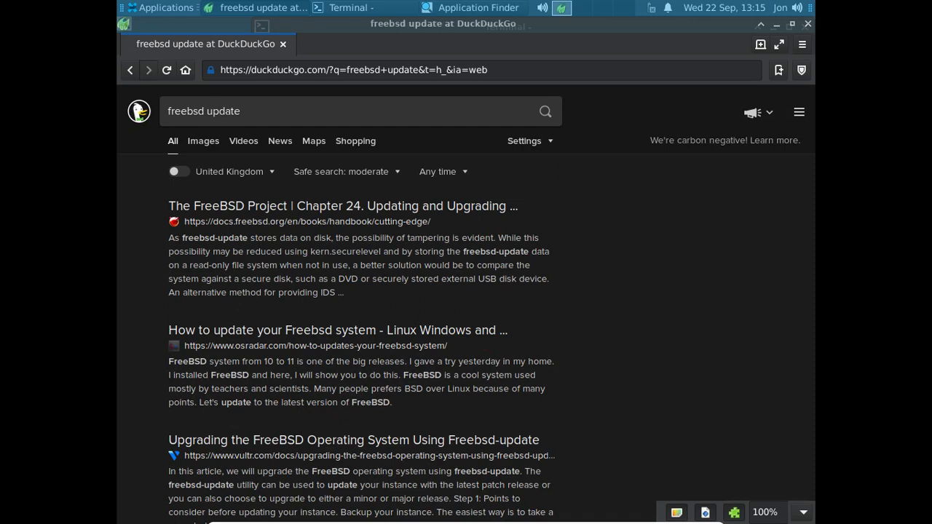
pyautogui.click(342, 207)
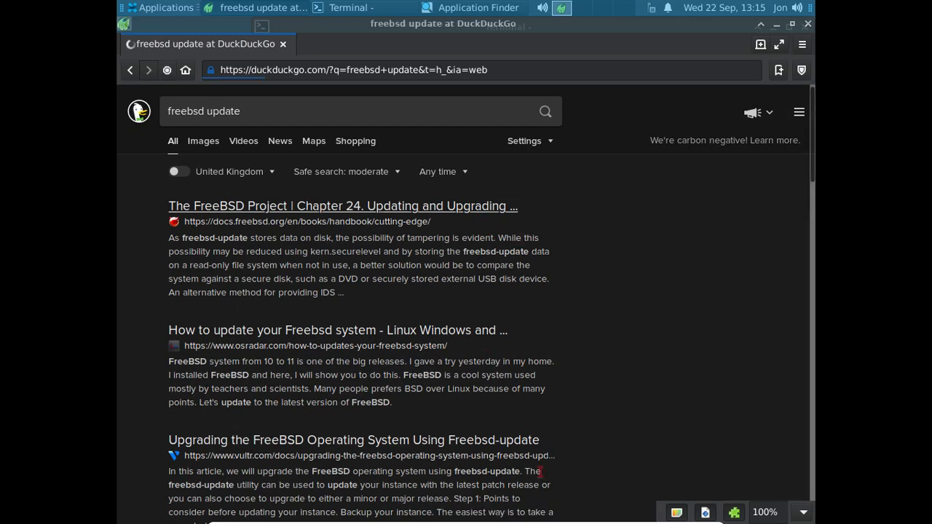
pyautogui.click(342, 207)
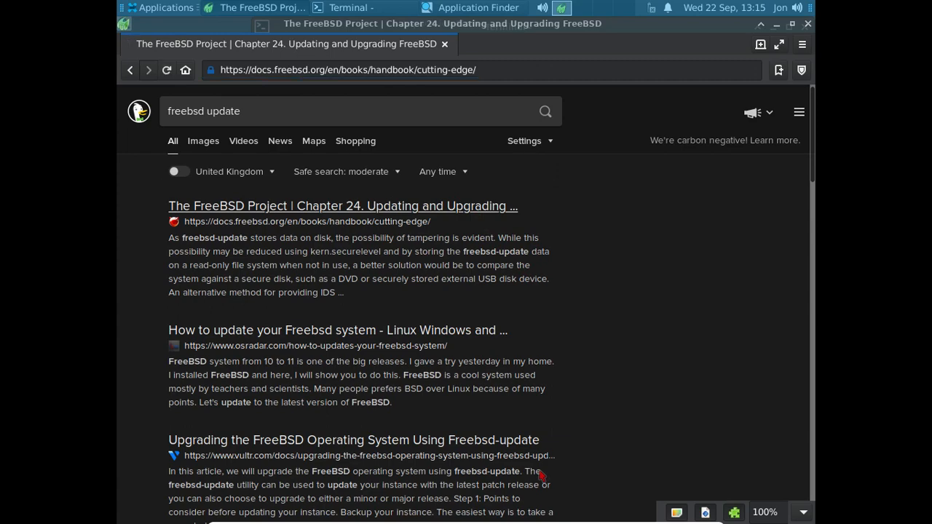
pyautogui.click(342, 206)
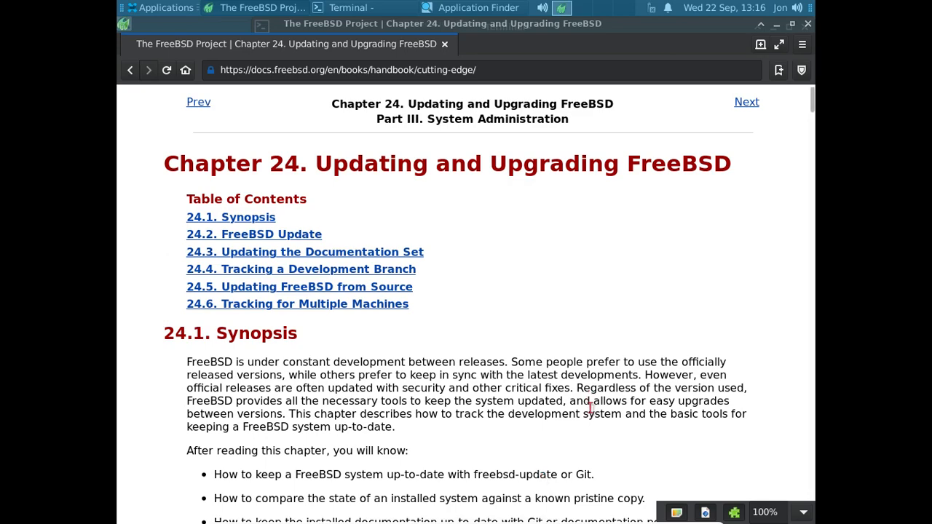
pyautogui.scroll(-3)
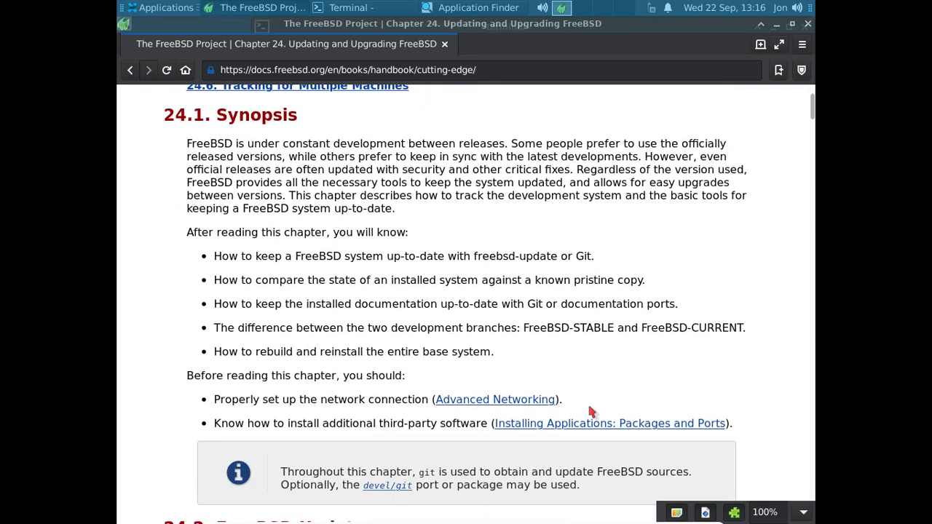
pyautogui.scroll(-3)
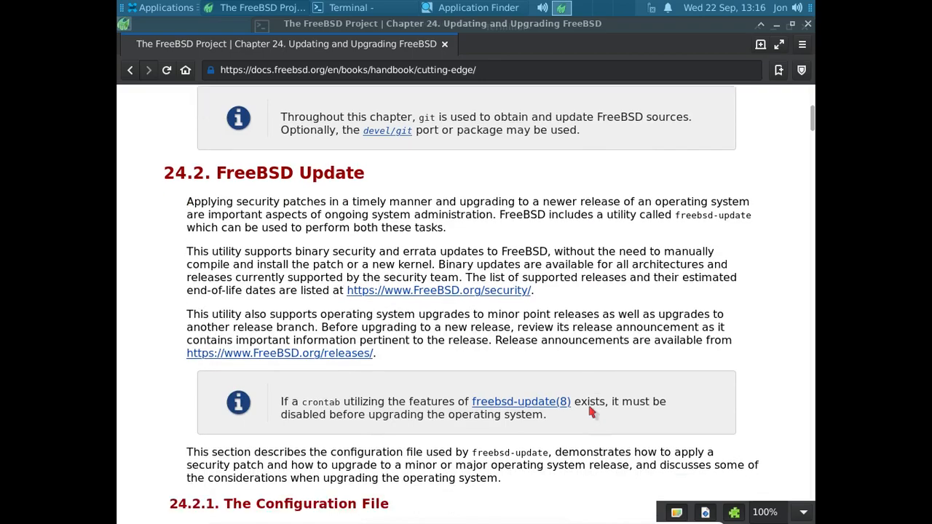
pyautogui.scroll(-3)
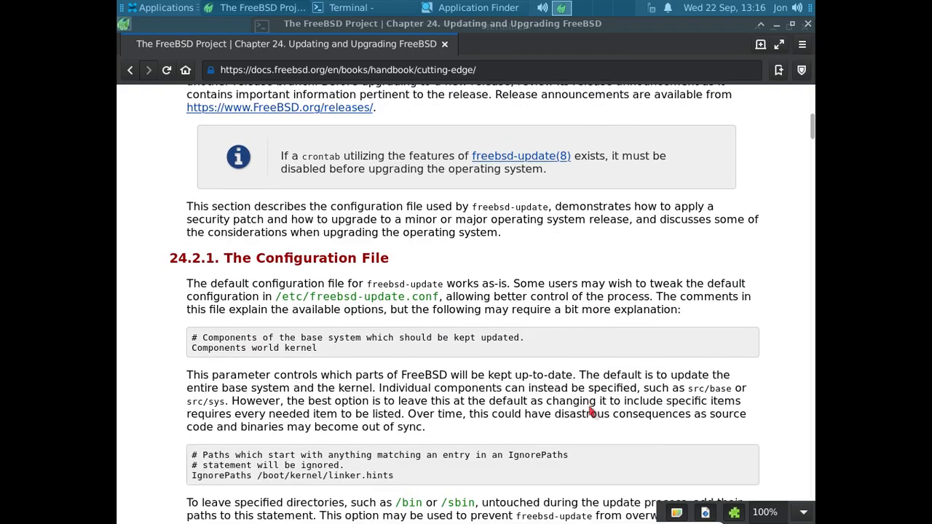
pyautogui.scroll(-3)
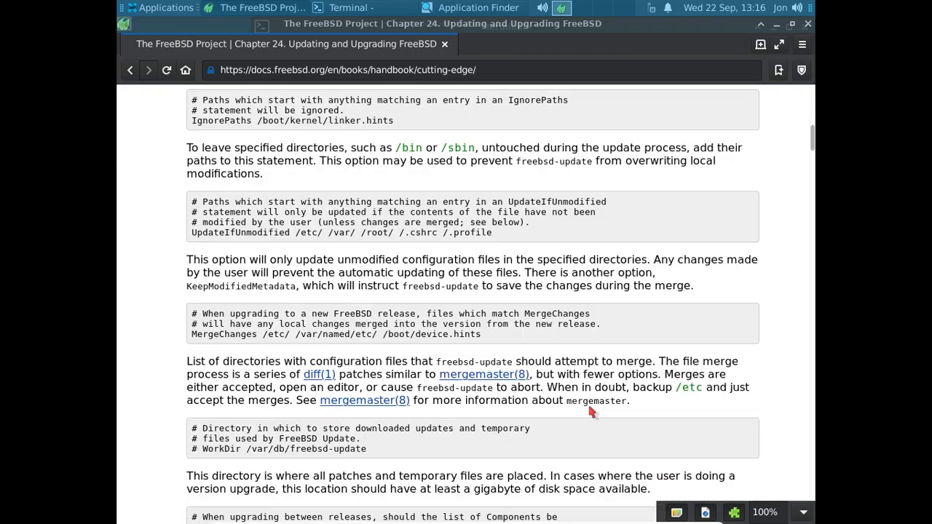
pyautogui.scroll(-3)
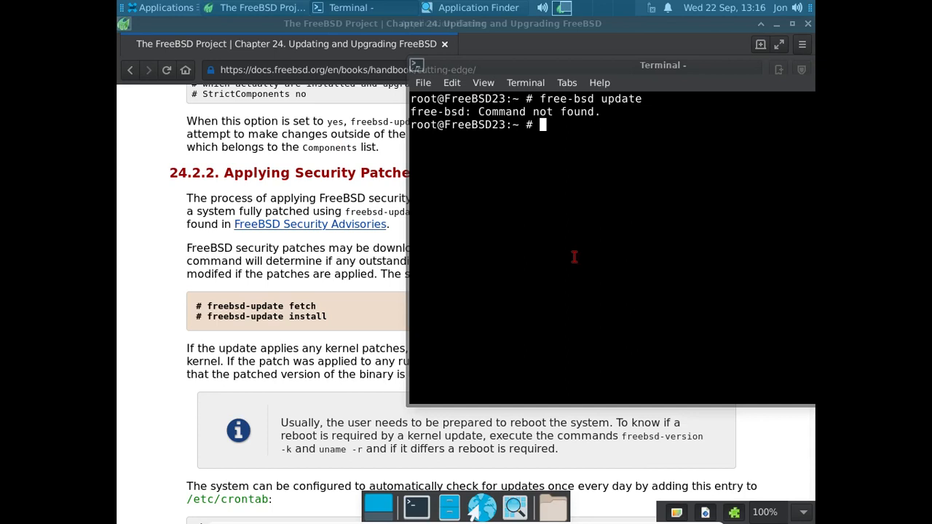
# Run freebsd-update fetch in the root shell to start fetching available updates.
pyautogui.write('freeb')
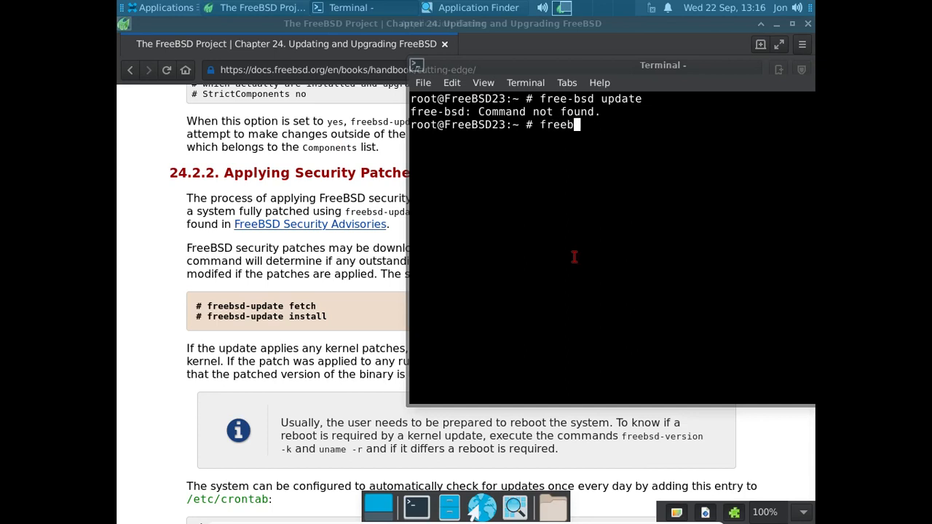
pyautogui.write('sd')
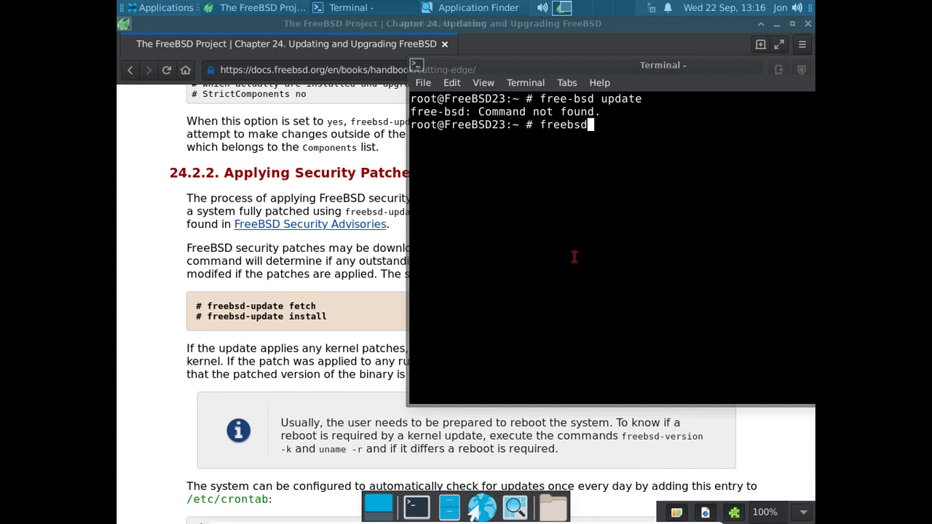
pyautogui.write('-update')
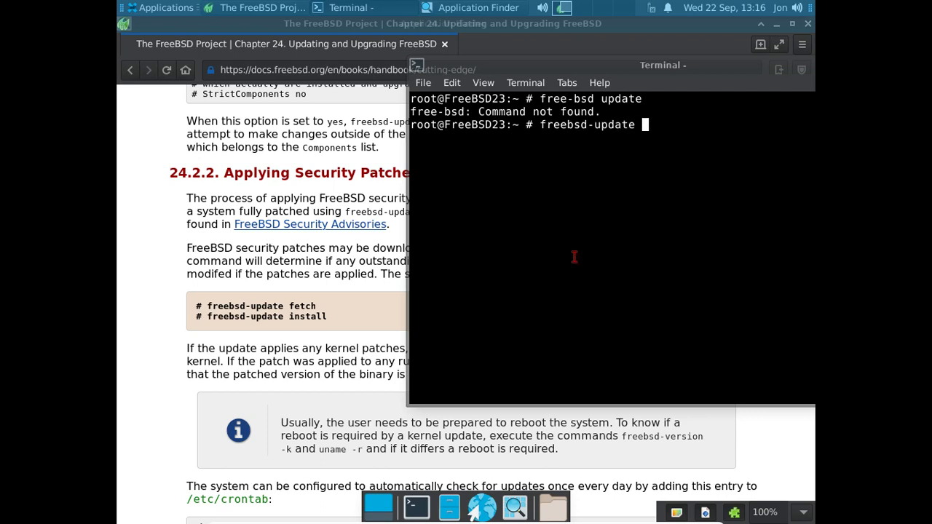
pyautogui.write('fetch')
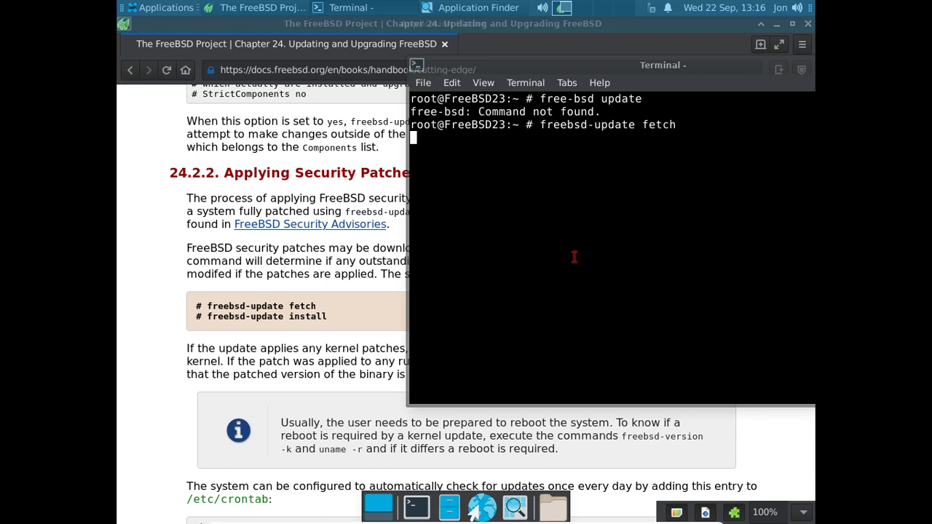
pyautogui.press('Return')
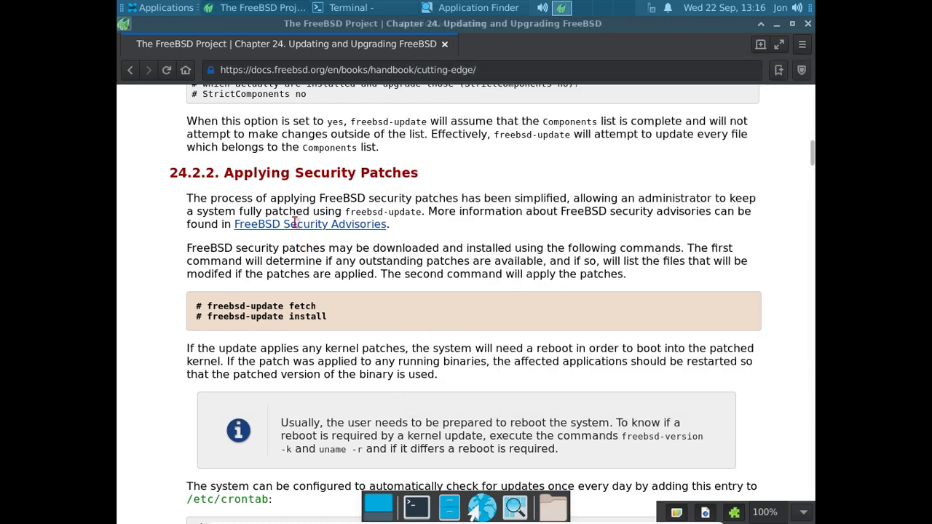
# Scroll to the Handbook's rollback instructions, then bring the terminal running the fetch back to front.
pyautogui.scroll(-3)
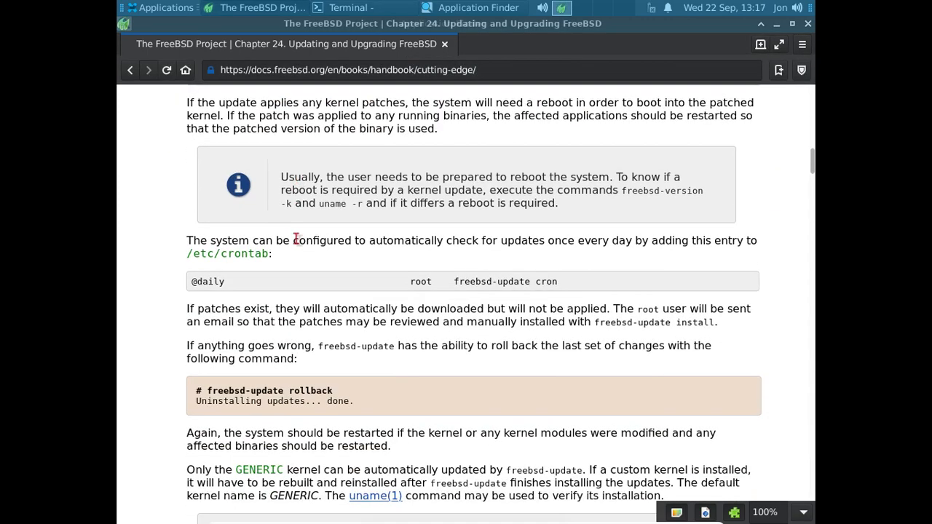
pyautogui.scroll(-3)
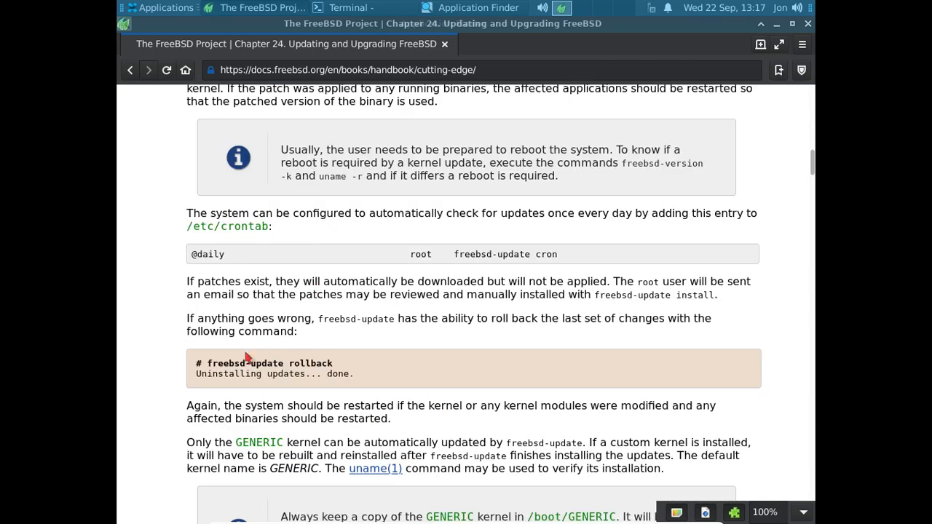
pyautogui.moveTo(328, 367)
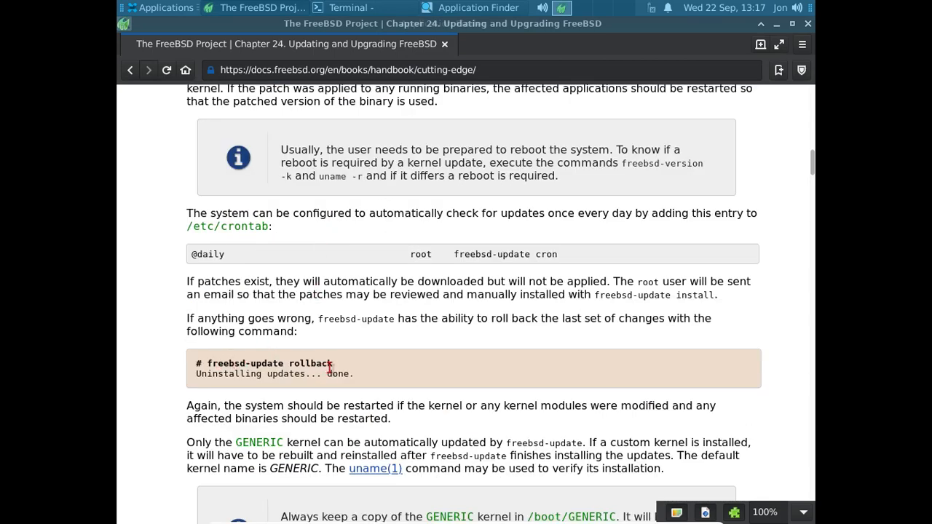
pyautogui.moveTo(384, 338)
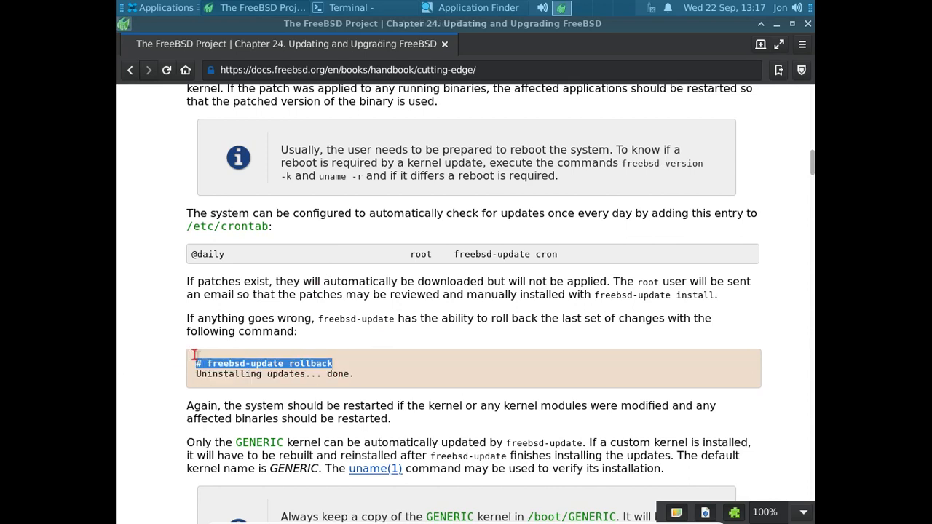
pyautogui.click(215, 364)
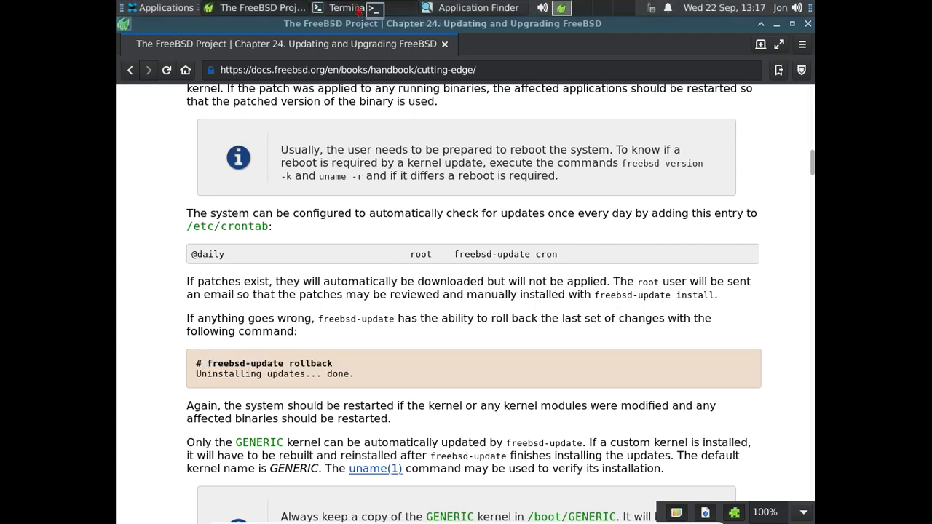
pyautogui.click(343, 9)
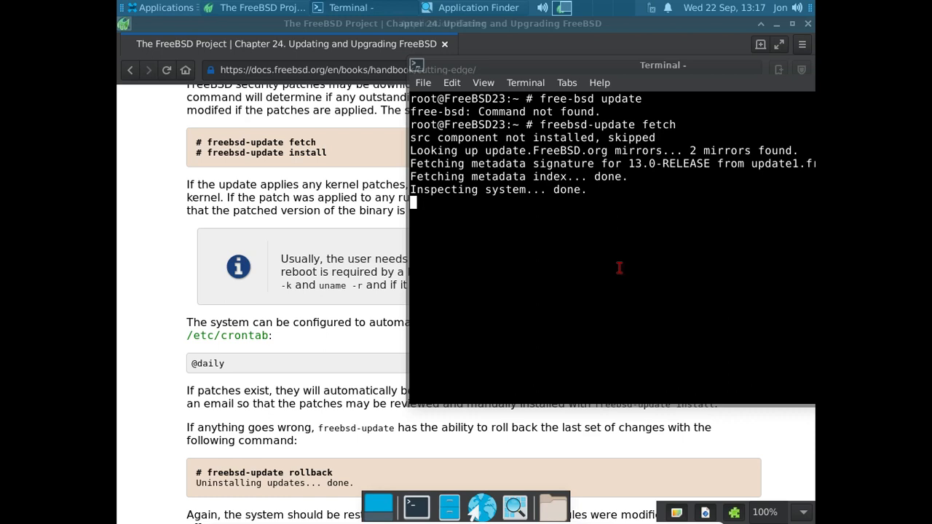
pyautogui.moveTo(172, 304)
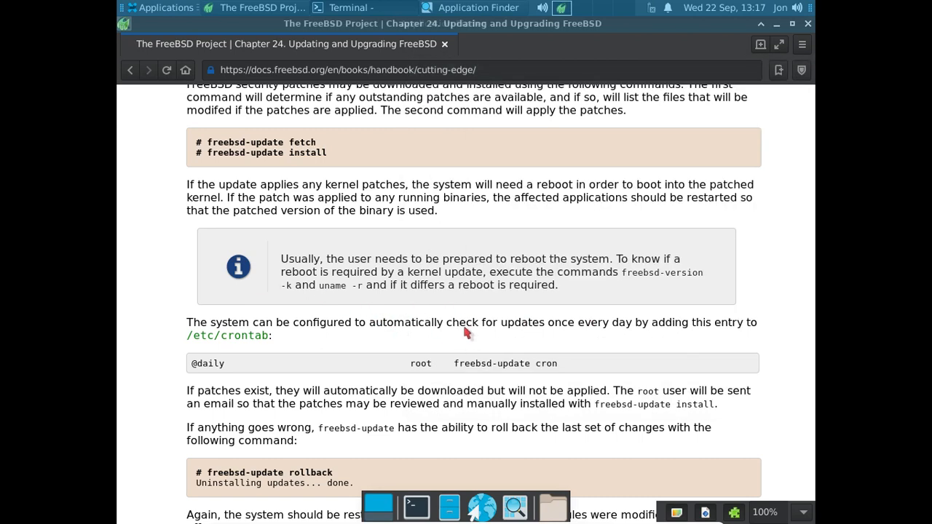
pyautogui.moveTo(702, 326)
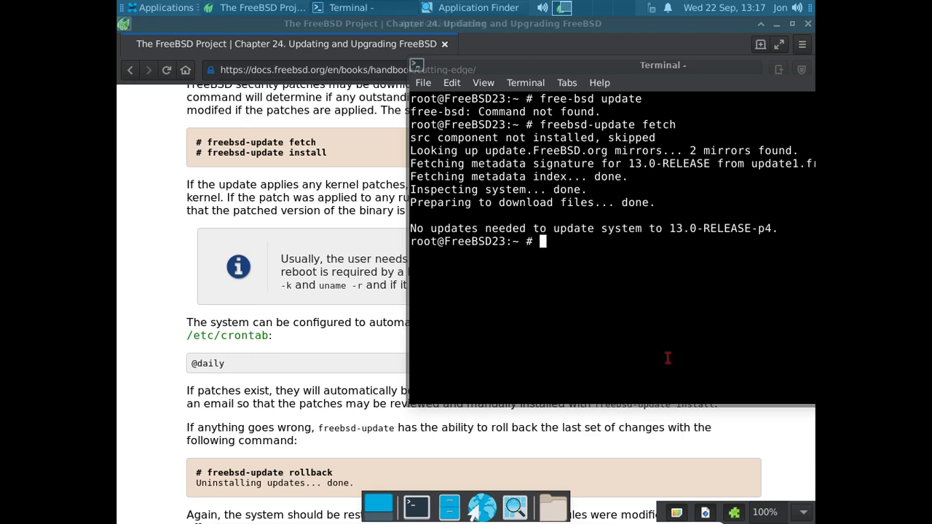
# Run 'freebsd-update install', which reports no updates available for 13.0-RELEASE-p4.
pyautogui.write('fr')
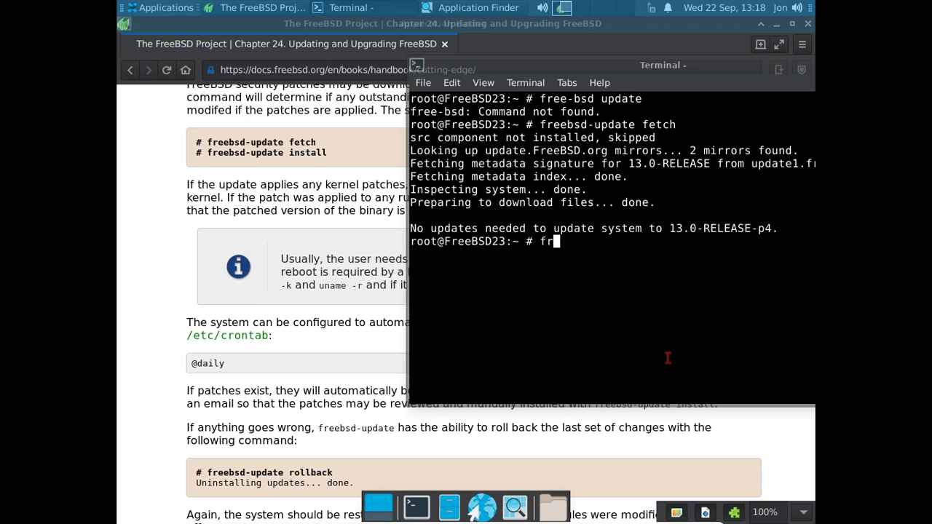
pyautogui.write('eebsd-update')
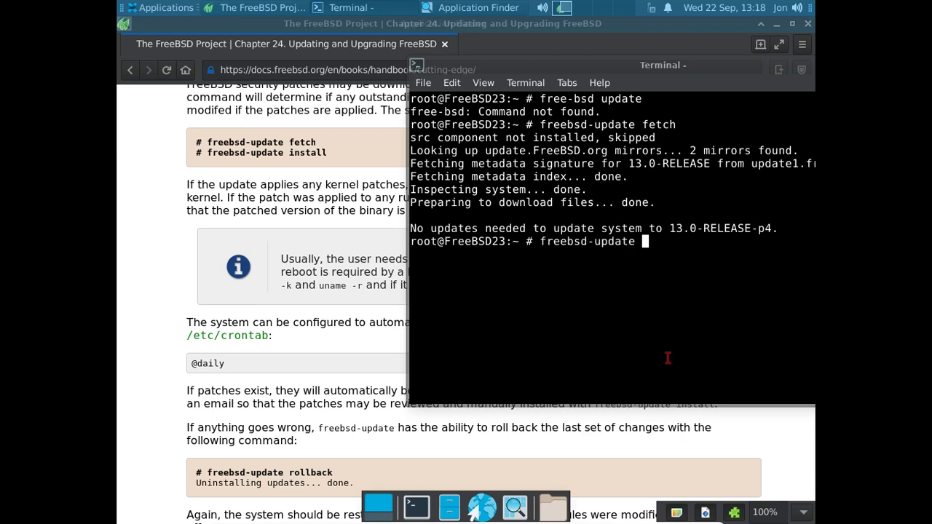
pyautogui.write('instal')
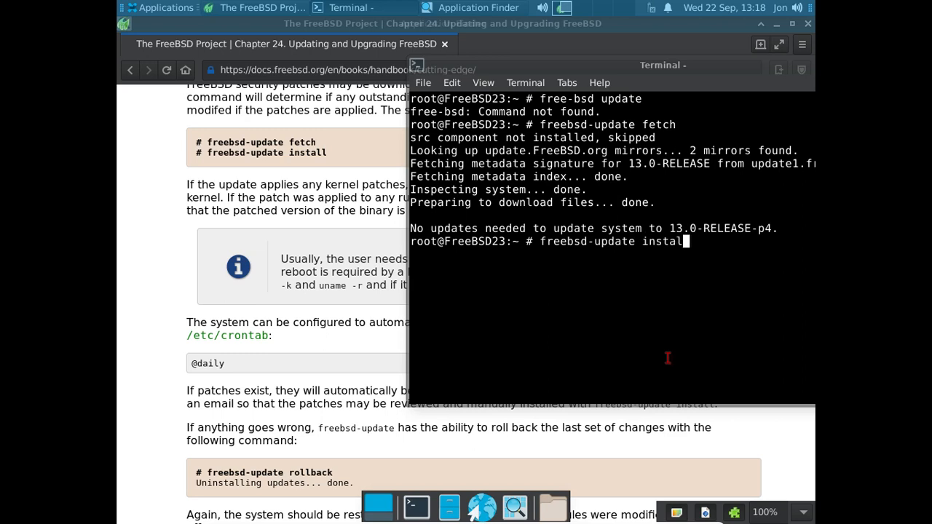
pyautogui.press('Return')
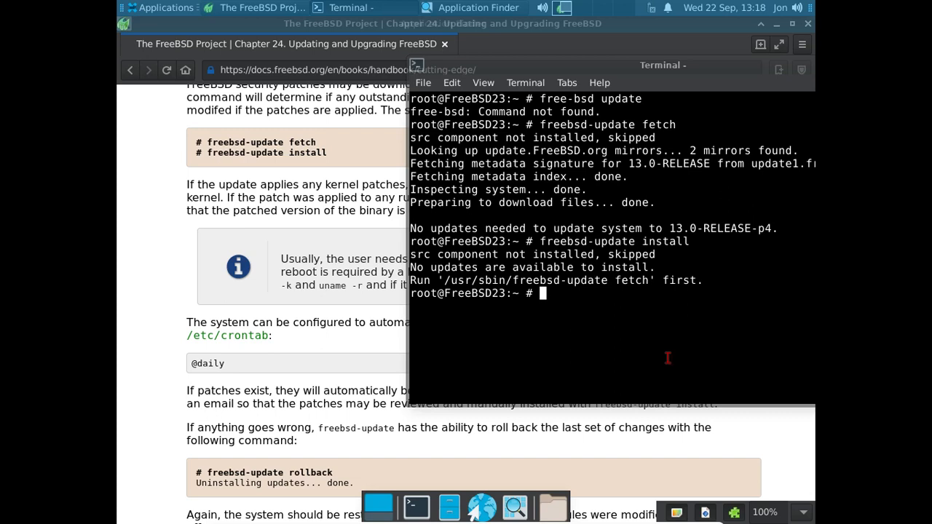
pyautogui.write('e')
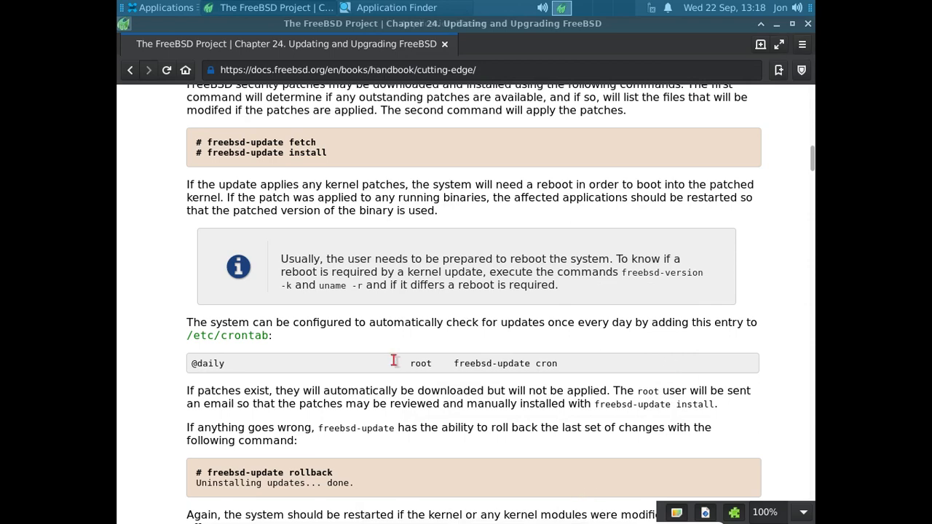
pyautogui.scroll(-3)
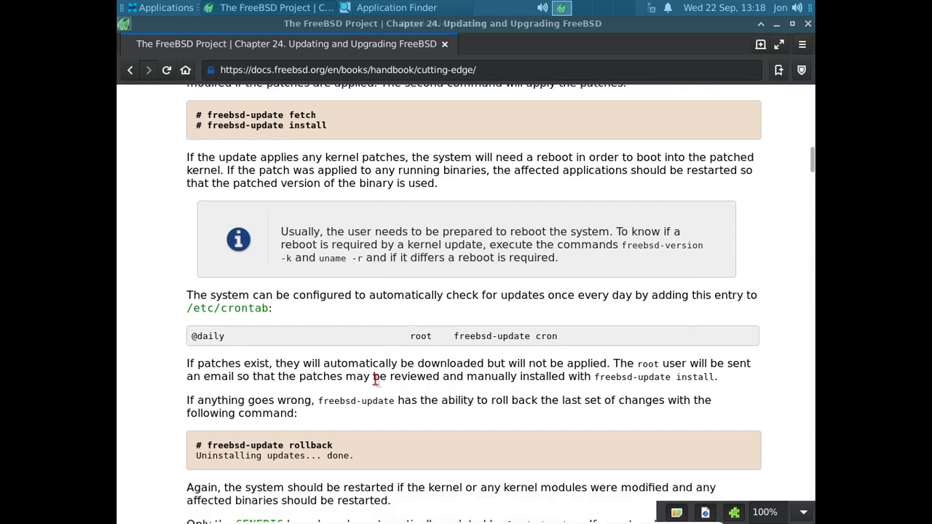
pyautogui.scroll(-3)
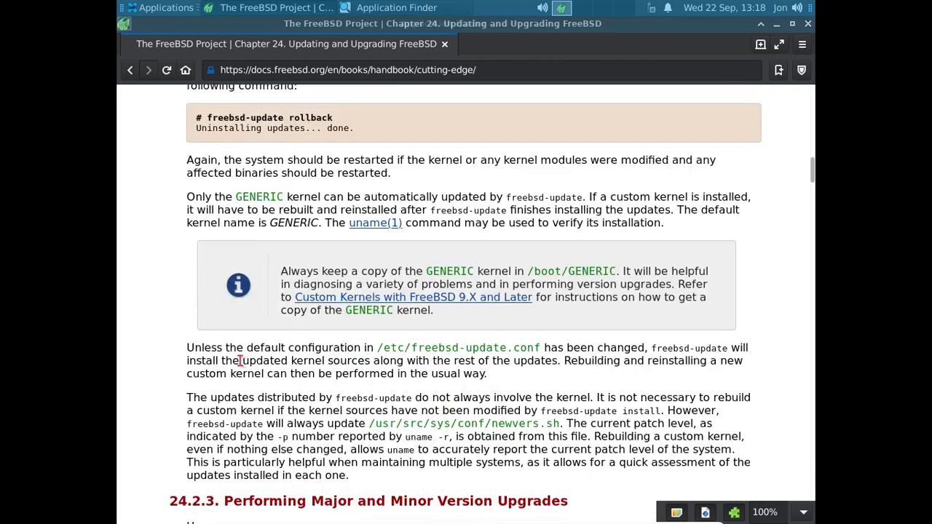
pyautogui.scroll(-3)
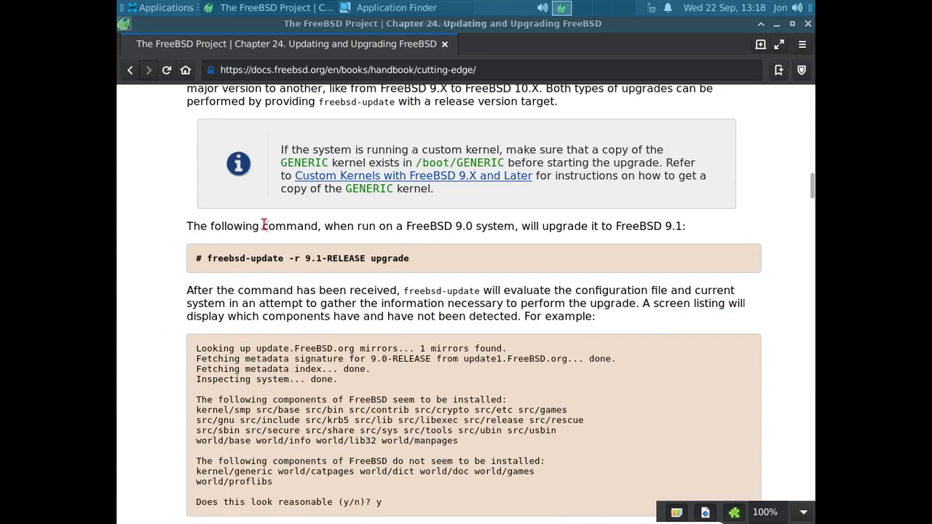
pyautogui.moveTo(580, 230)
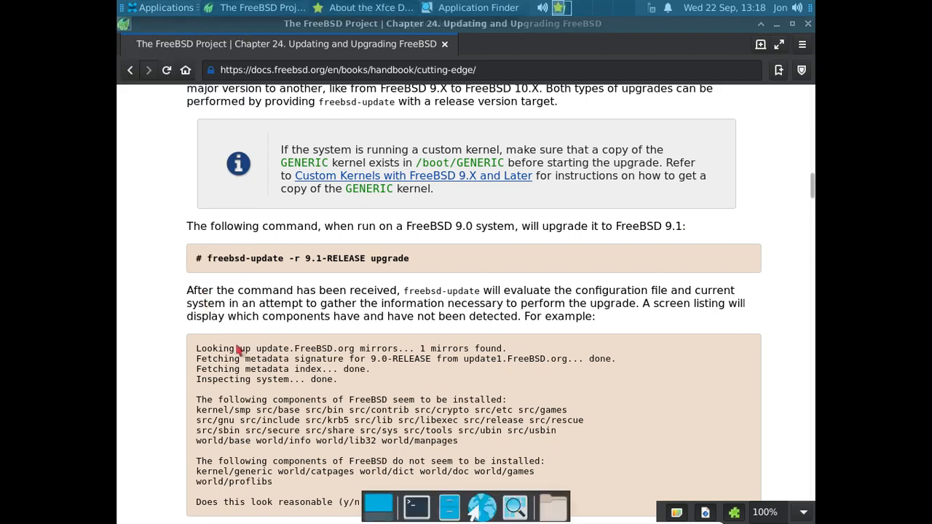
# View the About Xfce dialog showing FreeBSD 13.0-RELEASE-p4 details, then close it.
pyautogui.click(364, 7)
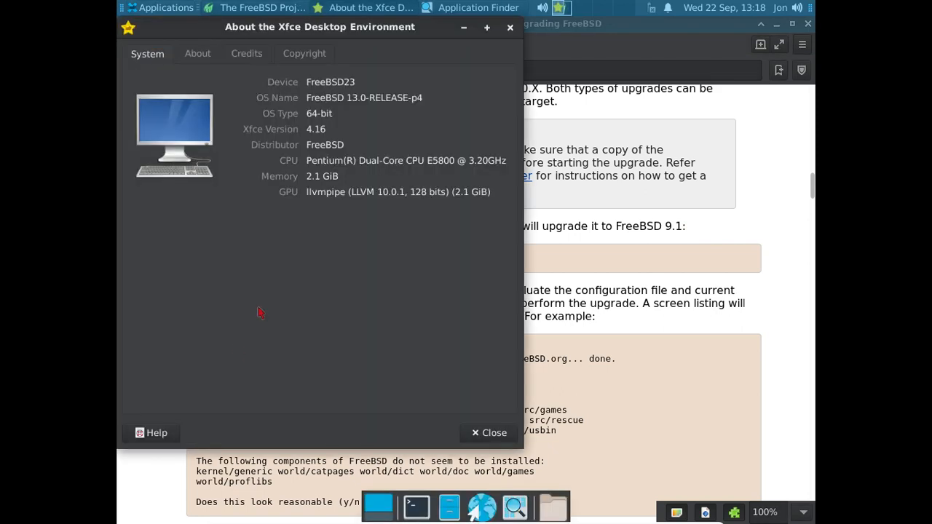
pyautogui.moveTo(519, 45)
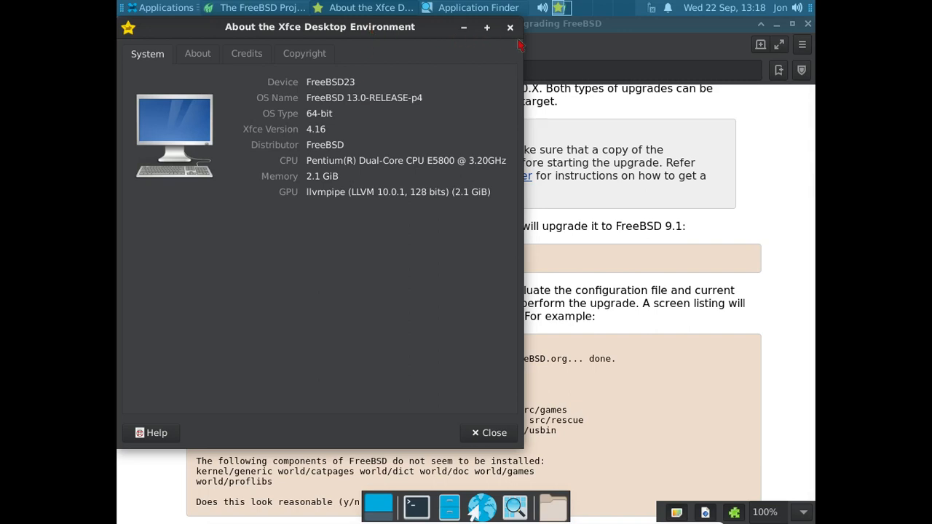
pyautogui.moveTo(438, 26)
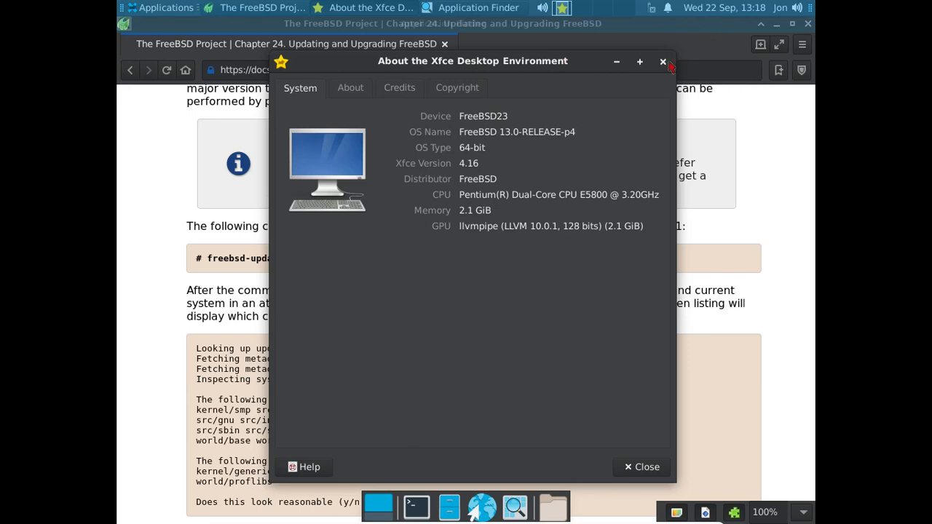
pyautogui.click(662, 61)
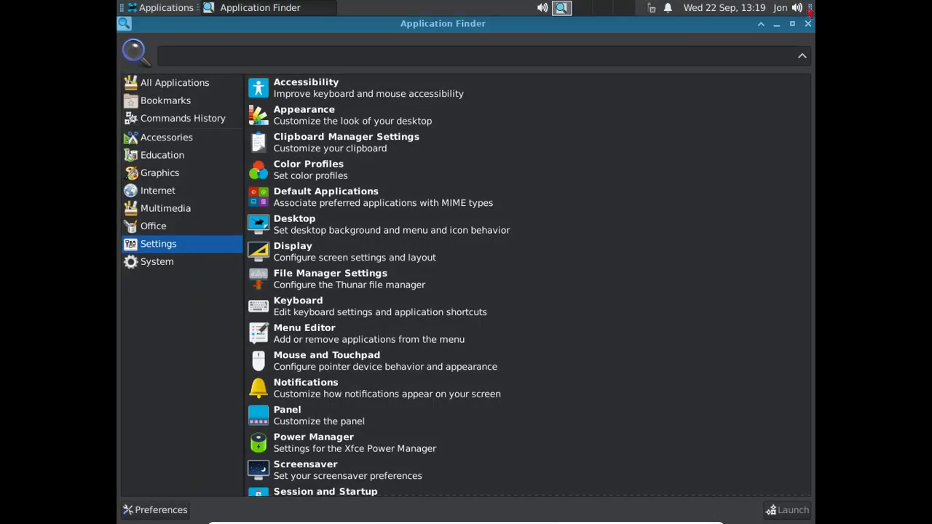
# Close Application Finder and shut down the FreeBSD VM via the session menu's Log Out > Shut Down.
pyautogui.click(807, 24)
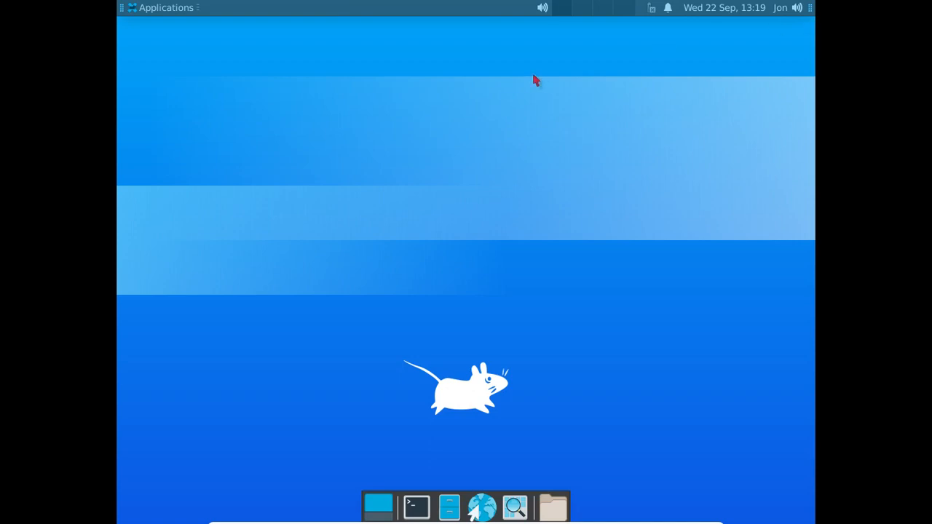
pyautogui.moveTo(597, 7)
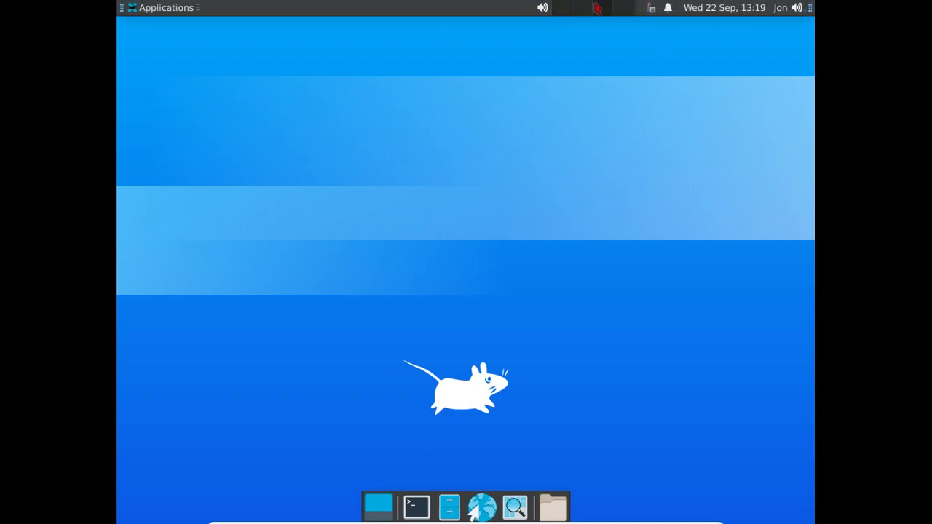
pyautogui.moveTo(589, 13)
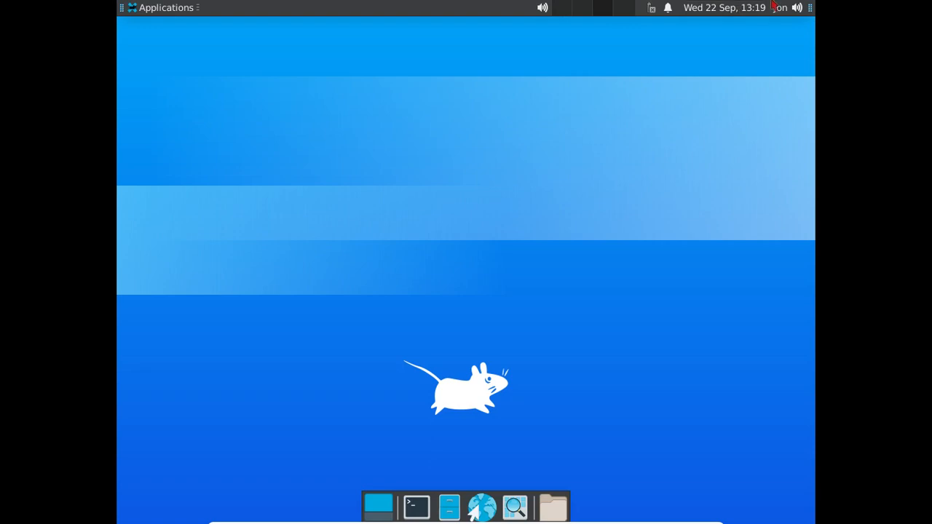
pyautogui.click(780, 7)
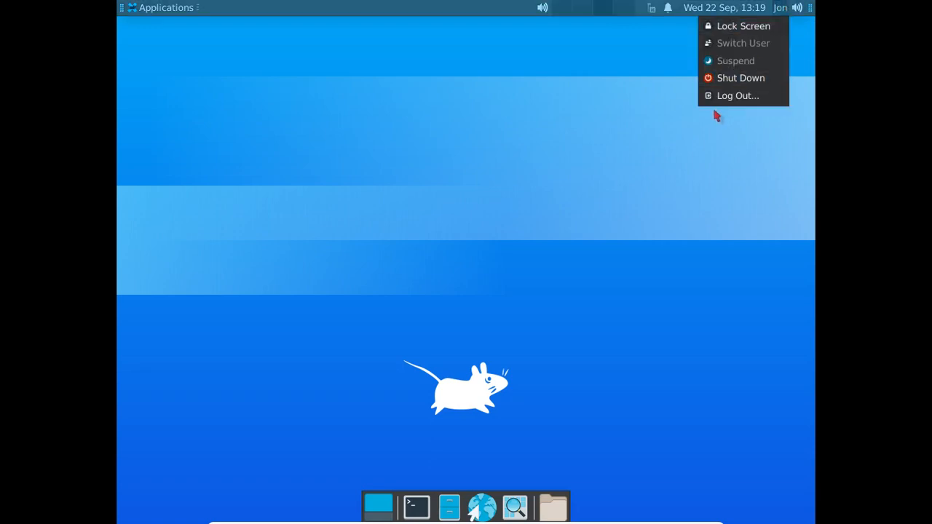
pyautogui.click(737, 96)
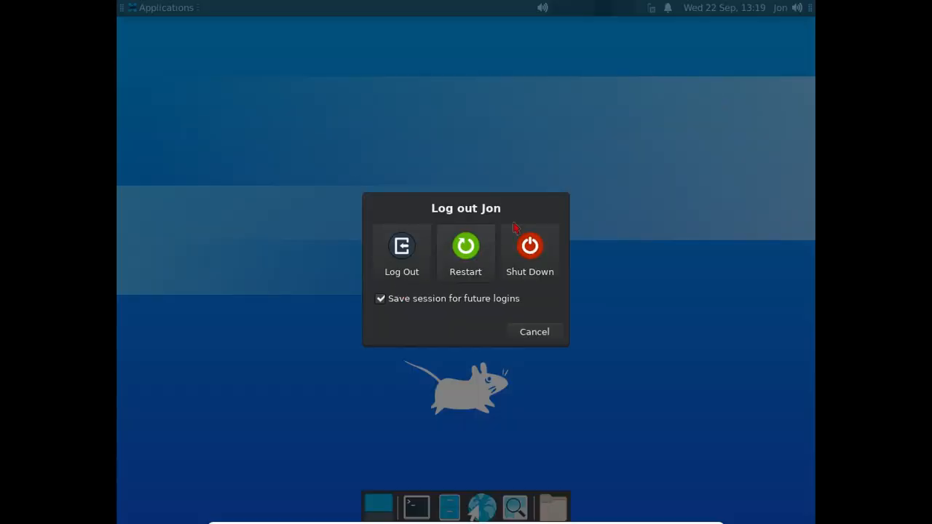
pyautogui.click(530, 251)
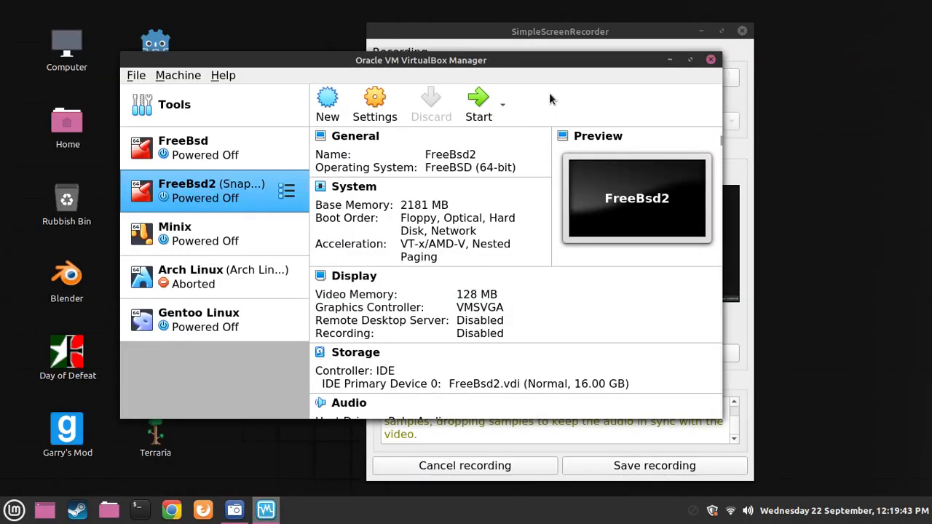
# Bring the SimpleScreenRecorder window forward and move it aside to the right.
pyautogui.click(559, 32)
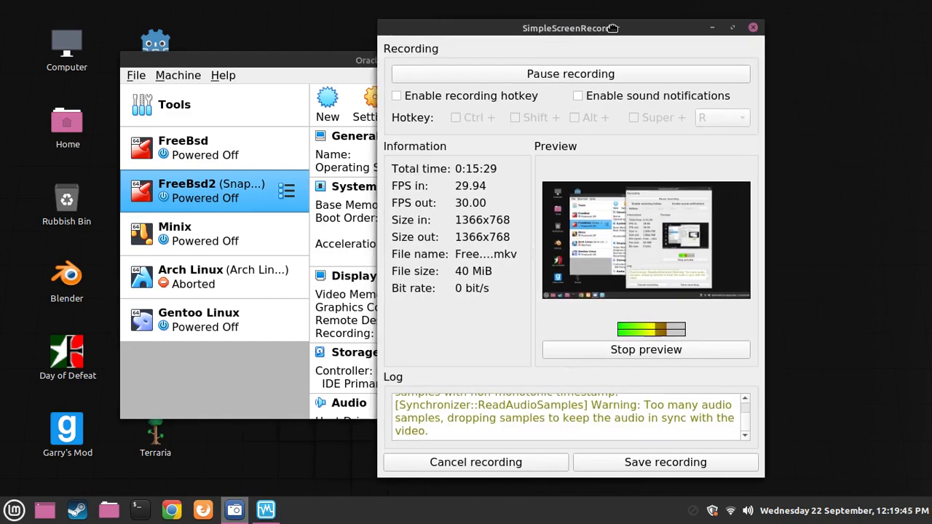
pyautogui.moveTo(570, 28); pyautogui.dragTo(603, 18)
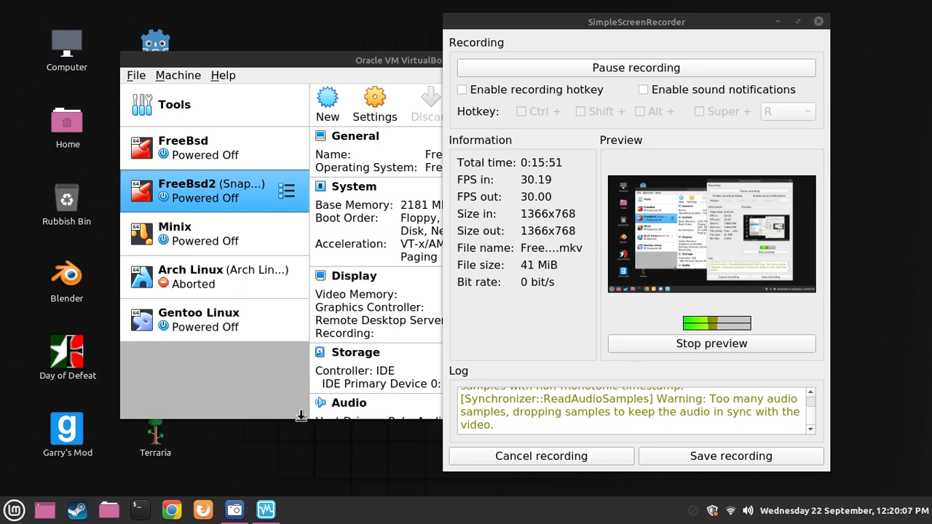
pyautogui.moveTo(301, 419)
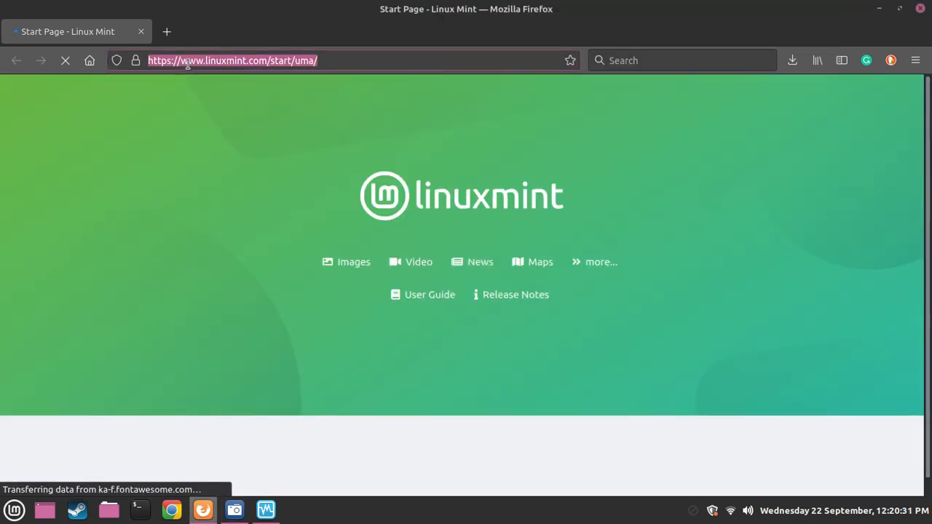
# Go to google.com and search for 'freebsd website'.
pyautogui.write('google.com')
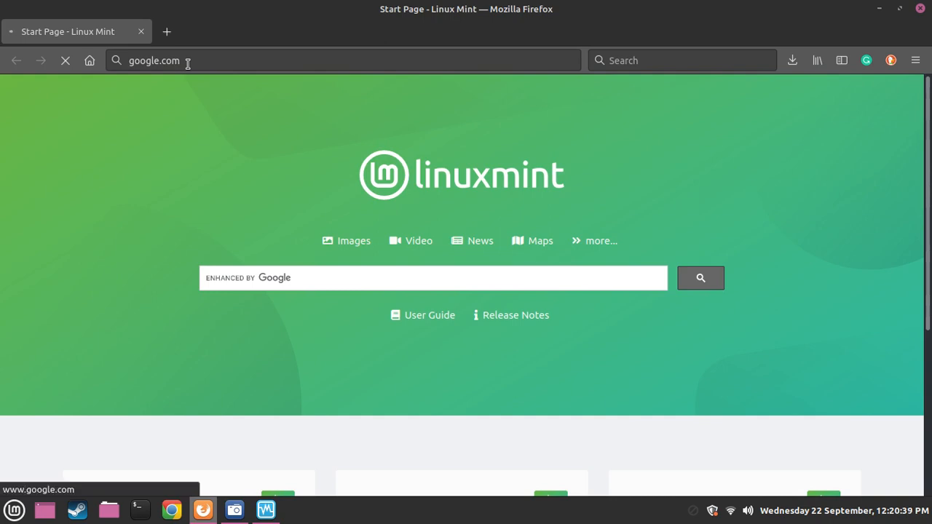
pyautogui.press('Return')
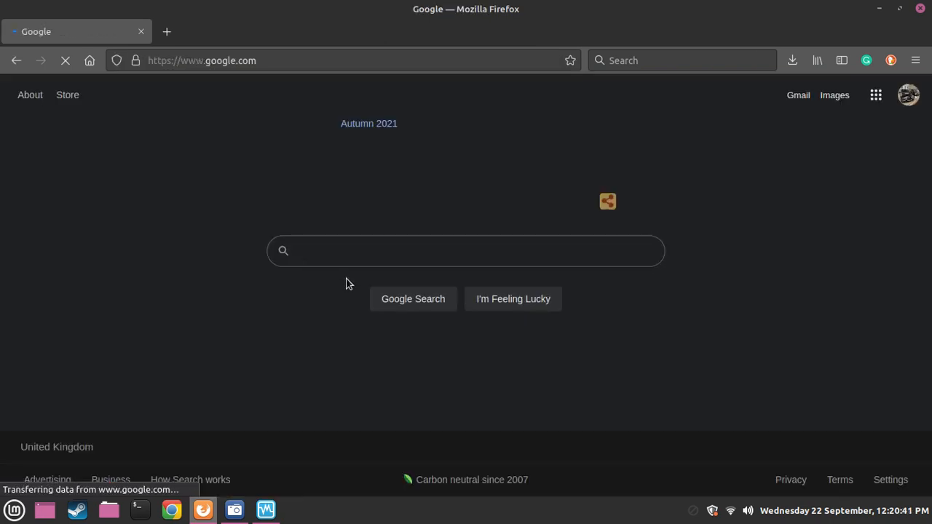
pyautogui.write('freebsd website')
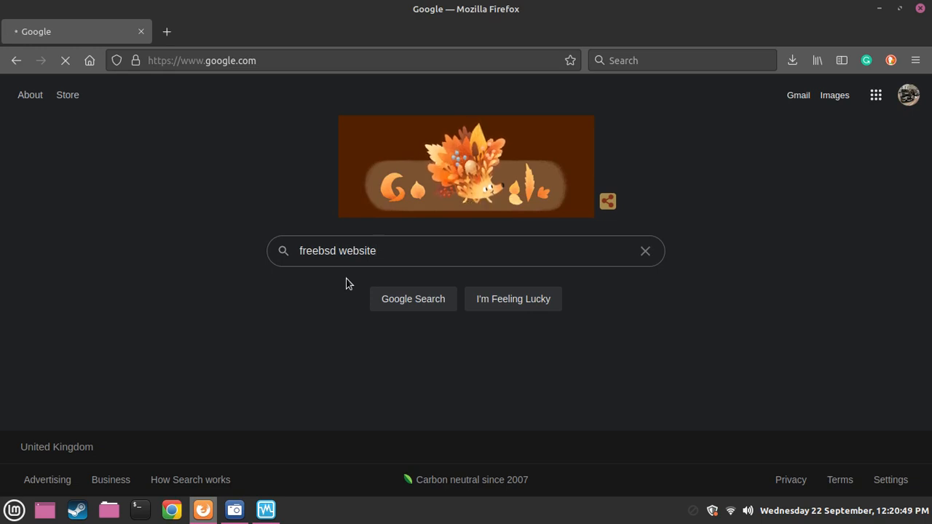
pyautogui.click(466, 251)
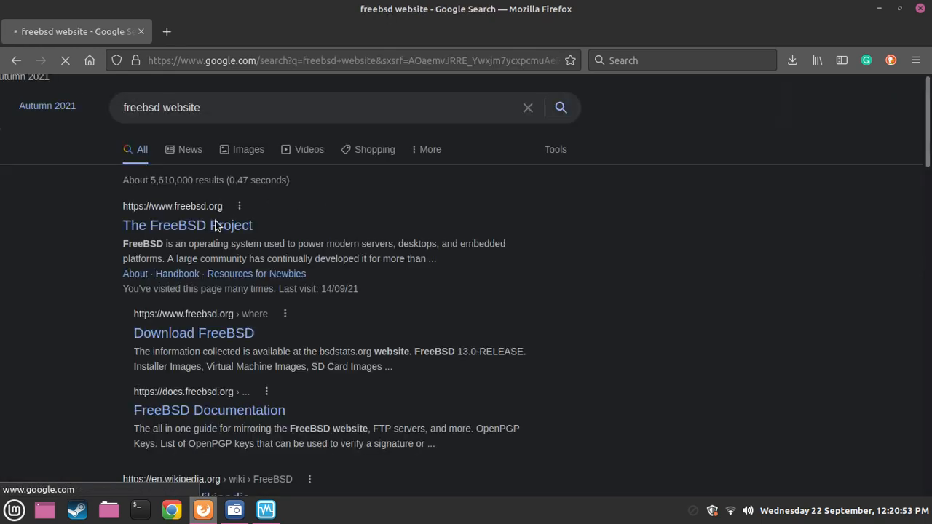
# Open The FreeBSD Project result to load freebsd.org.
pyautogui.click(187, 224)
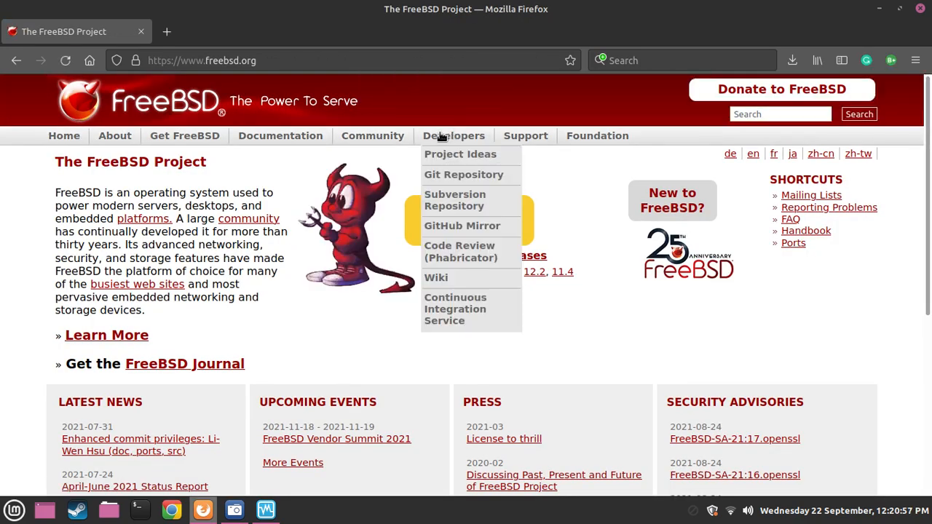
pyautogui.moveTo(279, 135)
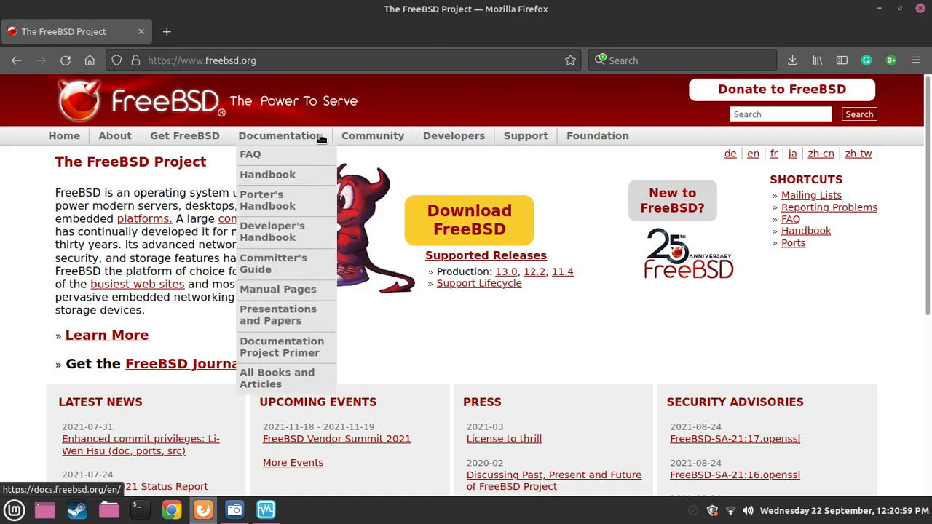
pyautogui.moveTo(276, 175)
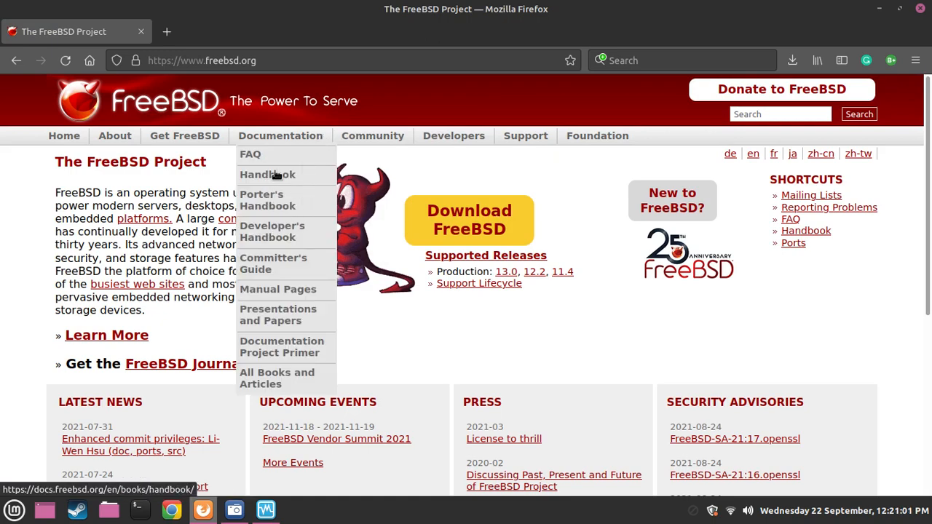
# Open the FreeBSD Handbook from Documentation and scroll through its table of contents and back up.
pyautogui.click(268, 175)
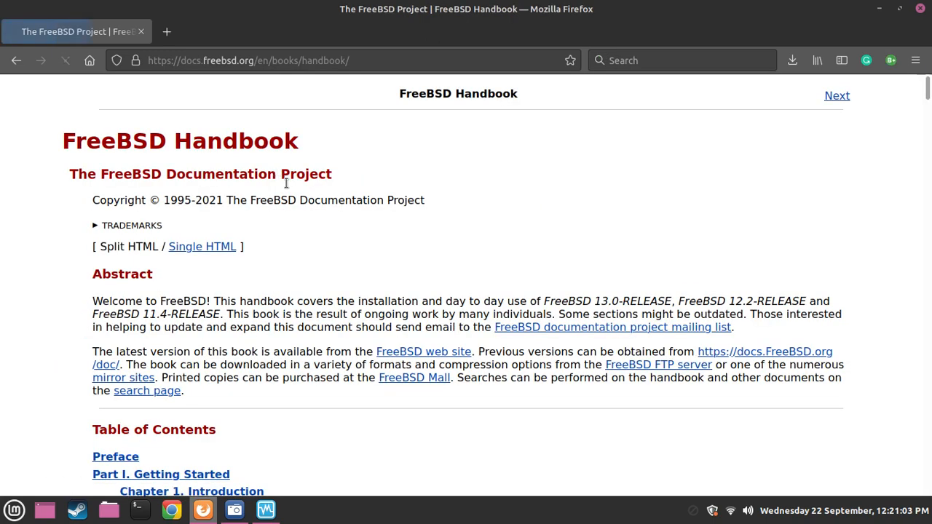
pyautogui.scroll(-3)
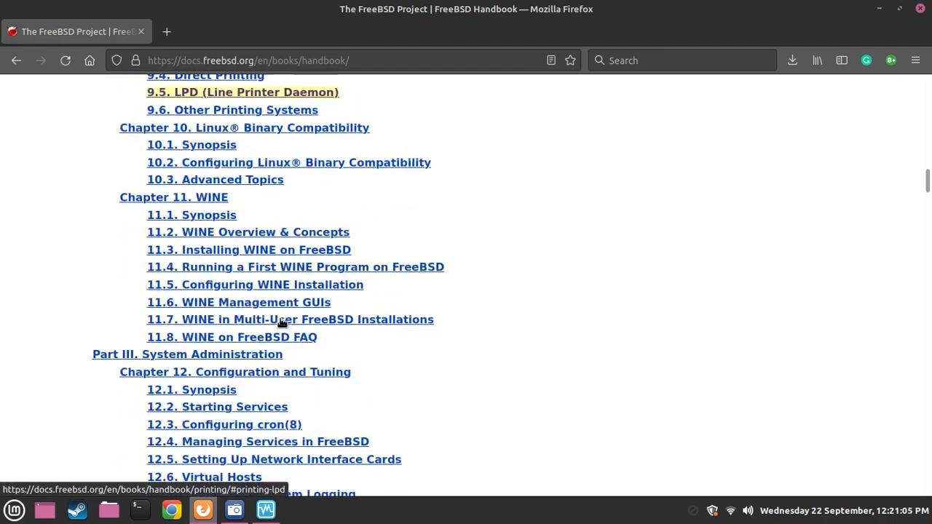
pyautogui.scroll(-3)
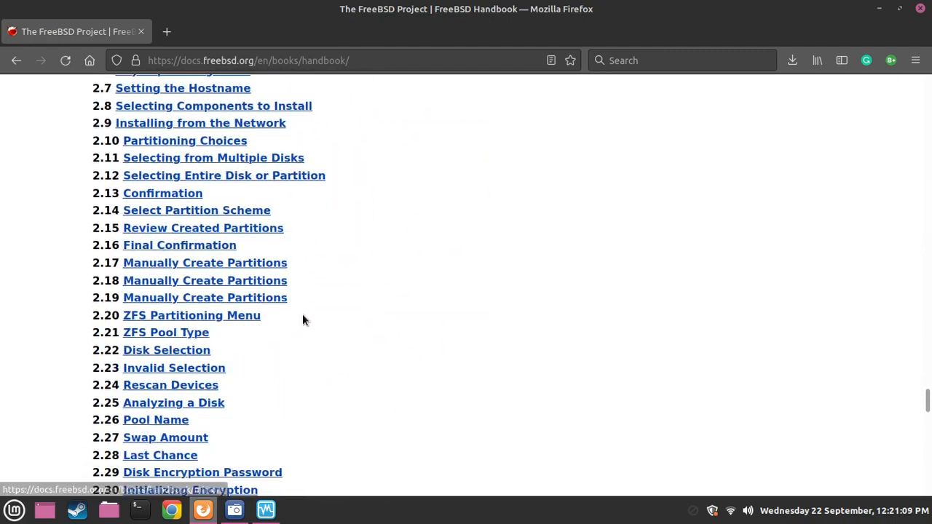
pyautogui.scroll(-3)
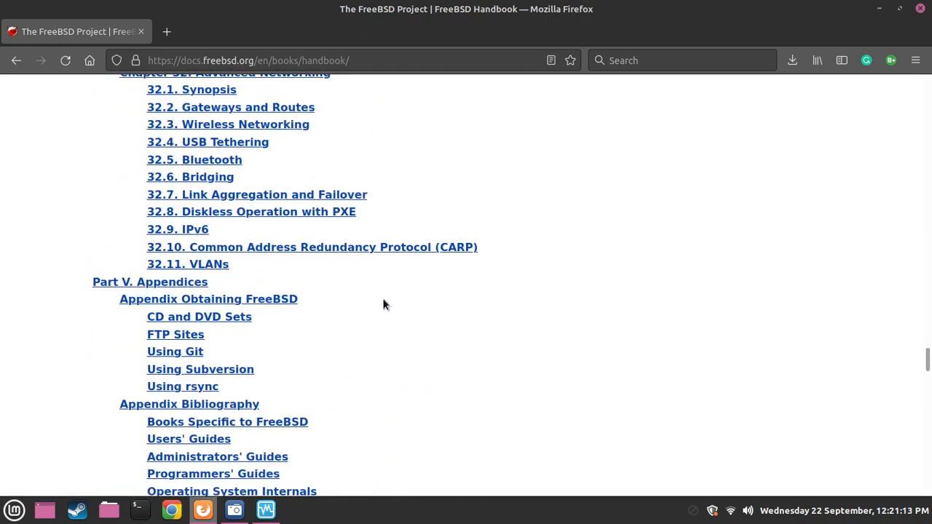
pyautogui.scroll(3)
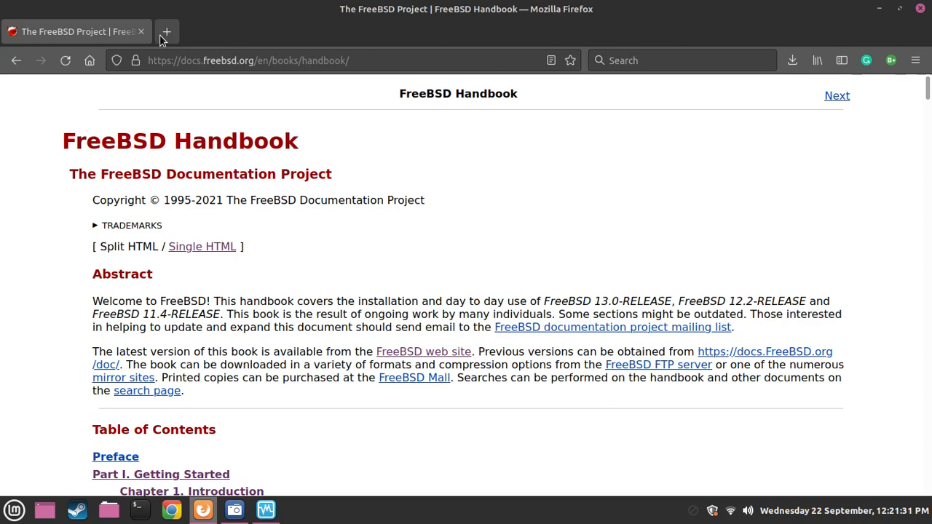
# Open a blank new tab, return to the Handbook and scroll its contents down to Storage.
pyautogui.click(166, 32)
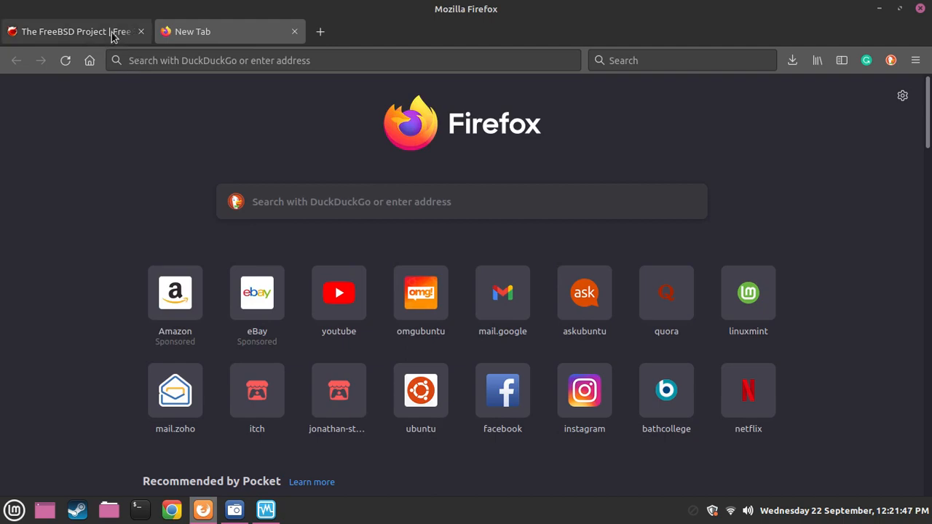
pyautogui.click(70, 32)
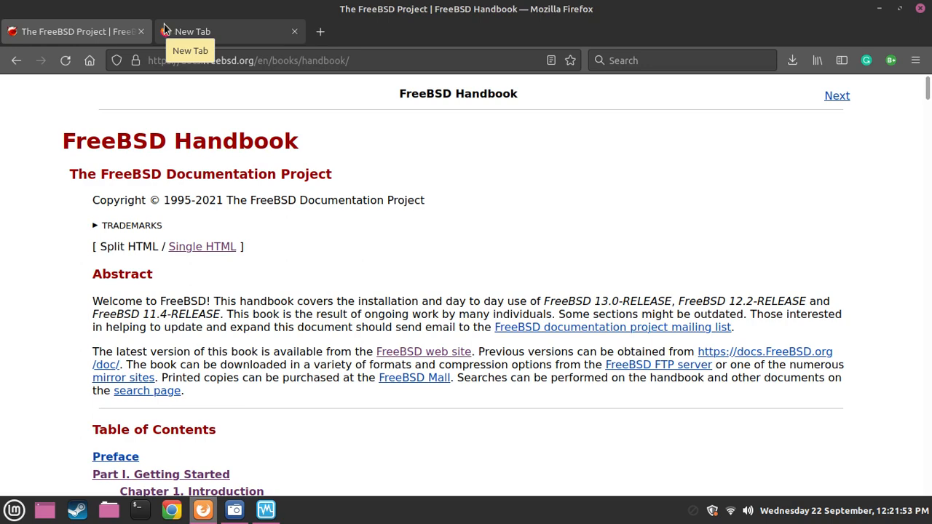
pyautogui.moveTo(275, 322)
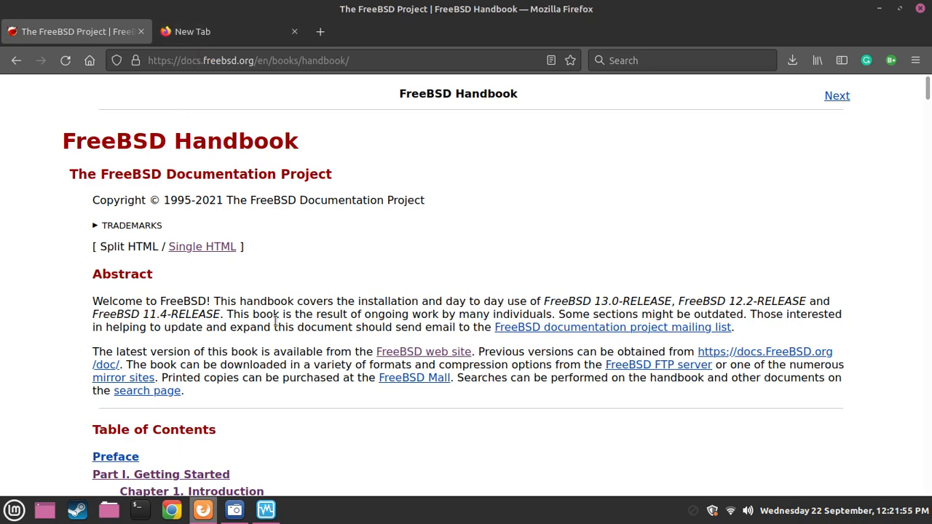
pyautogui.scroll(-3)
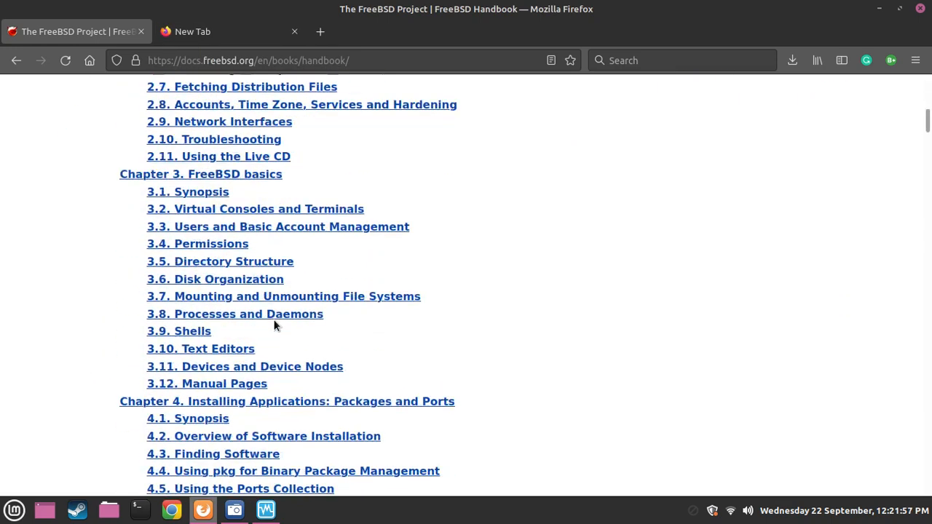
pyautogui.scroll(-3)
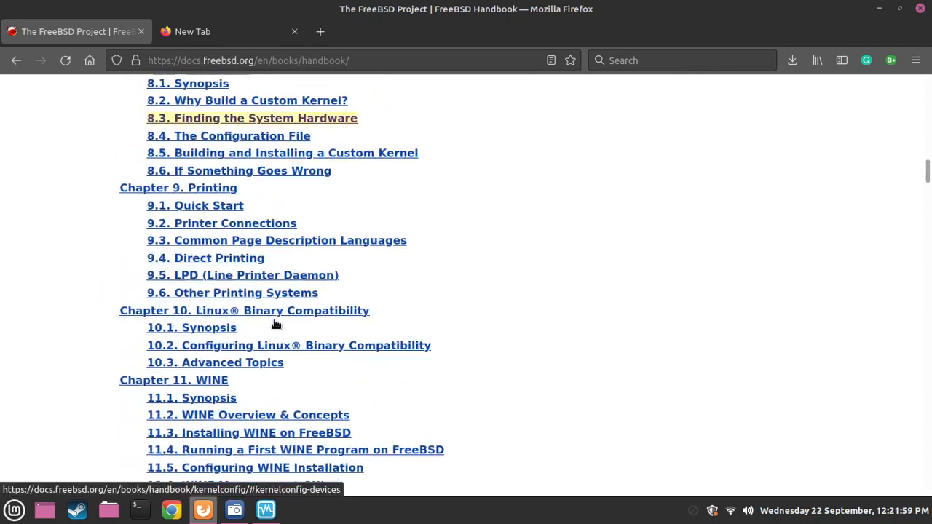
pyautogui.scroll(-3)
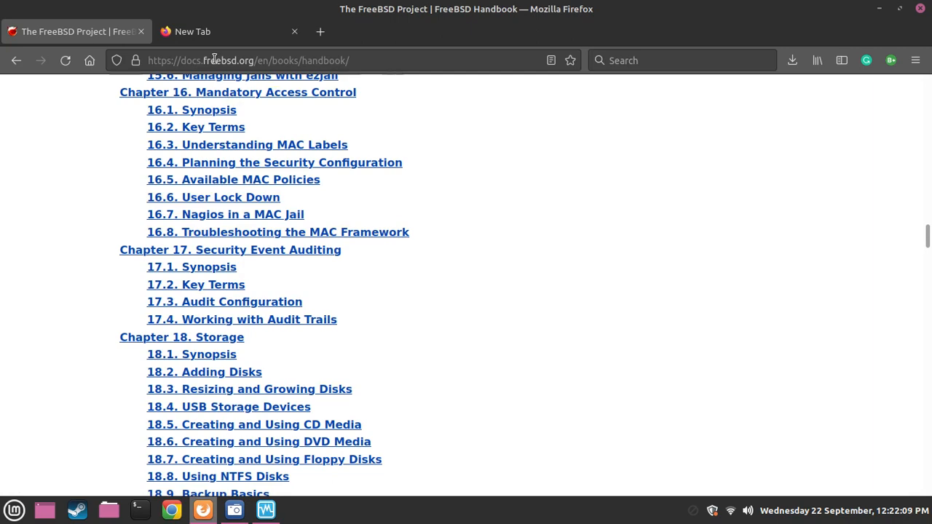
# Switch between the new tab and the Handbook, then scroll back toward the Handbook's top.
pyautogui.click(193, 32)
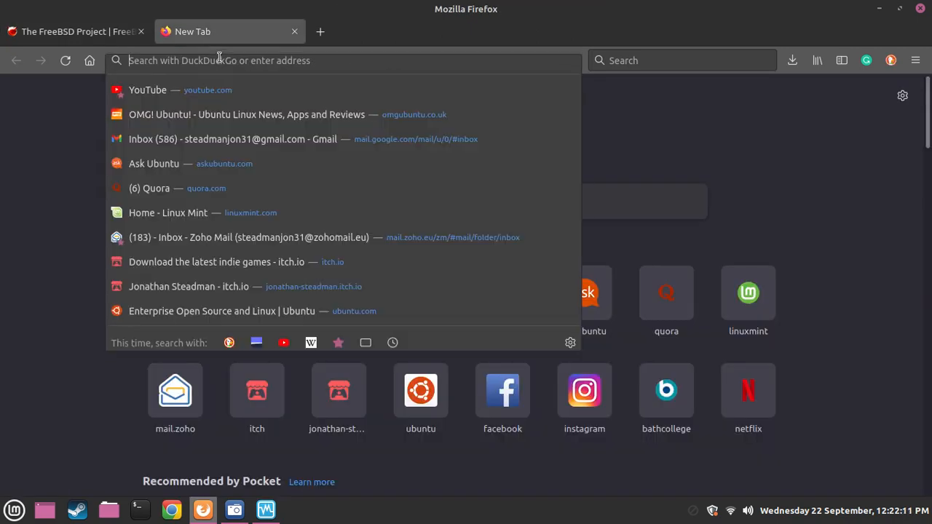
pyautogui.click(73, 32)
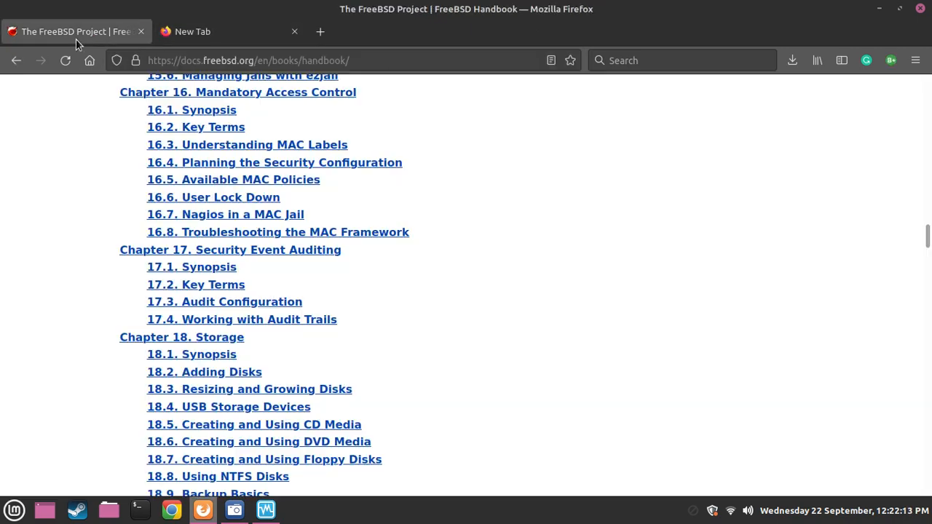
pyautogui.scroll(3)
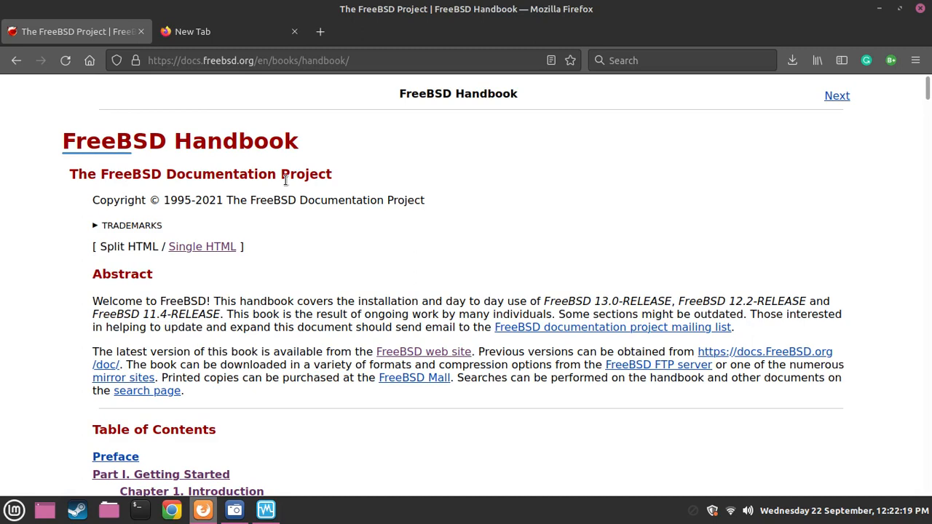
# Select words in the Handbook subtitle and copyright line and highlight the abstract text.
pyautogui.doubleClick(221, 175)
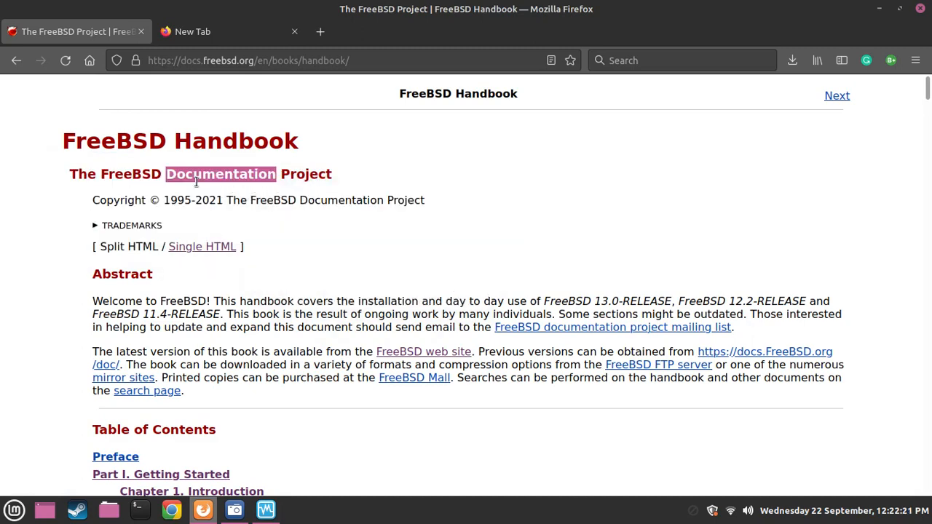
pyautogui.doubleClick(119, 201)
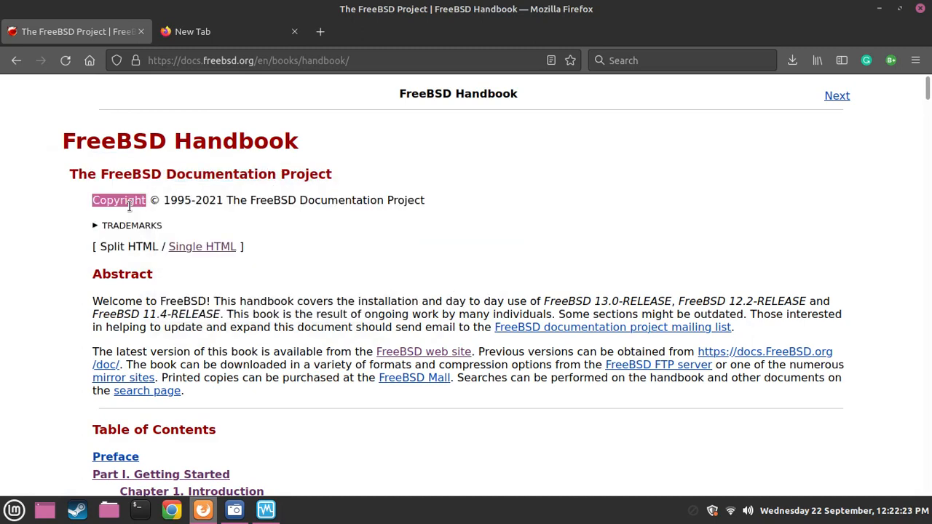
pyautogui.doubleClick(274, 201)
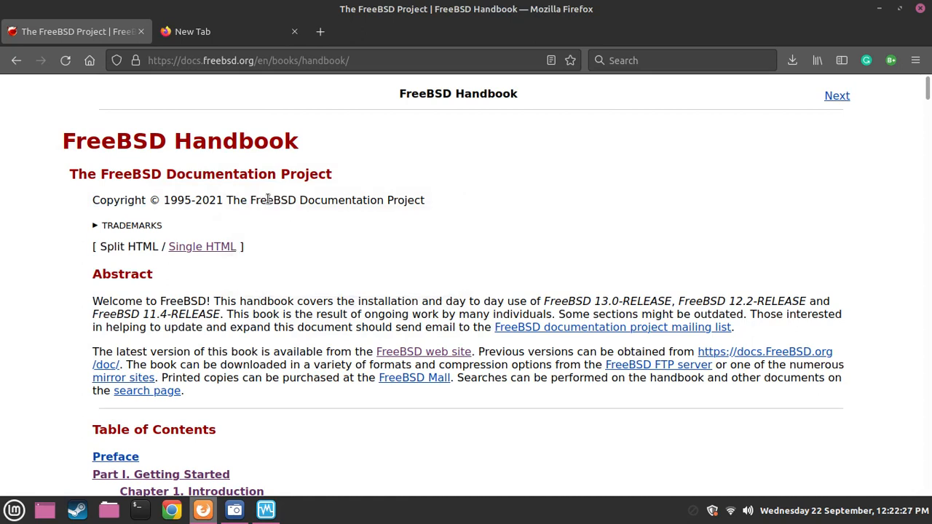
pyautogui.moveTo(338, 241)
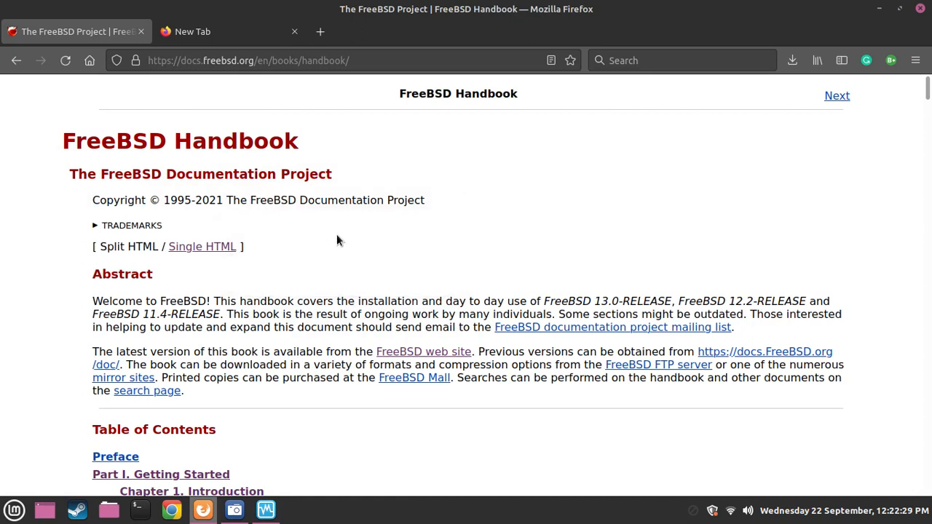
pyautogui.doubleClick(324, 175)
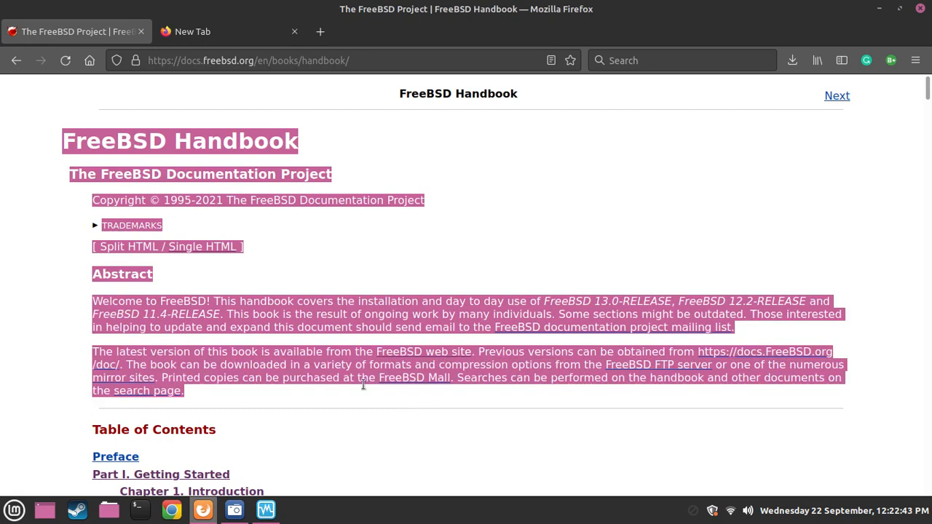
# Scroll down the Handbook's chapter list toward the Jails chapter.
pyautogui.scroll(-3)
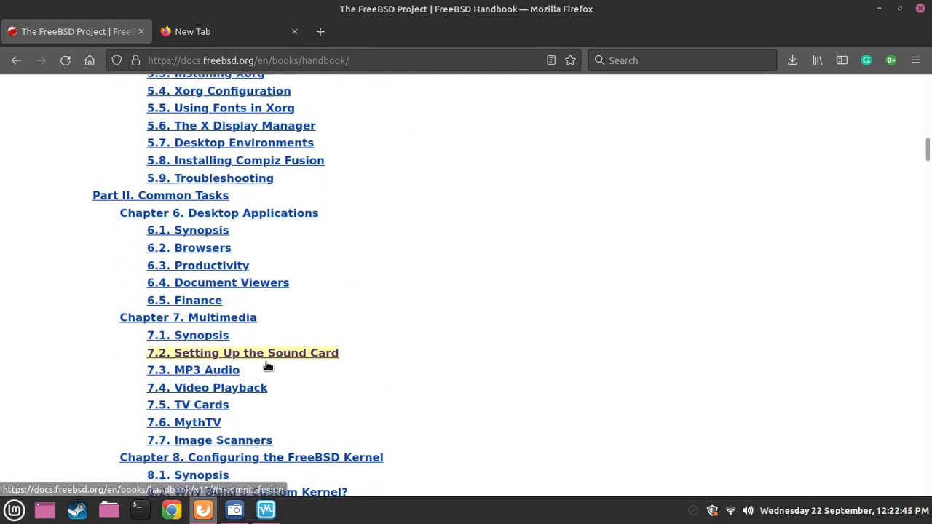
pyautogui.scroll(-3)
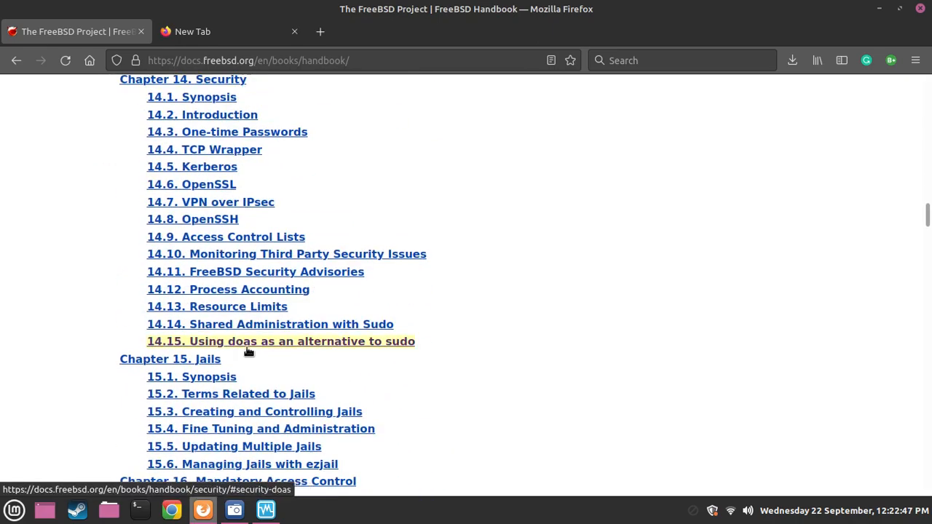
pyautogui.scroll(-3)
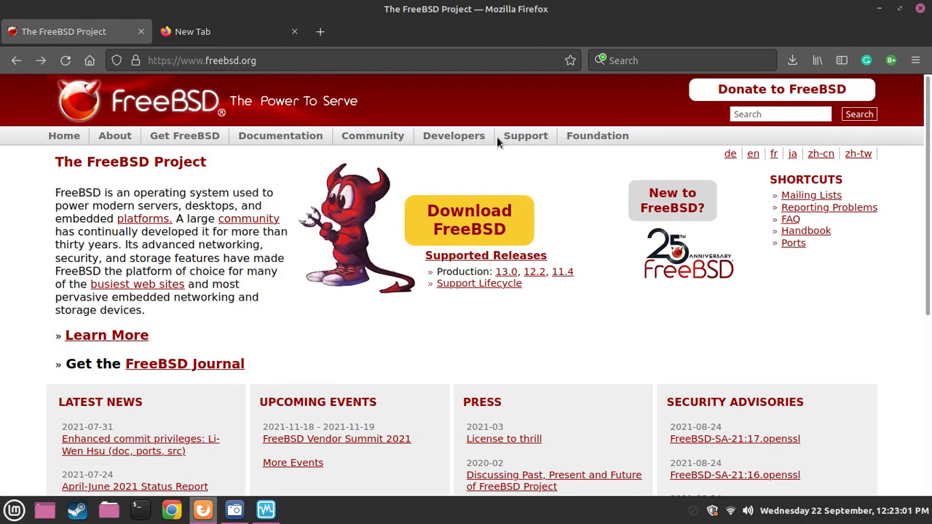
# Open the FreeBSD Forums from freebsd.org's Community menu.
pyautogui.click(453, 135)
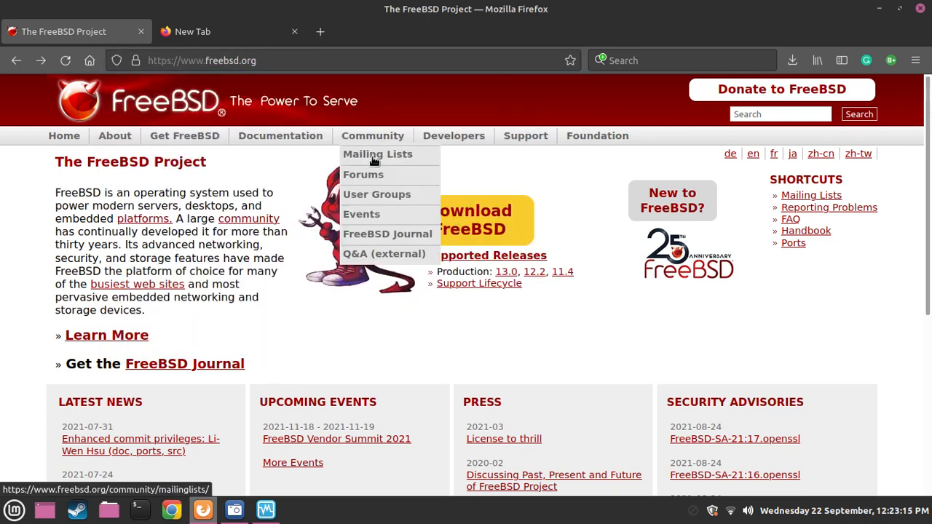
pyautogui.click(363, 175)
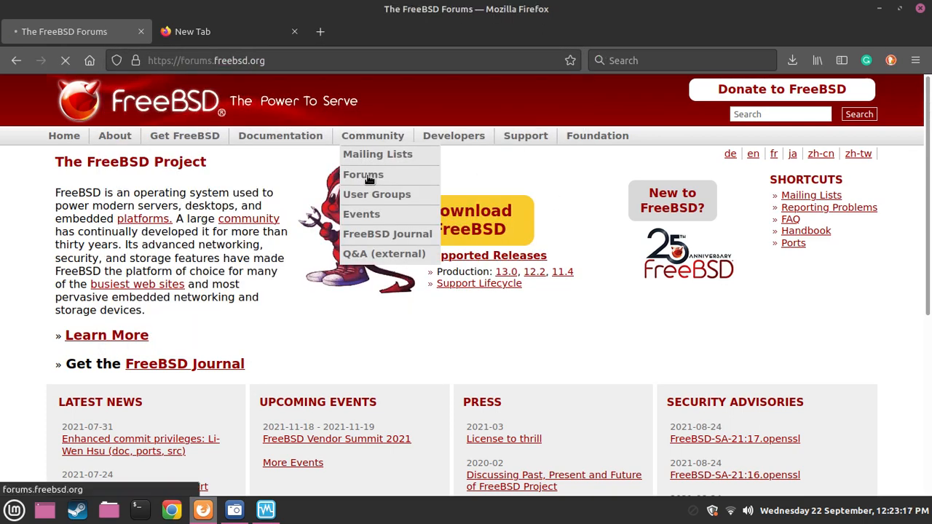
# Browse the FreeBSD Forums board list, scrolling down through the categories and back up.
pyautogui.click(363, 174)
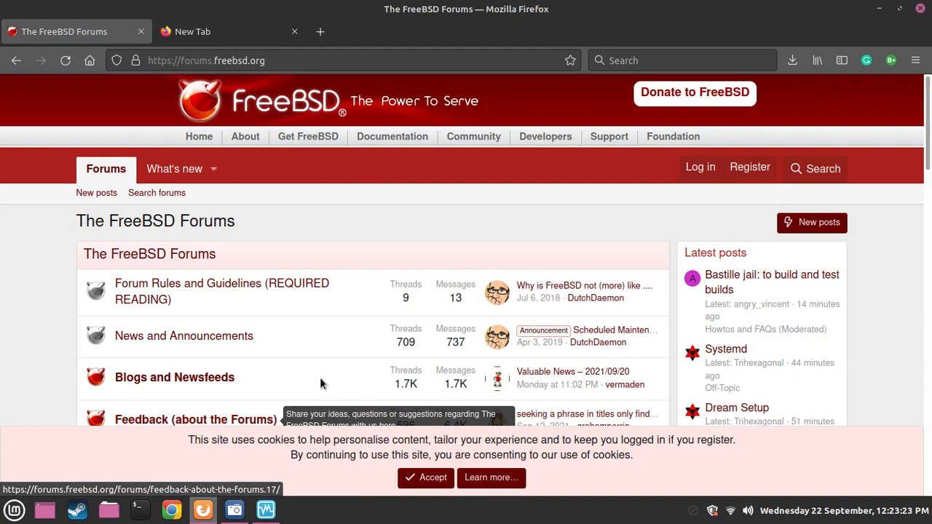
pyautogui.scroll(-3)
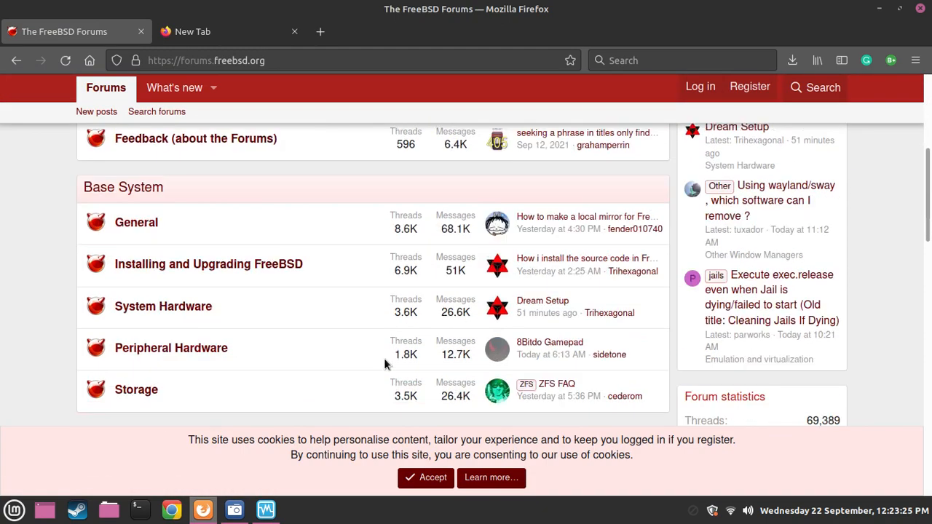
pyautogui.scroll(3)
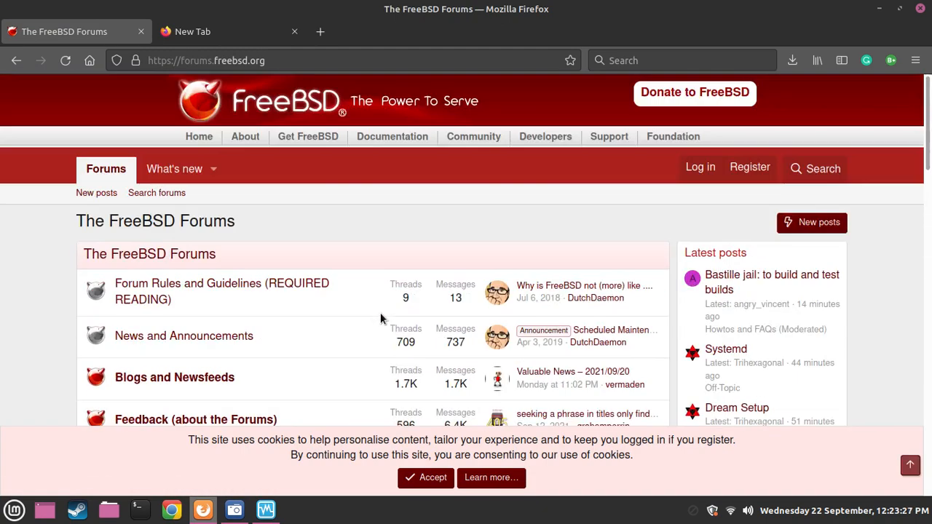
pyautogui.moveTo(333, 274)
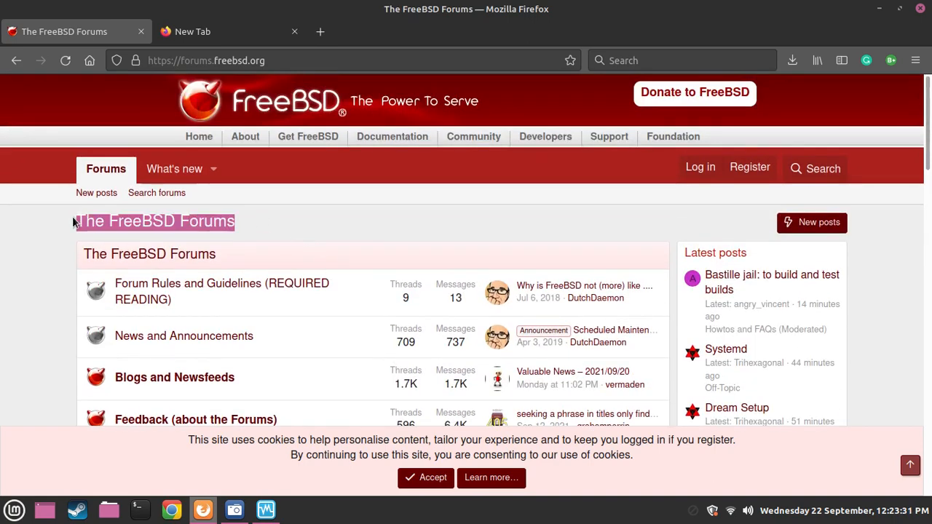
pyautogui.moveTo(148, 204)
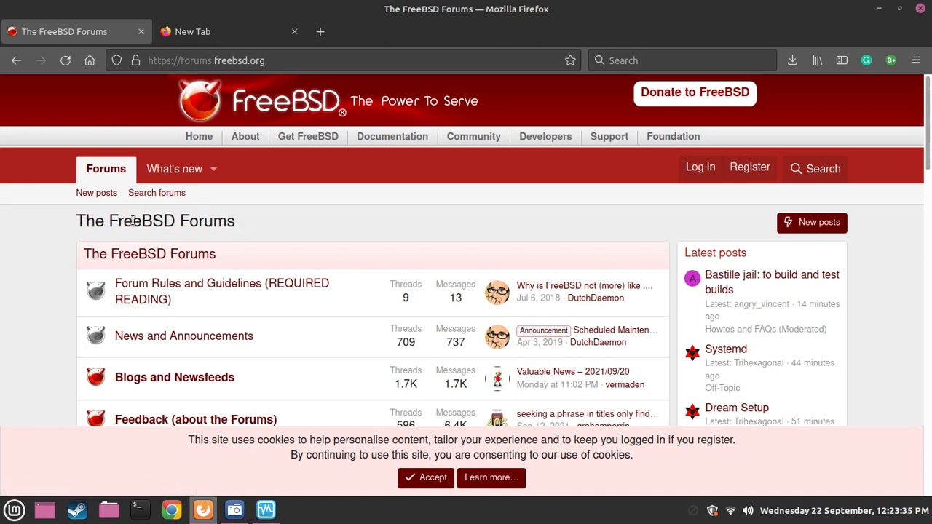
pyautogui.moveTo(182, 143)
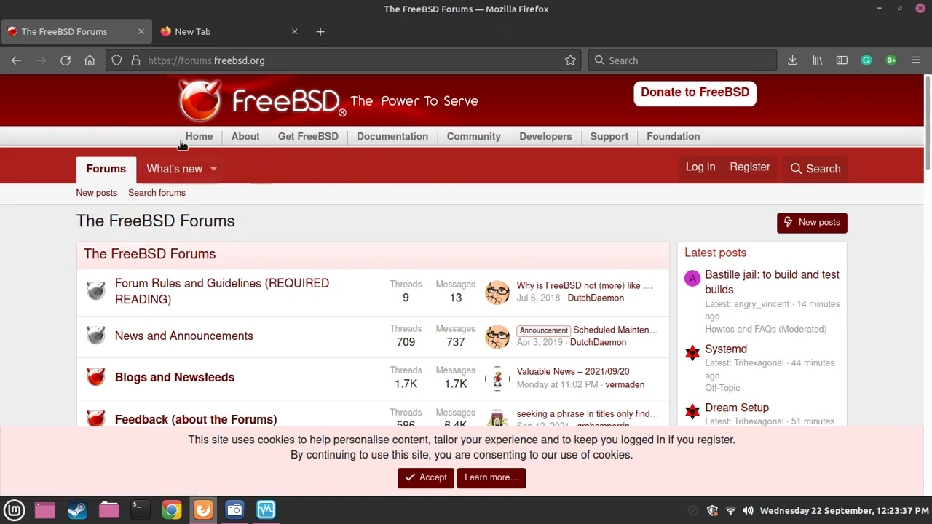
pyautogui.moveTo(163, 149)
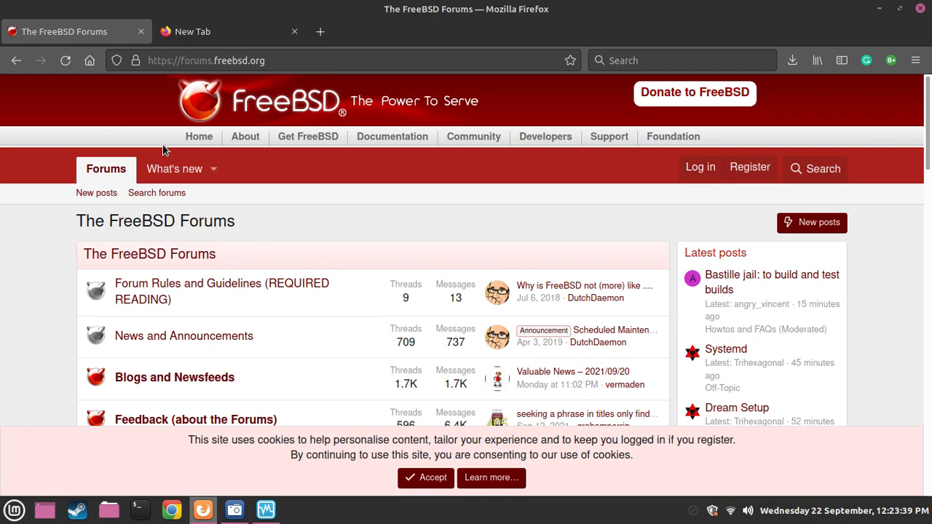
# Check What's new on the forums, then go to the About FreeBSD page.
pyautogui.click(175, 169)
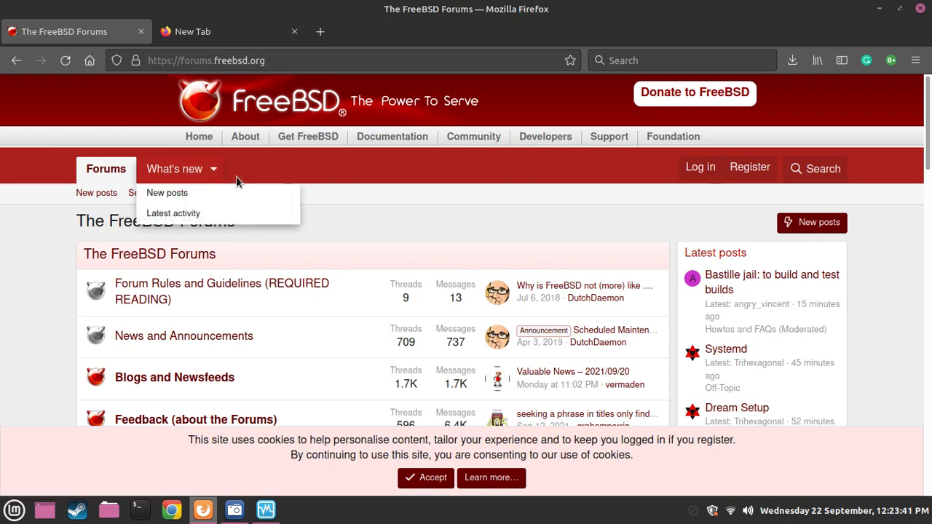
pyautogui.click(245, 137)
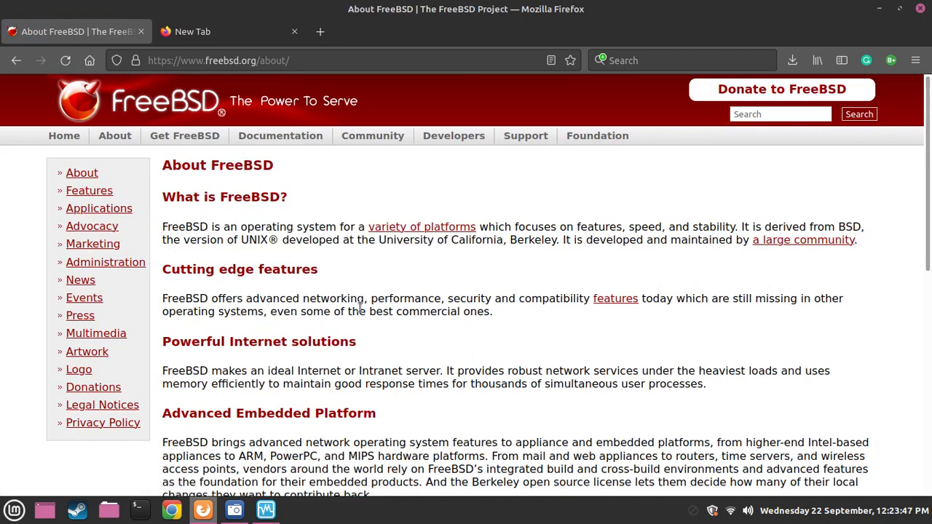
# Highlight the What is FreeBSD opening paragraph, then raise the recorder over the browser.
pyautogui.moveTo(162, 165); pyautogui.dragTo(359, 311)
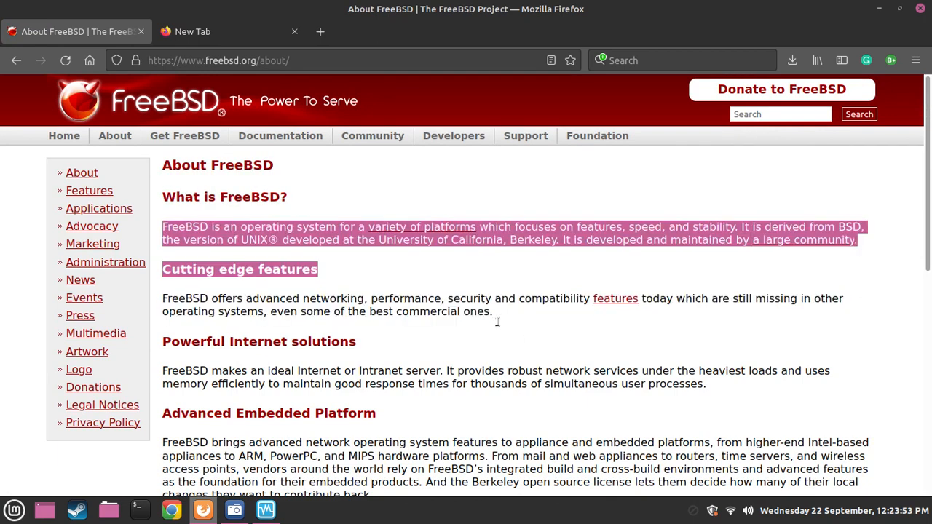
pyautogui.click(265, 510)
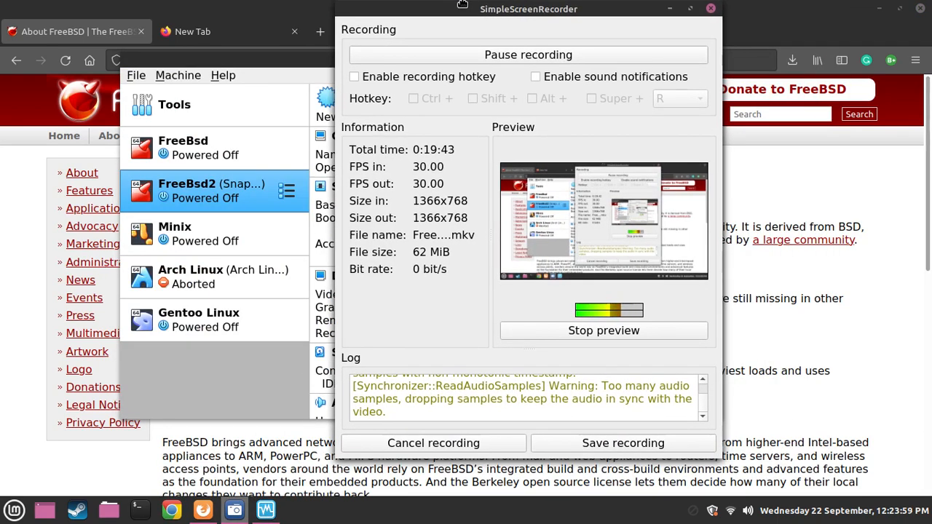
# Move the SimpleScreenRecorder window rightward in three drags toward the screen's right edge.
pyautogui.moveTo(529, 8); pyautogui.dragTo(564, 20)
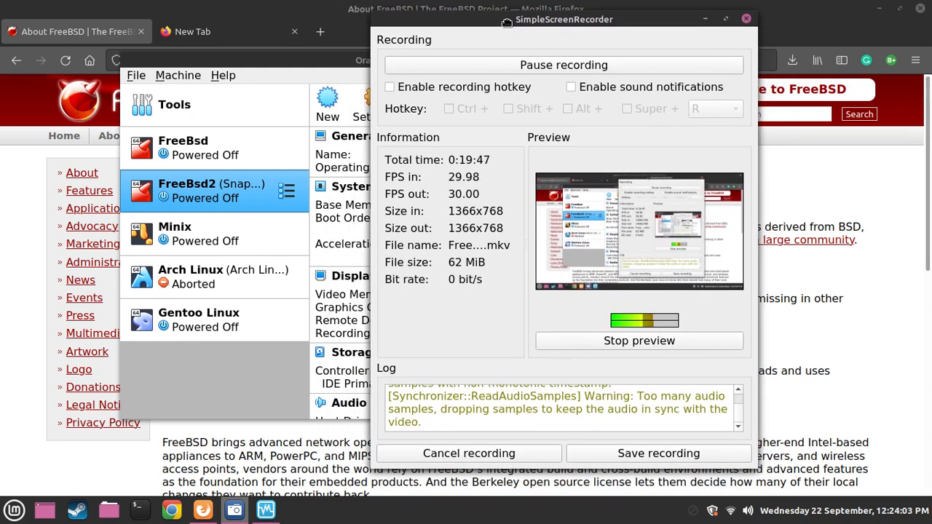
pyautogui.moveTo(562, 20); pyautogui.dragTo(641, 9)
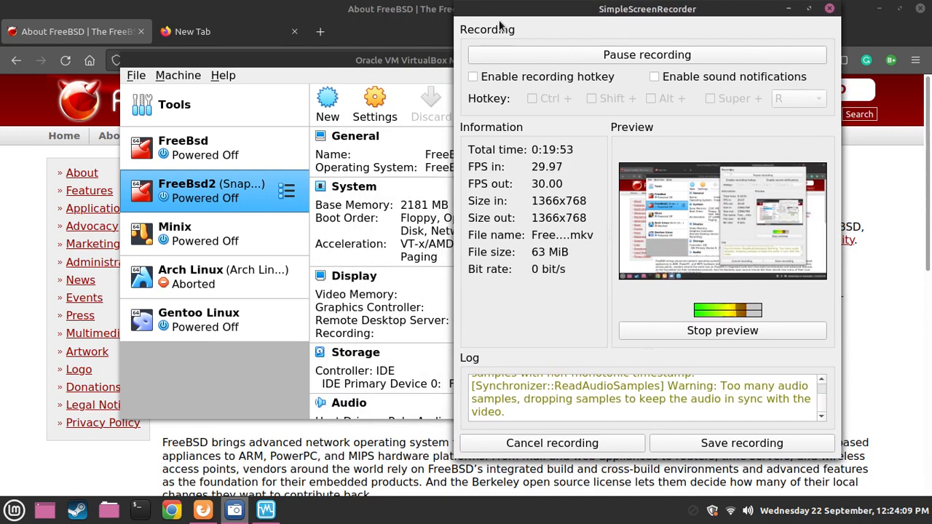
pyautogui.moveTo(647, 9); pyautogui.dragTo(657, 32)
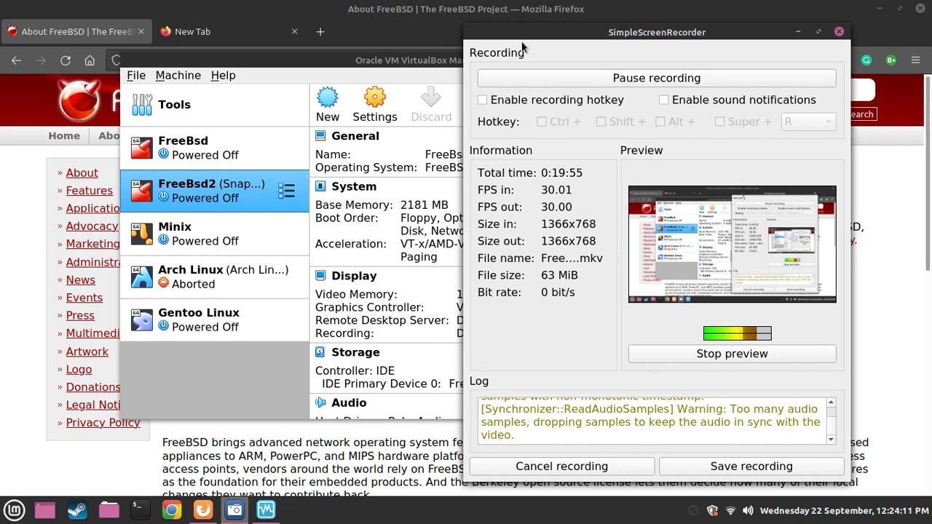